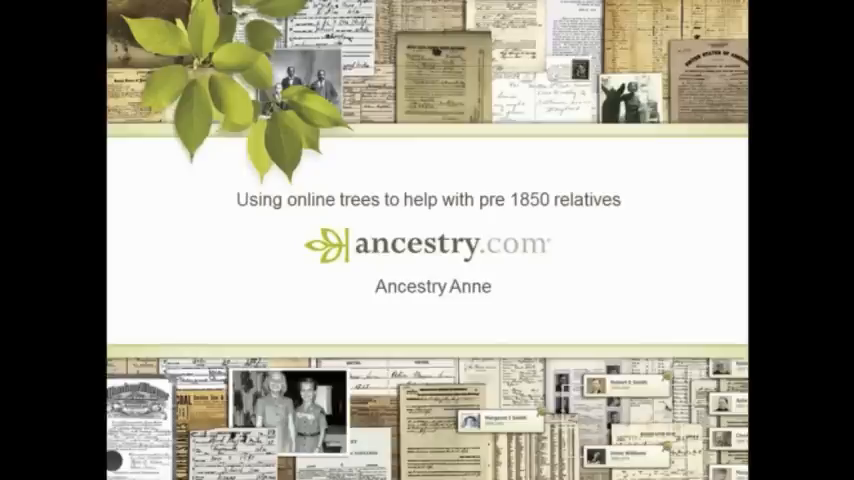
Advance past the title slide and reach the Ancestry home page search form.
key(Escape)
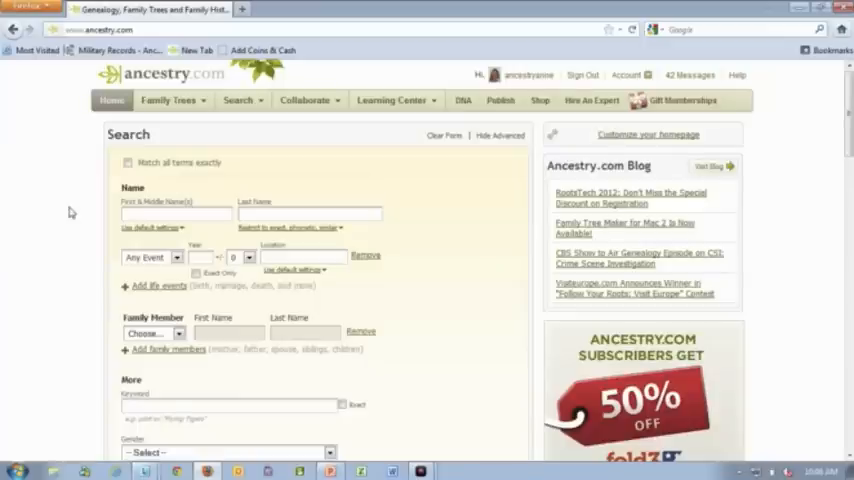
Choose the 1840 U.S. Census collection from the home page's Record Collections list.
scroll(down, 3)
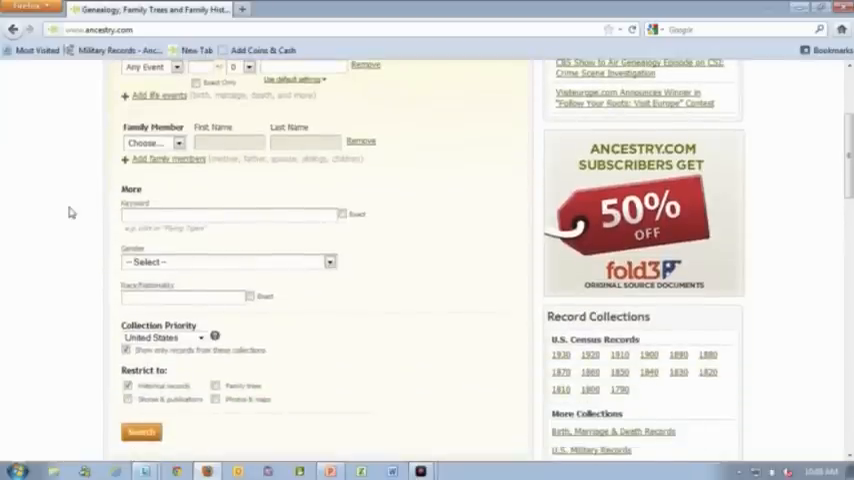
scroll(down, 3)
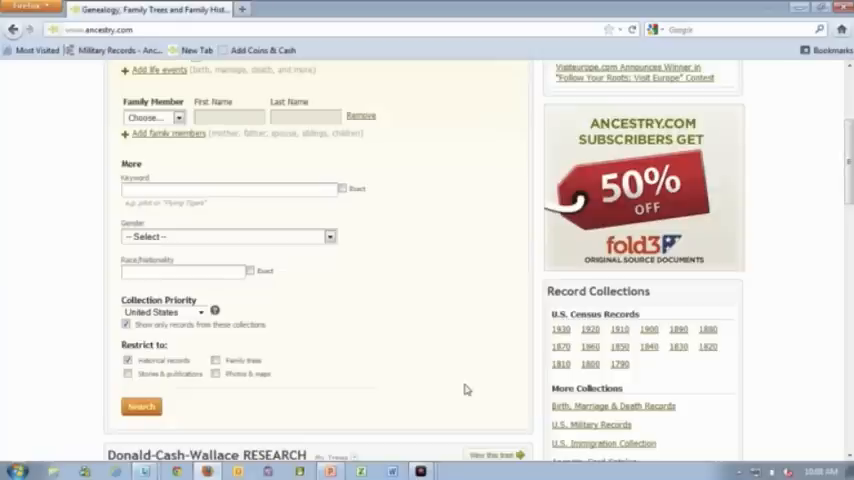
mouse_move(652, 380)
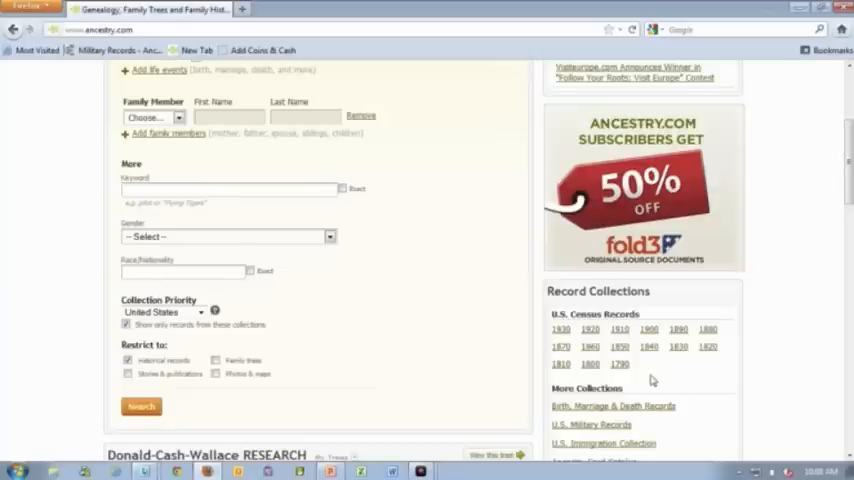
mouse_move(650, 360)
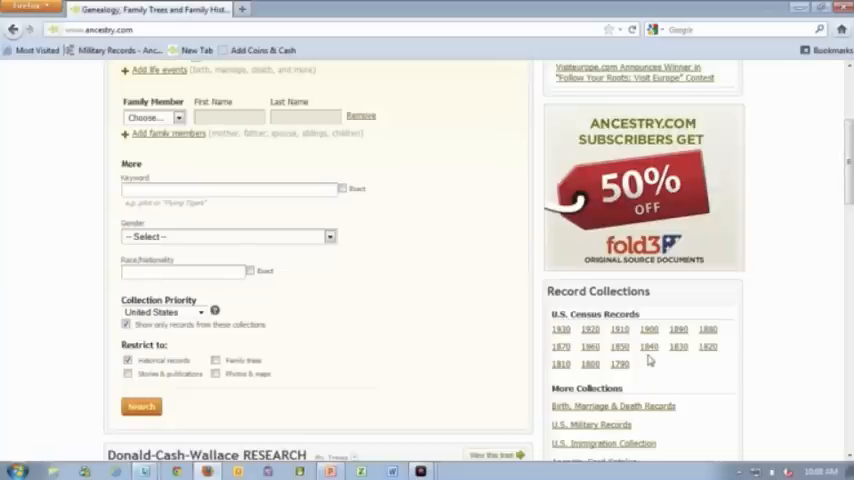
click(648, 346)
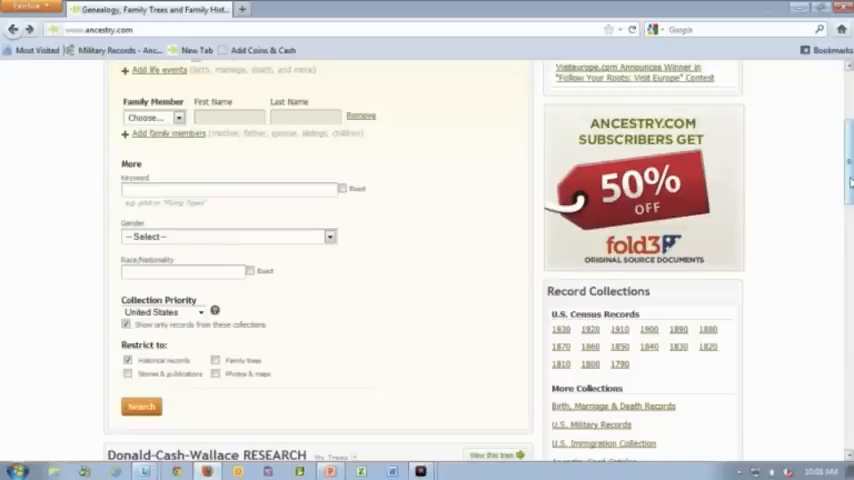
scroll(up, 3)
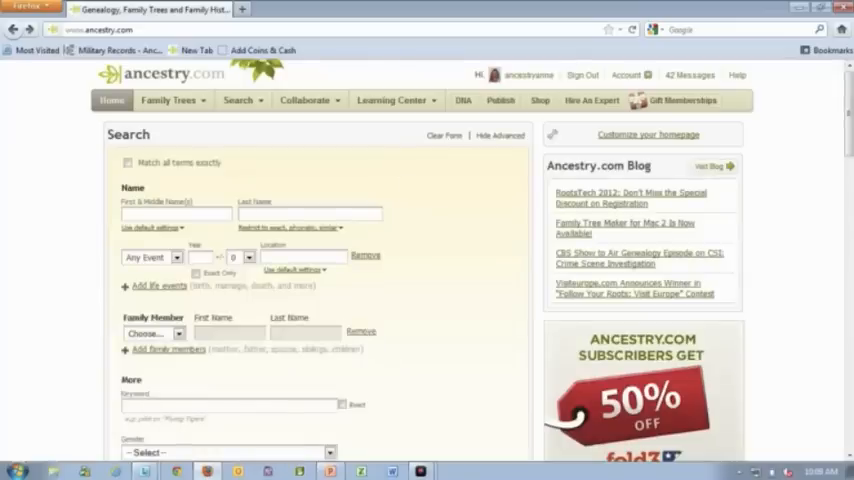
scroll(down, 3)
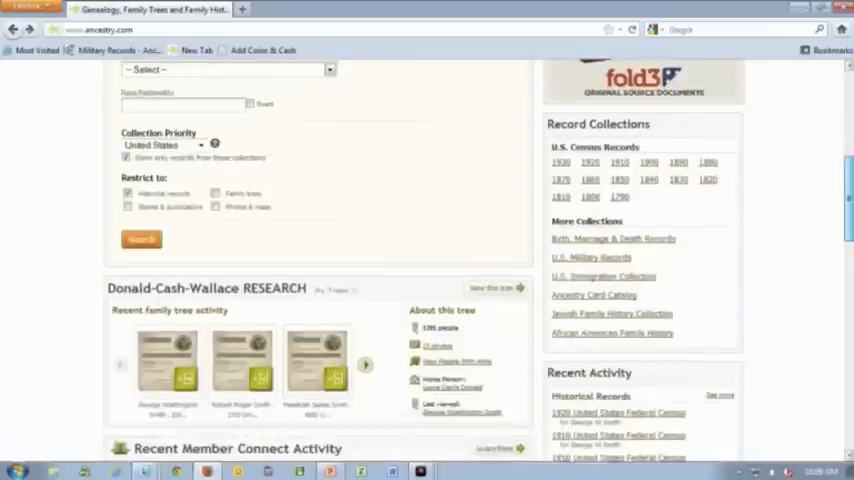
scroll(down, 3)
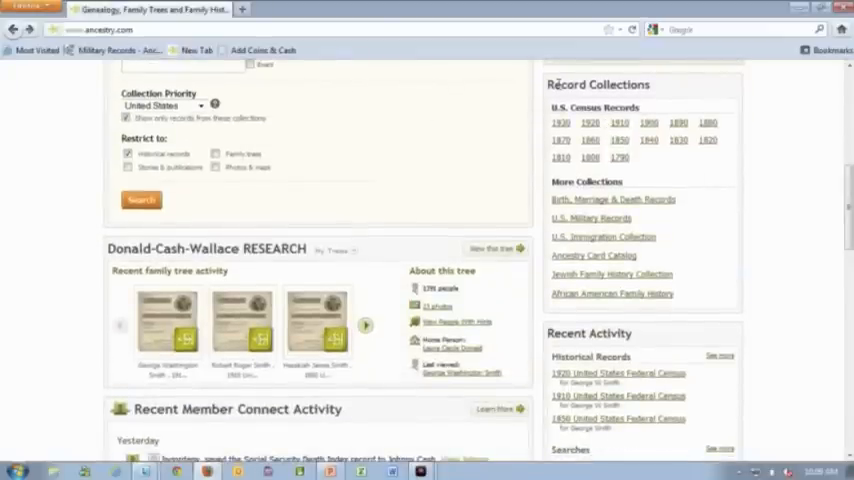
mouse_move(652, 166)
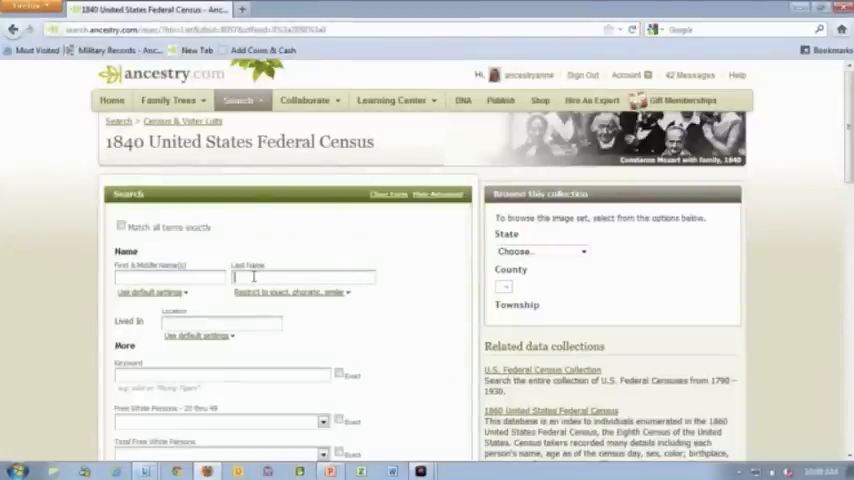
Enter the surname 'wallace' in the 1840 census Last Name field.
text(wallace)
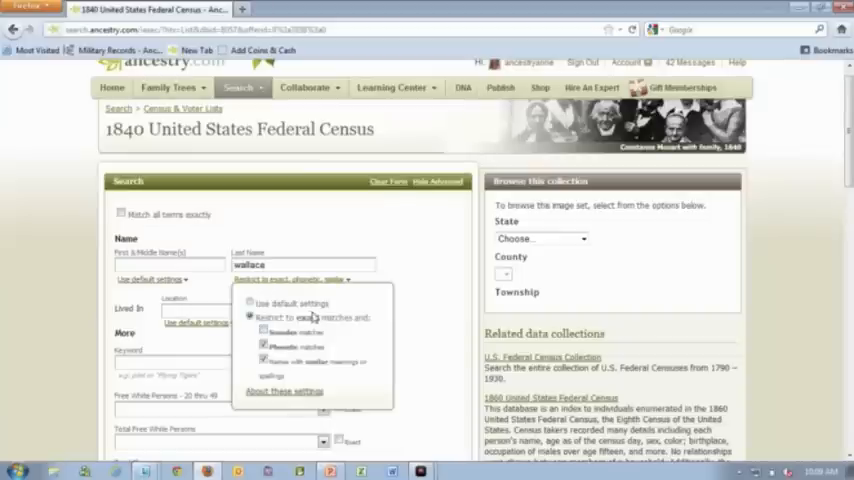
mouse_move(310, 340)
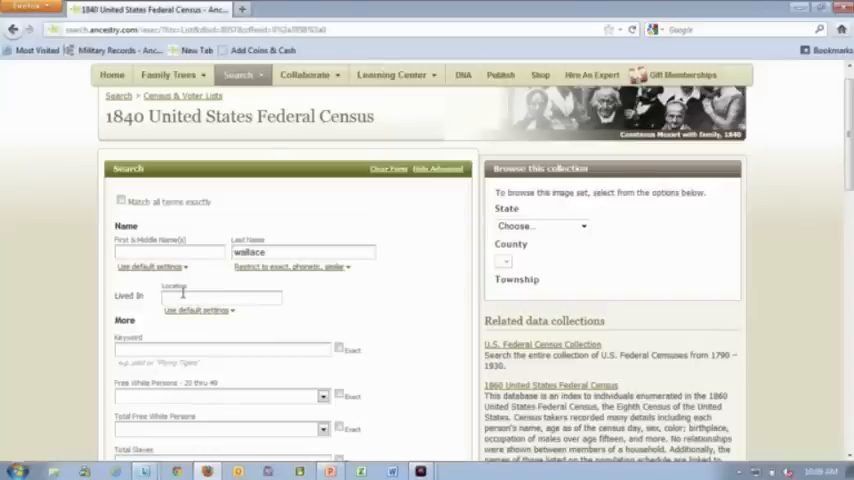
Set Lived In to Rockbridge County, Virginia, USA, restricted to the exact place.
text(n)
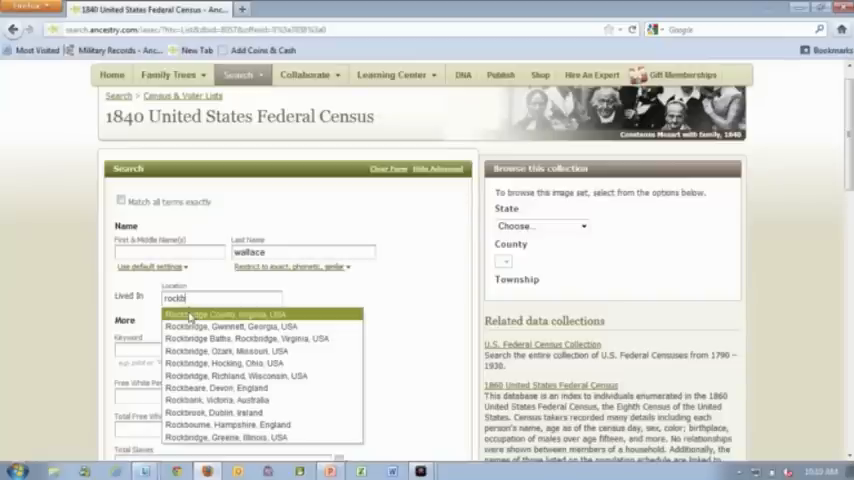
click(230, 314)
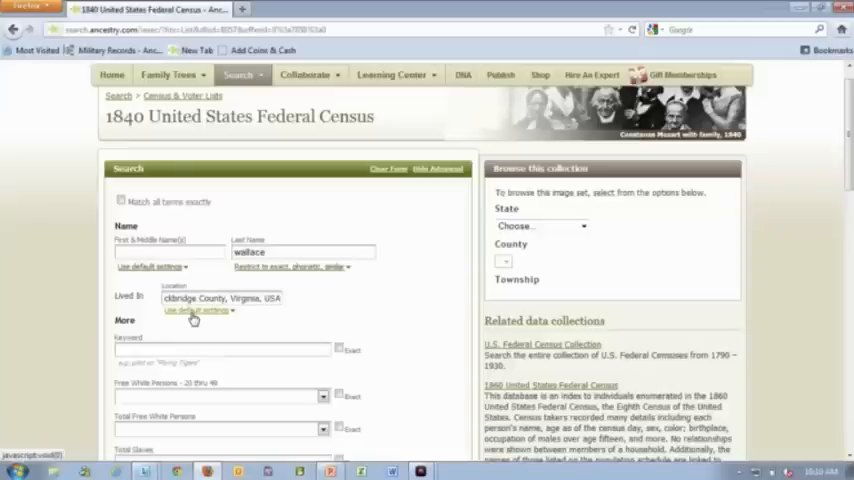
click(196, 310)
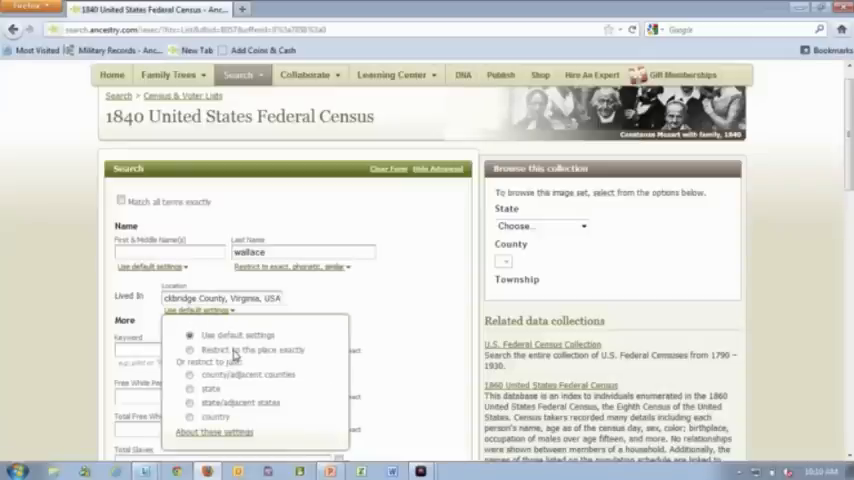
mouse_move(240, 384)
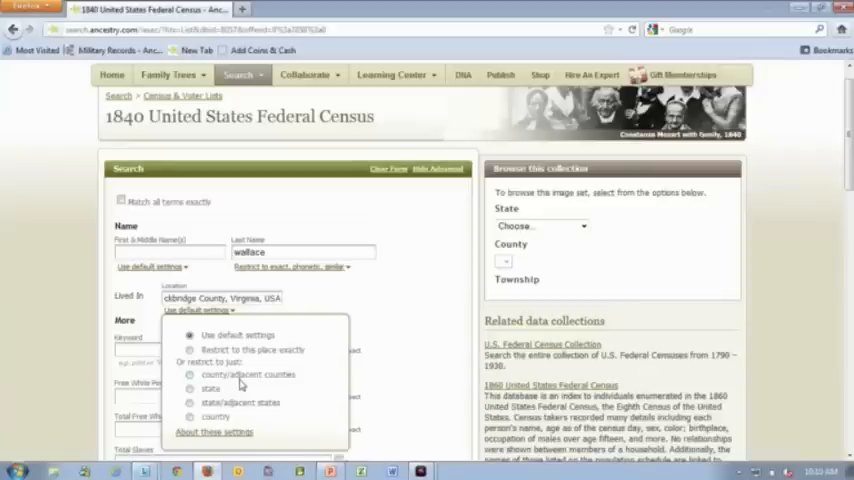
click(192, 310)
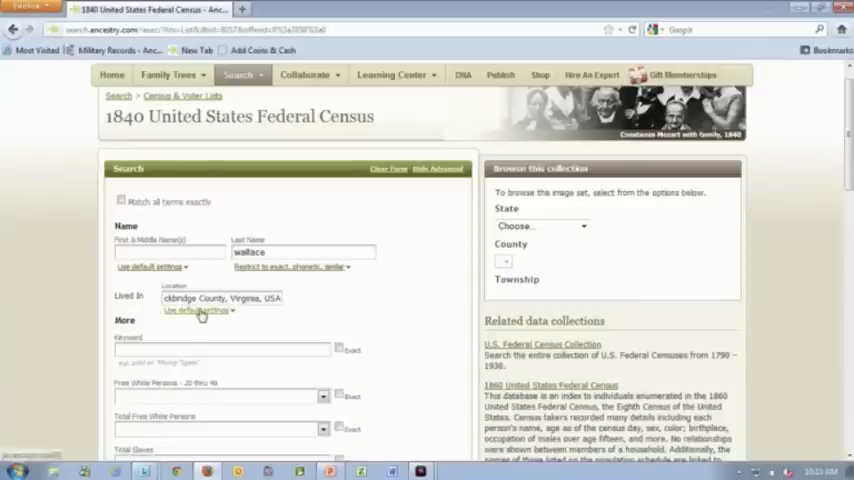
click(196, 310)
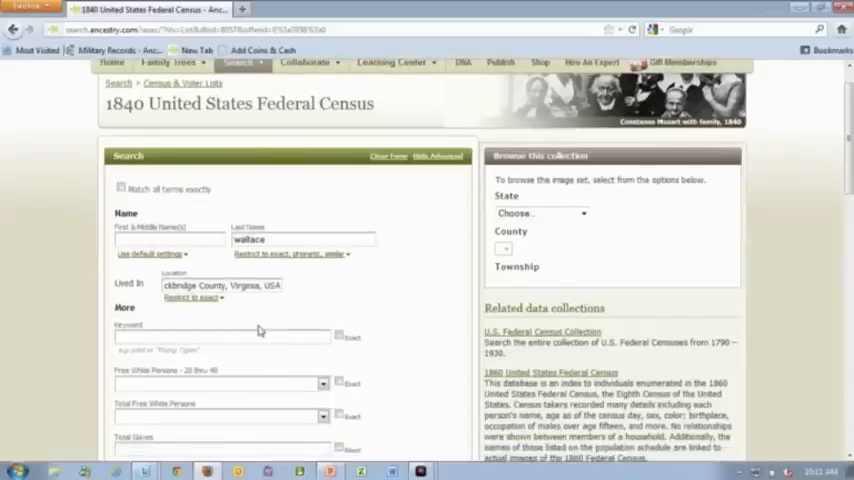
Run the search and review the 8 Wallace household heads in Lexington, Rockbridge.
scroll(down, 3)
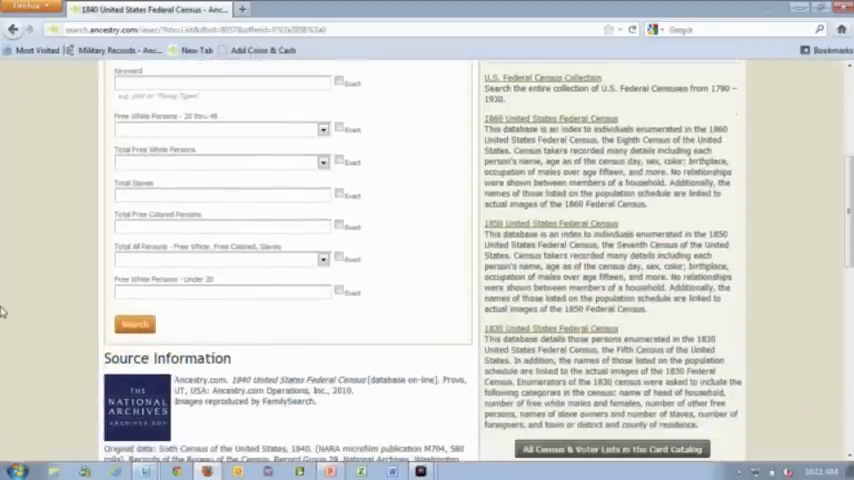
click(134, 324)
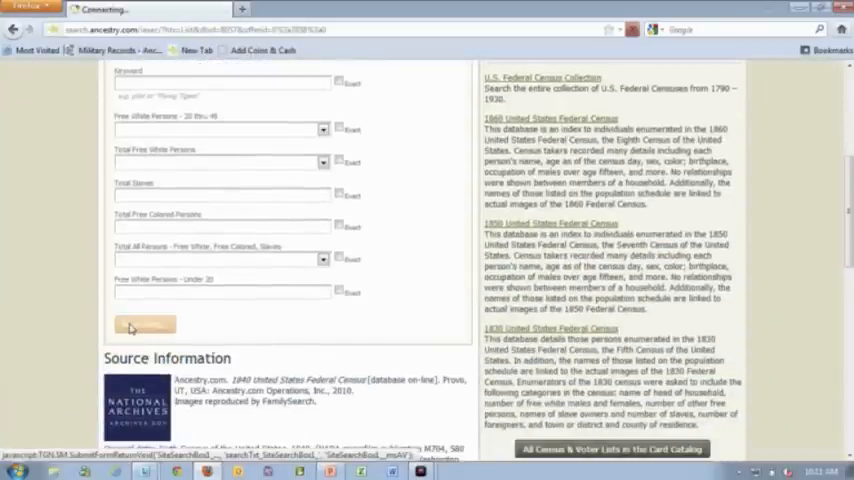
click(144, 324)
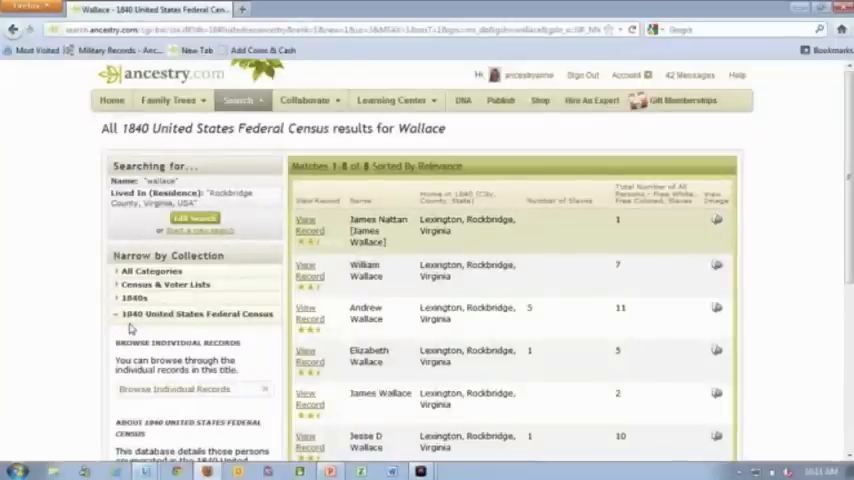
mouse_move(518, 246)
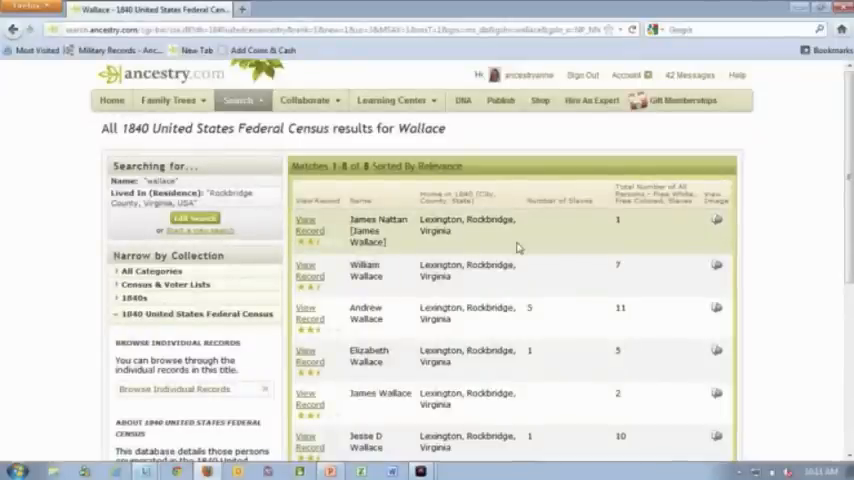
scroll(down, 3)
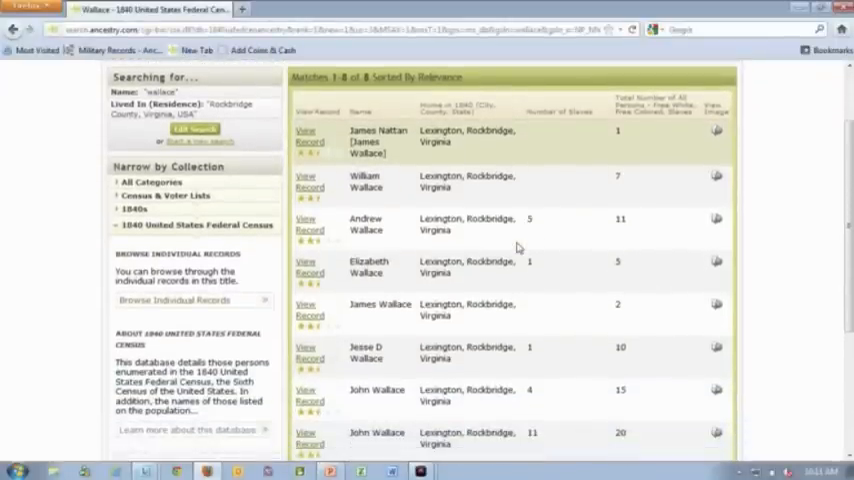
scroll(down, 3)
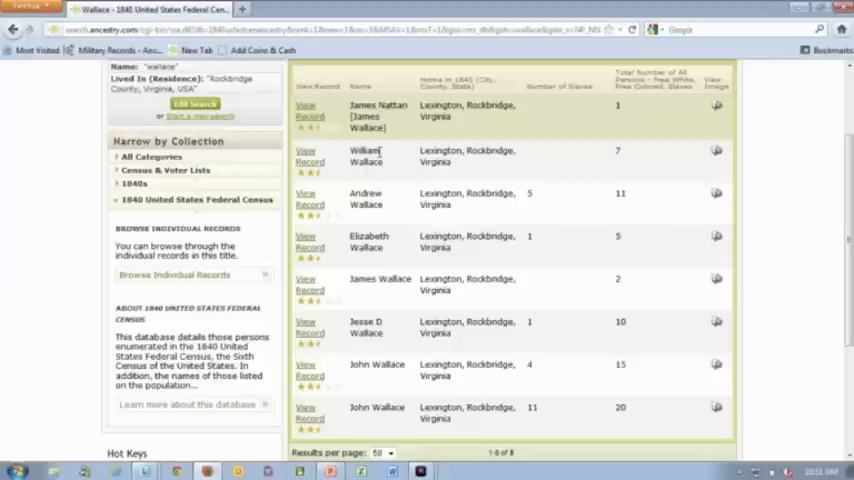
mouse_move(322, 152)
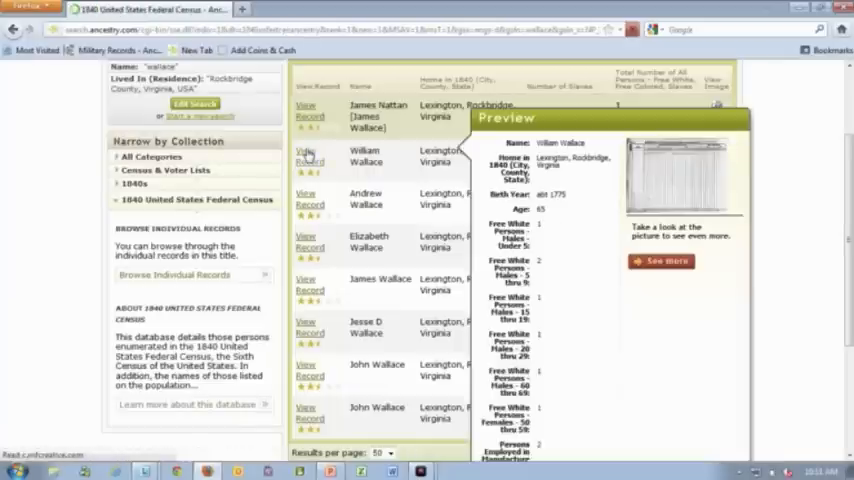
View William Wallace's 1840 census image and start an update on the Mcnancy Goul row.
click(310, 160)
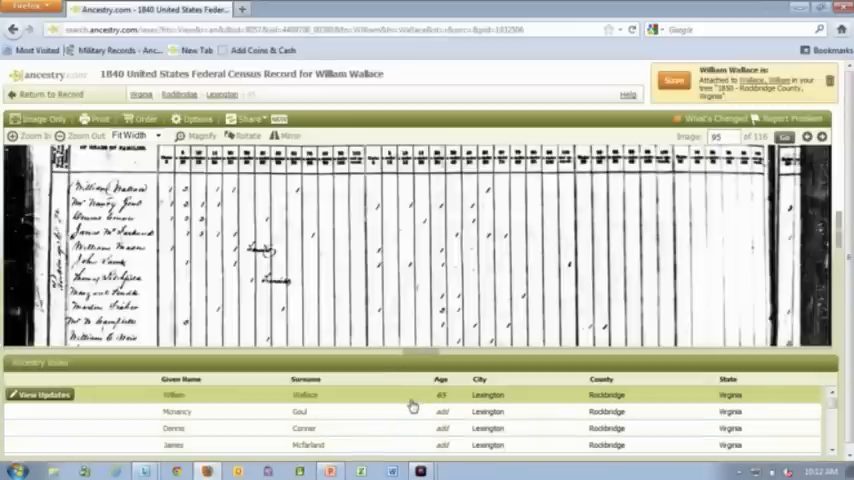
mouse_move(416, 360)
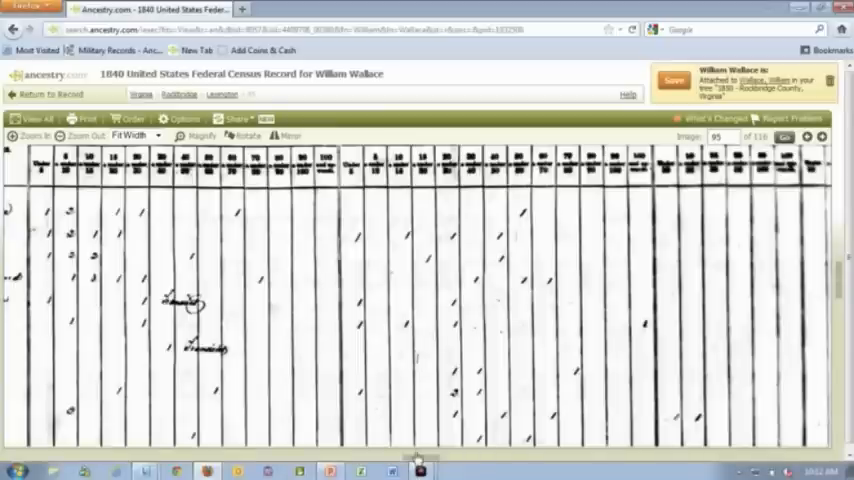
click(36, 118)
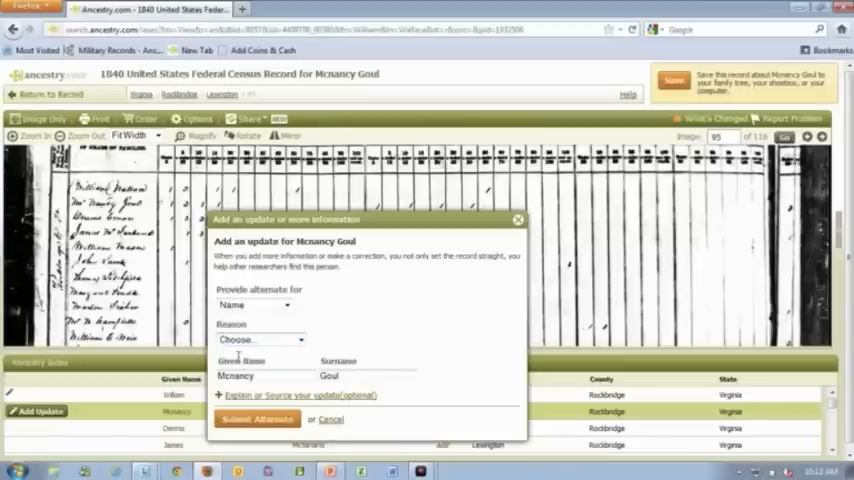
click(260, 340)
text(Nanc)
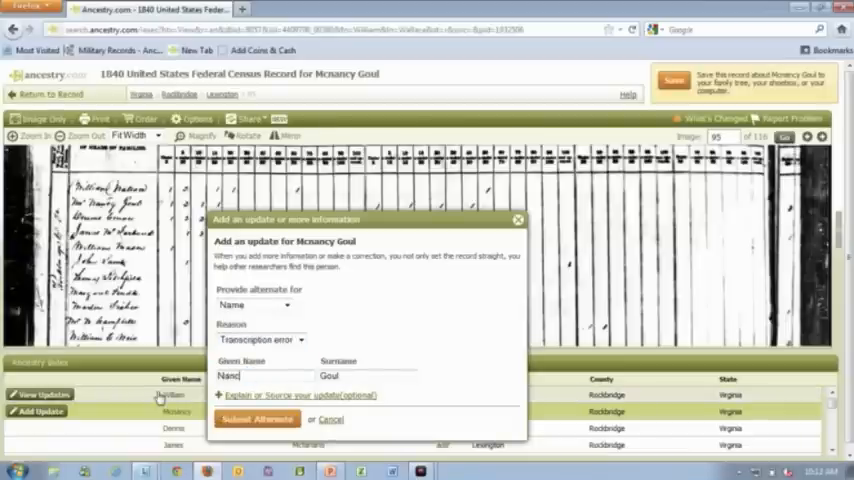
text(y)
text(I )
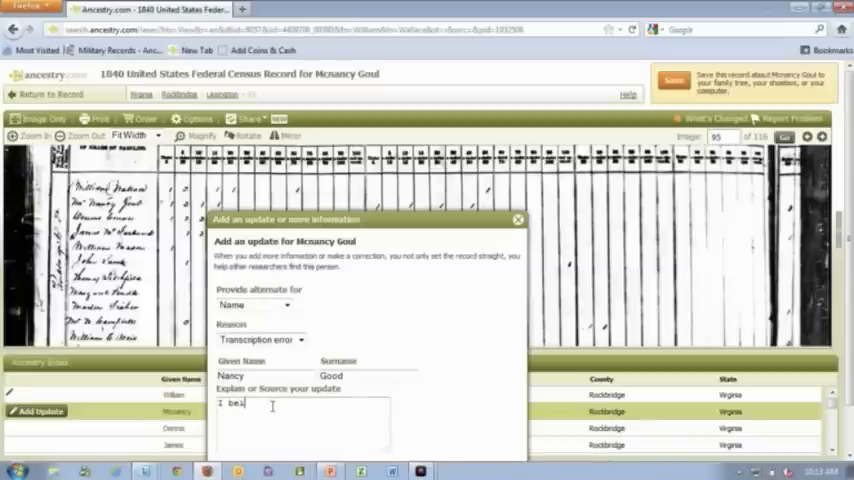
text(believe this was)
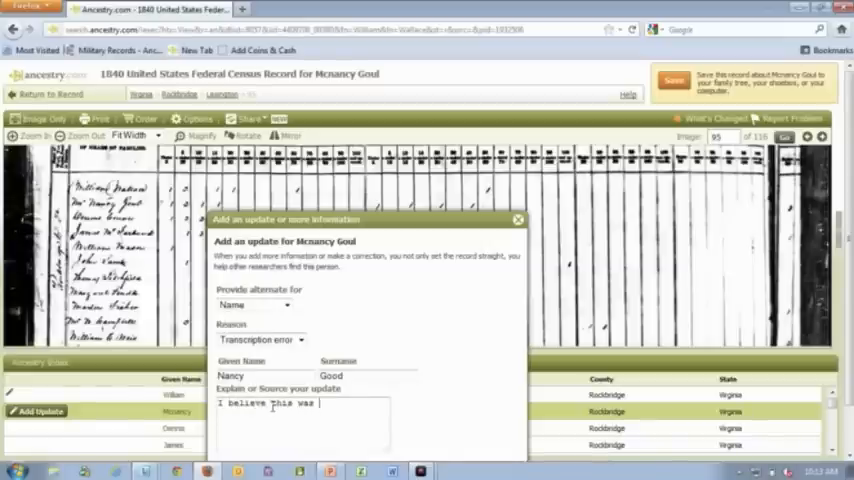
text(transcribed)
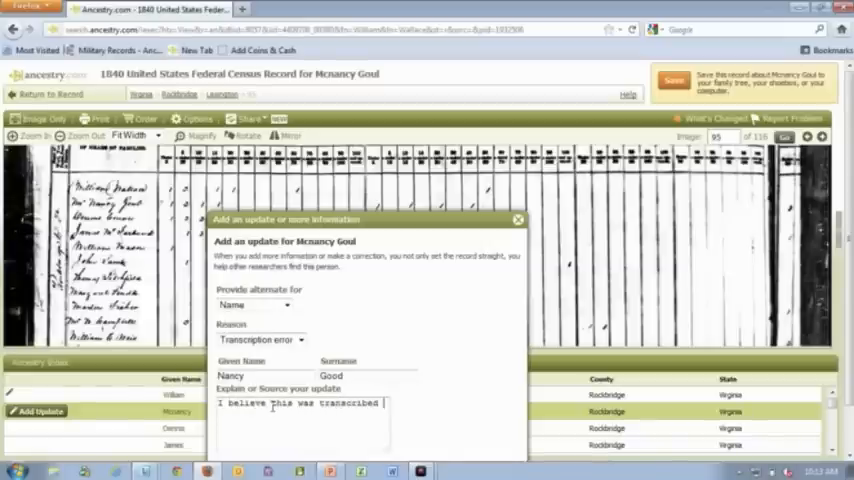
text(incorrectly)
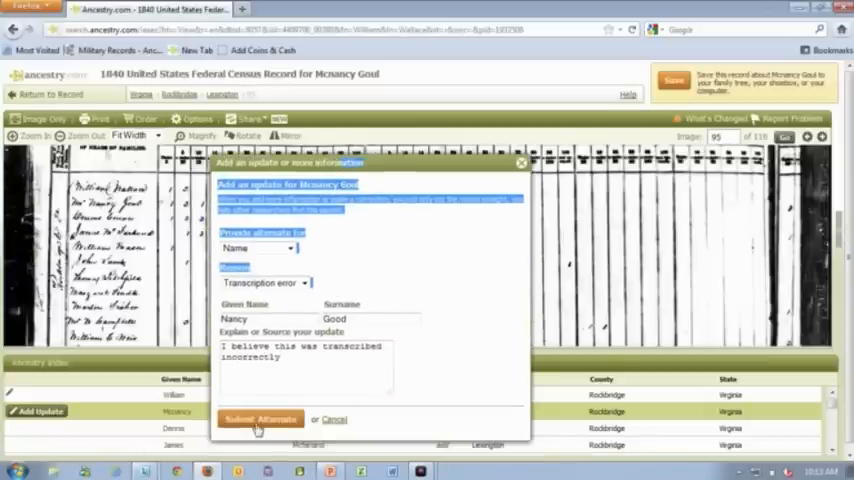
click(260, 420)
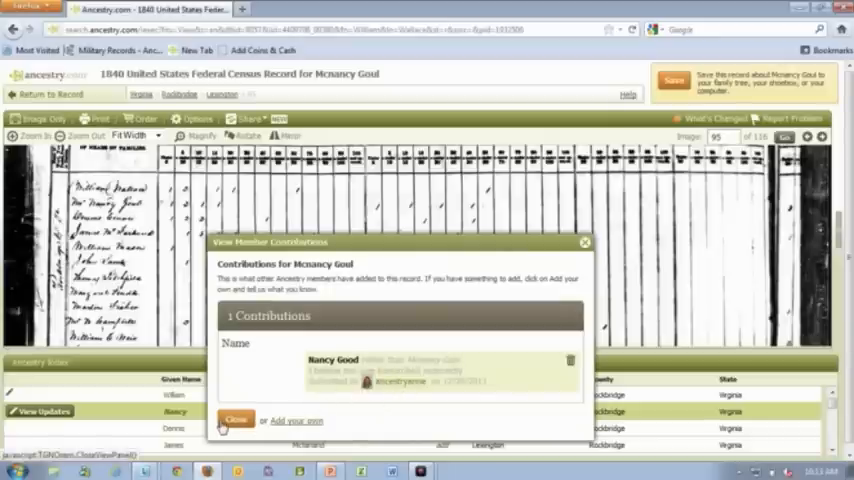
View William Wallace's contributed estimated age of 65, then reveal the Member Connect panel.
click(236, 420)
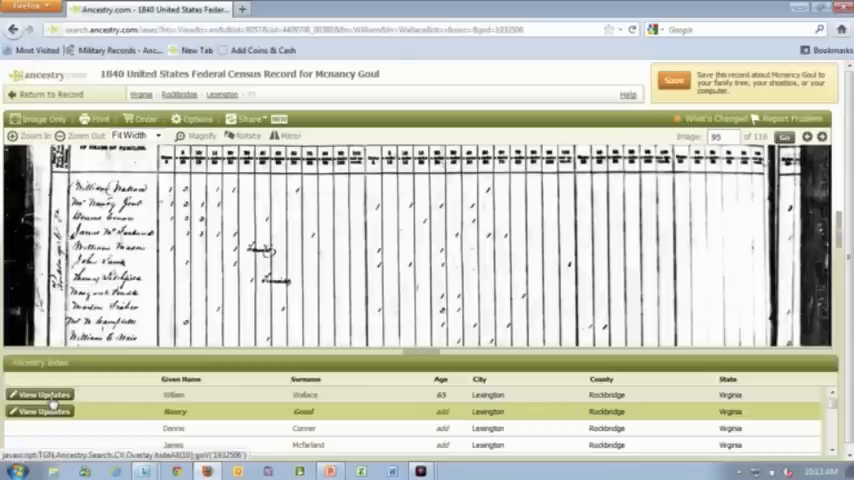
click(40, 394)
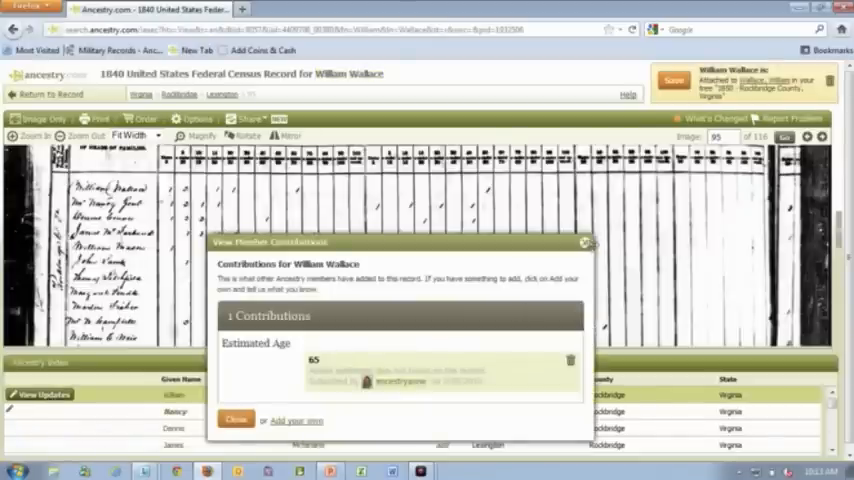
click(584, 244)
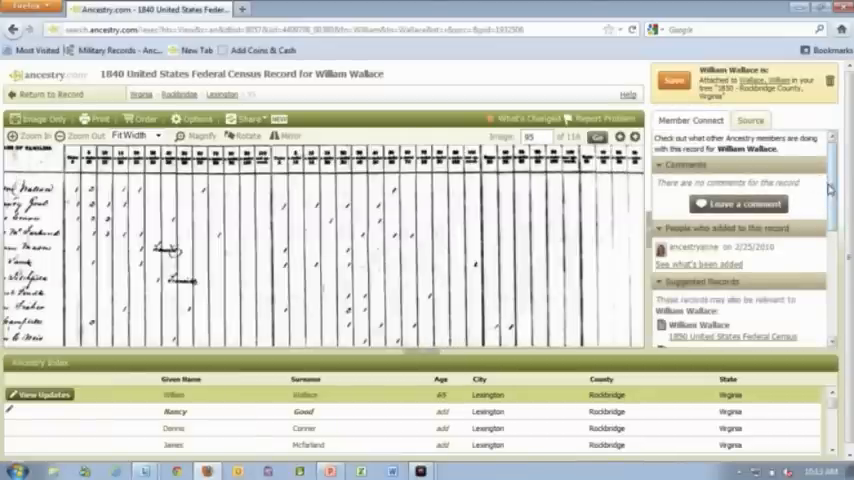
scroll(down, 3)
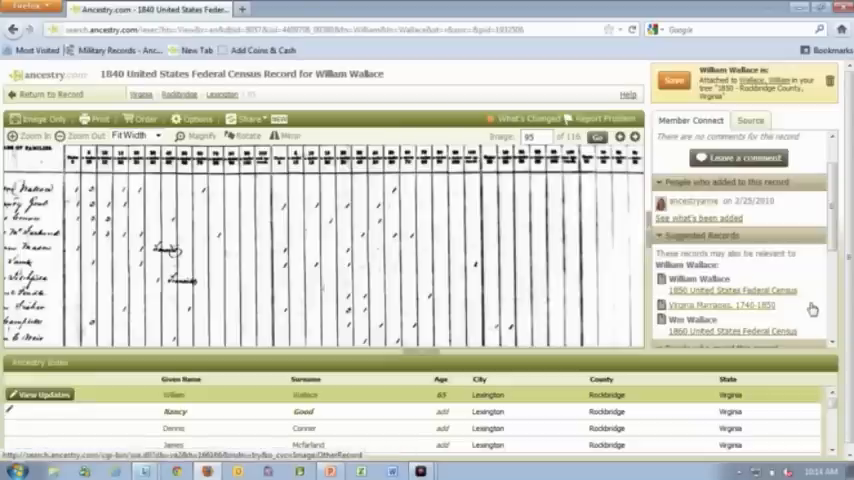
scroll(down, 3)
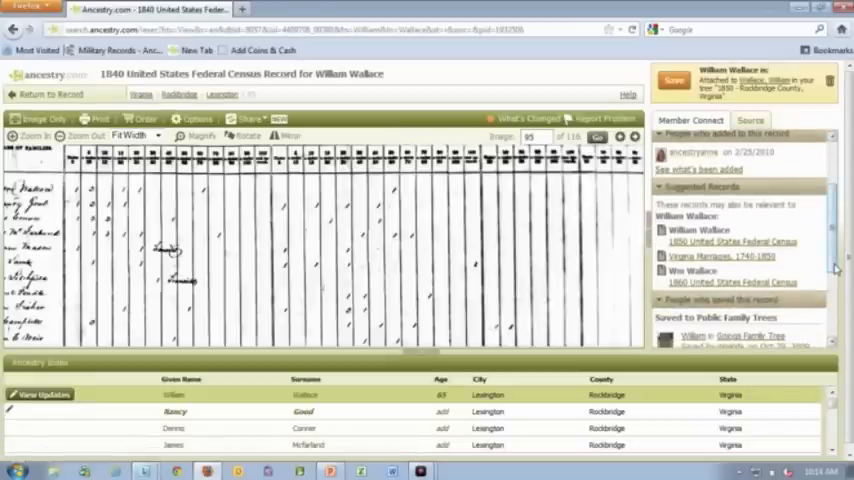
scroll(down, 3)
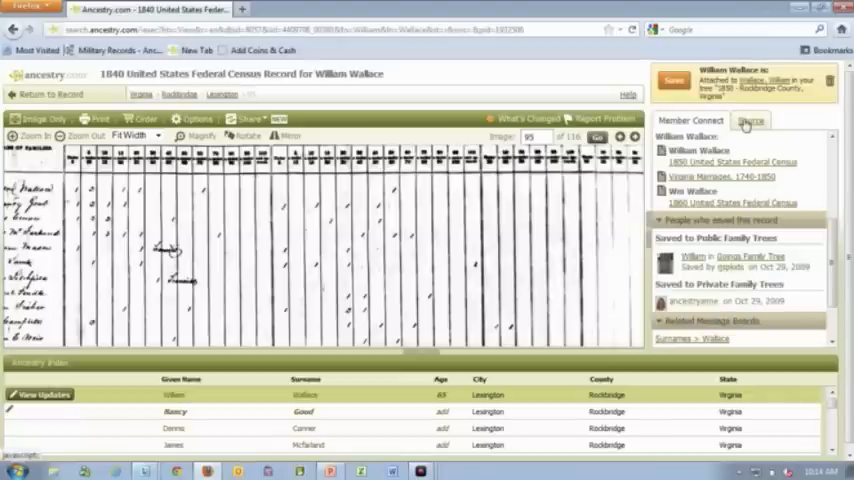
click(752, 120)
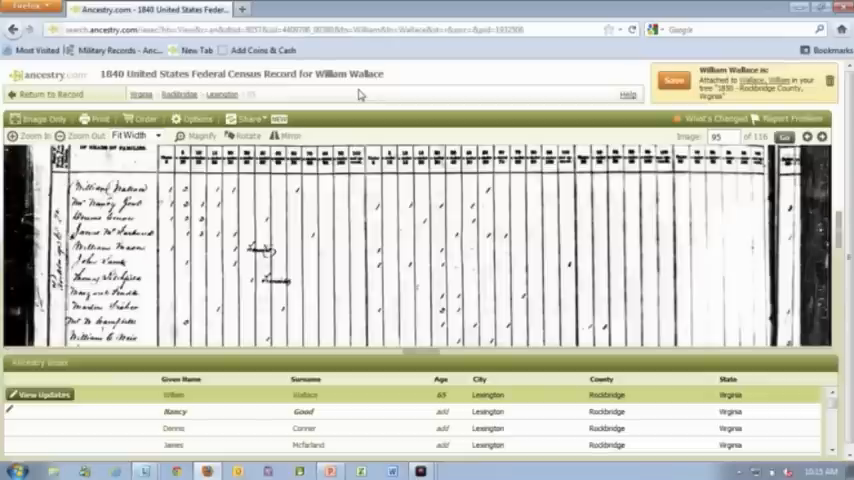
mouse_move(324, 6)
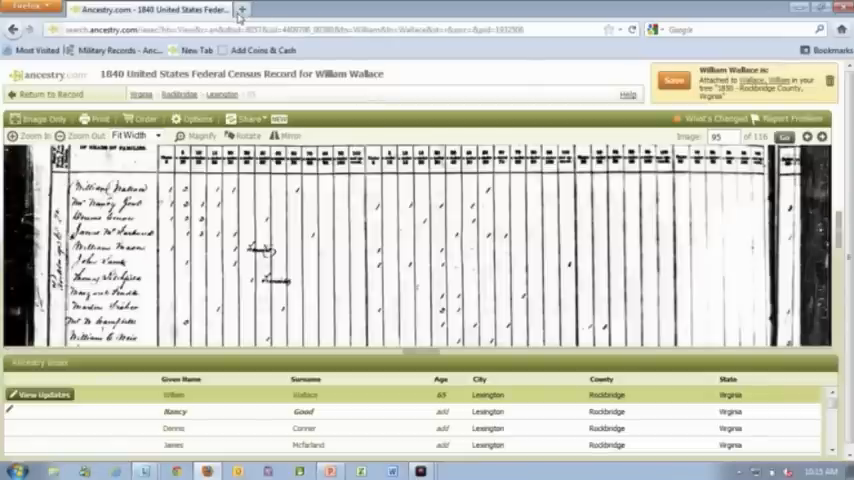
Return to the Ancestry home page from the census record.
click(242, 8)
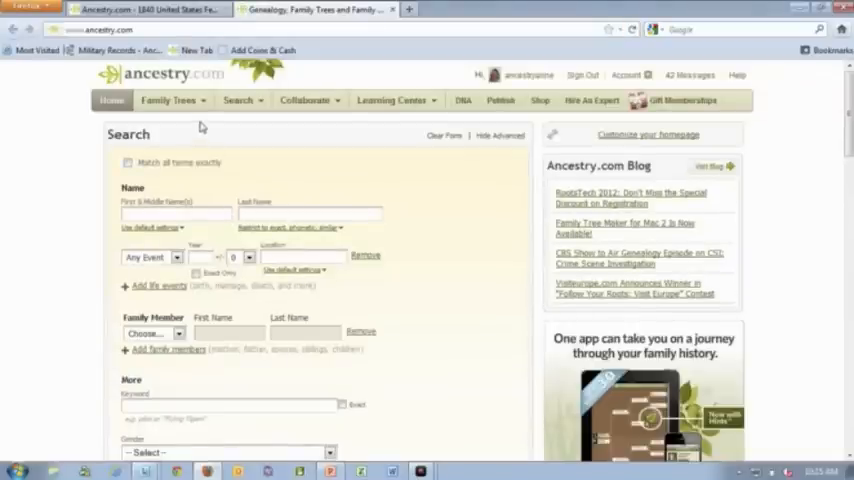
Choose Start a new tree from the Family Trees menu.
click(168, 100)
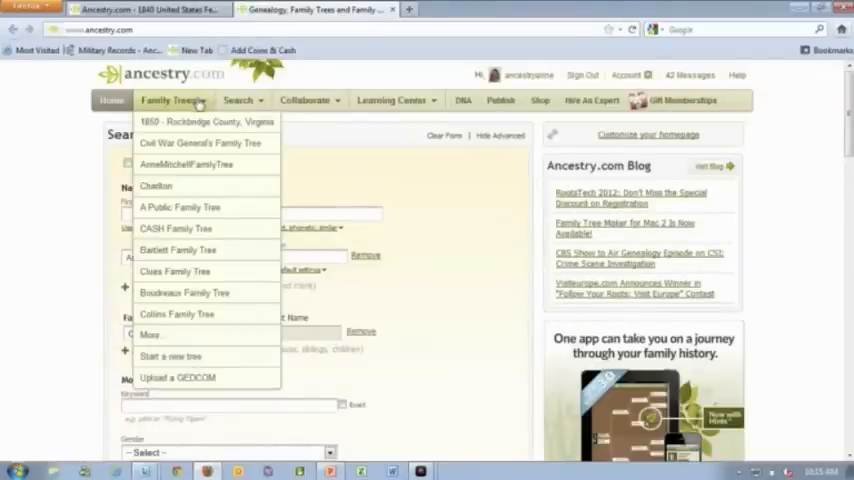
mouse_move(170, 356)
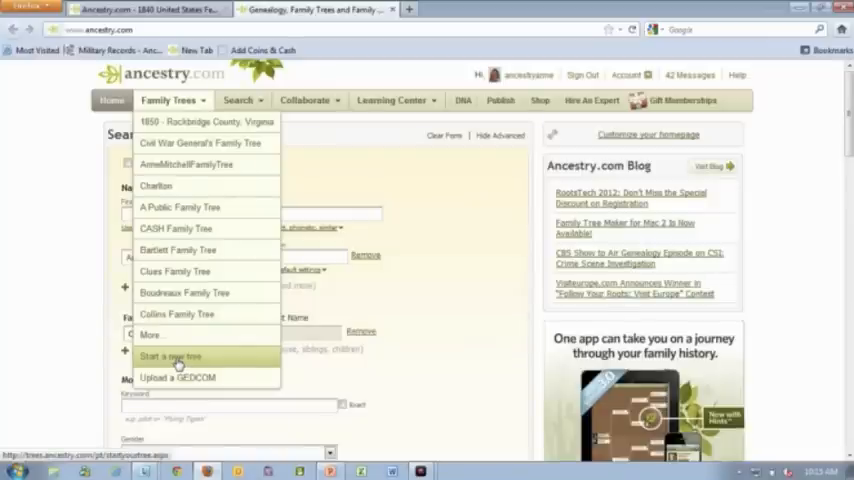
click(170, 356)
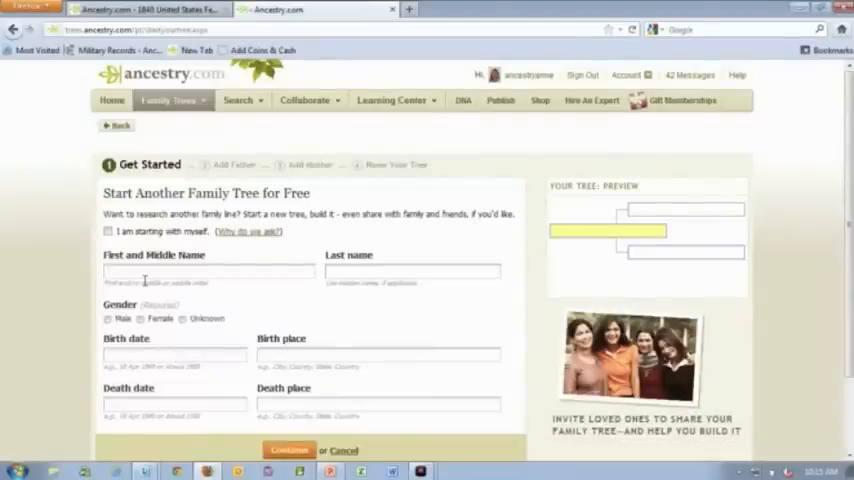
Enter William Wallace as the first person, male, with birth date 1770.
text(William)
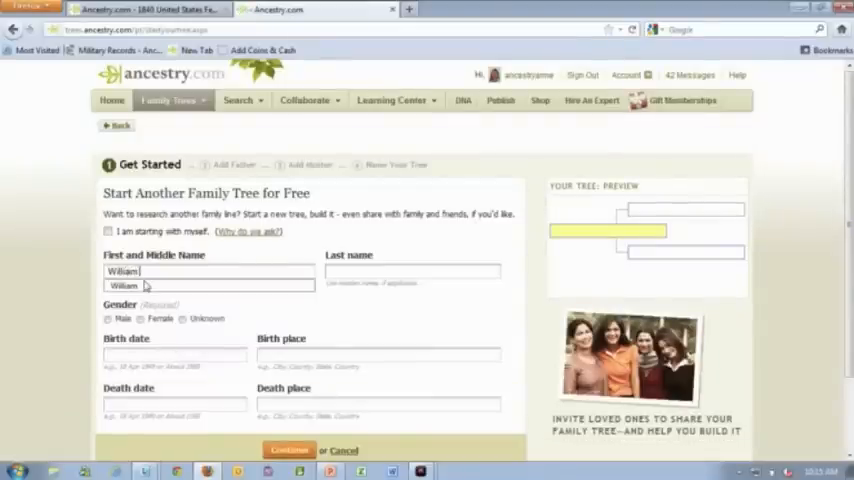
text(Wallace)
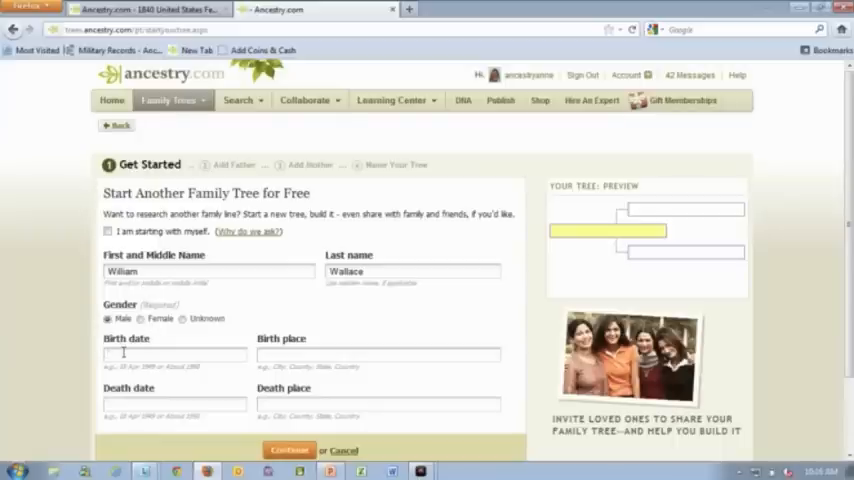
text(183)
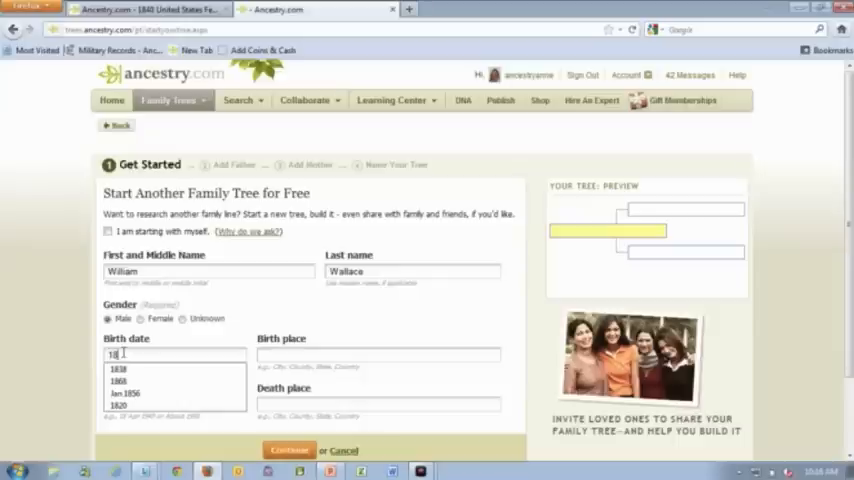
text(1770)
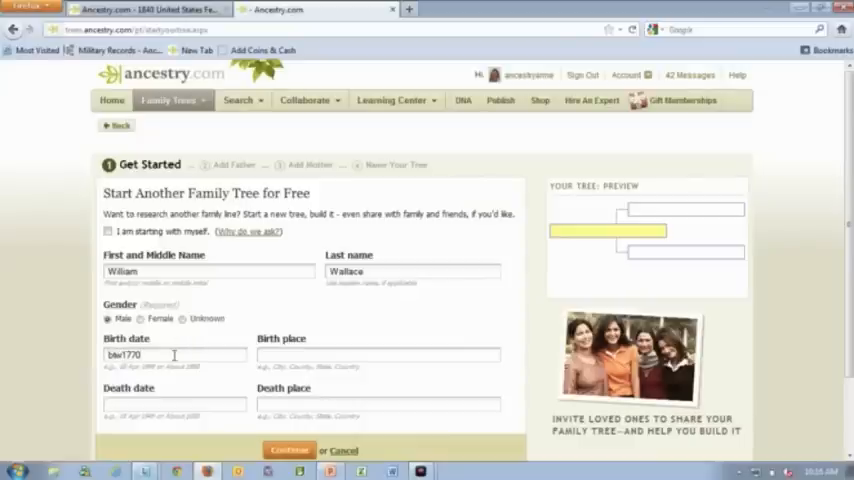
text(-17)
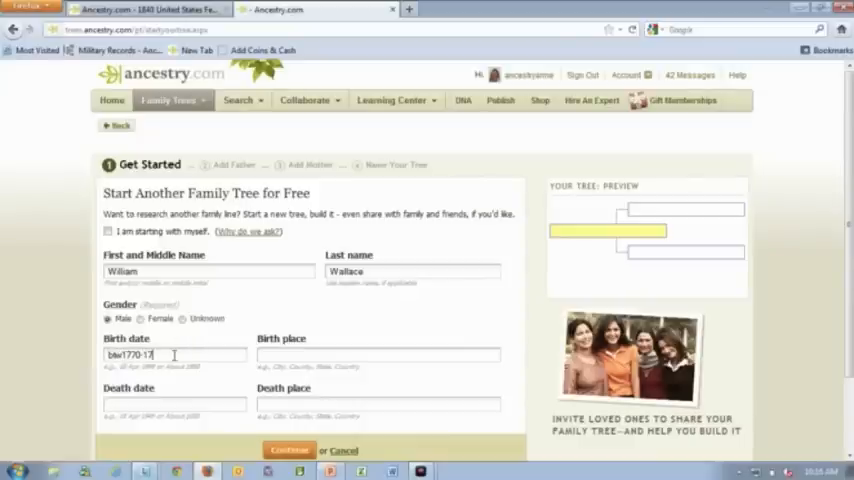
text(80)
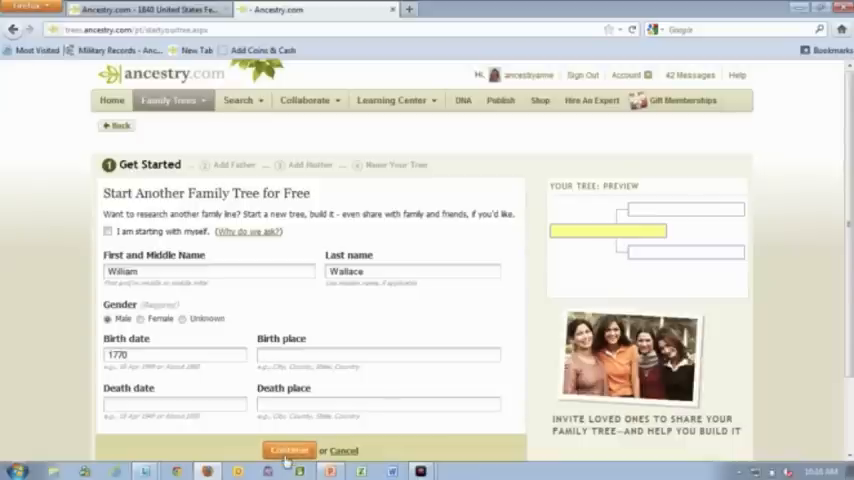
Continue to save William Wallace and reach the Add Father form.
click(288, 450)
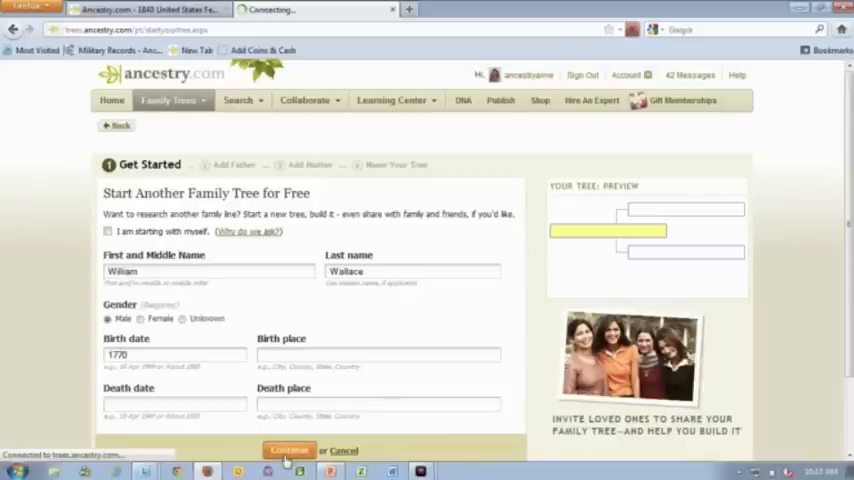
click(288, 450)
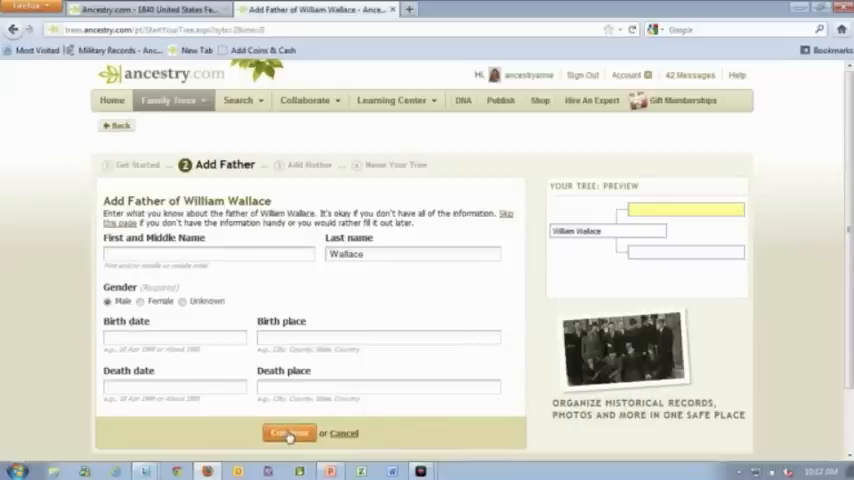
Skip adding William Wallace's father and mother.
click(288, 432)
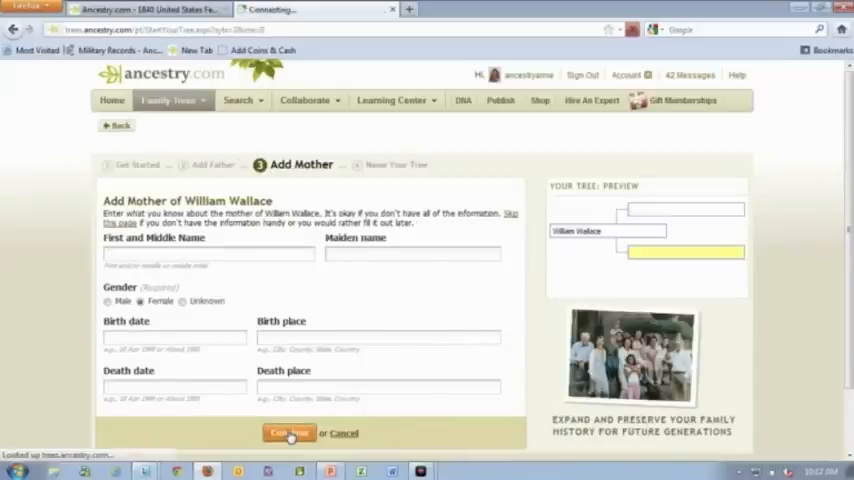
click(288, 432)
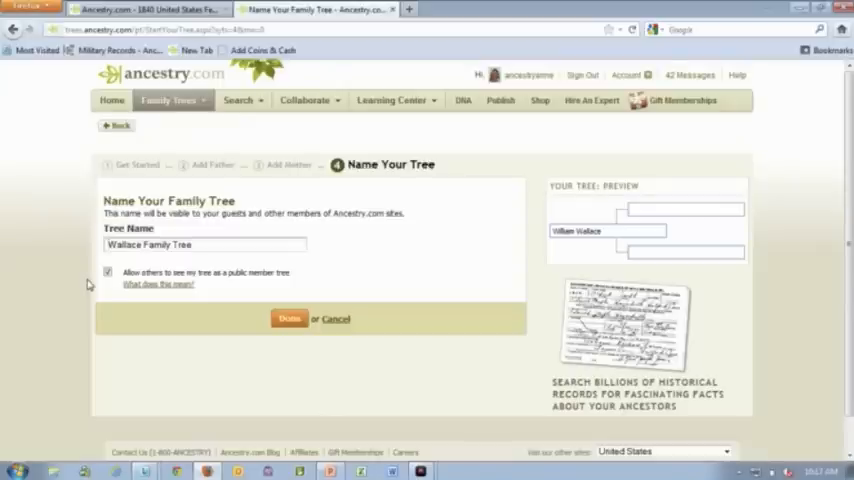
mouse_move(252, 308)
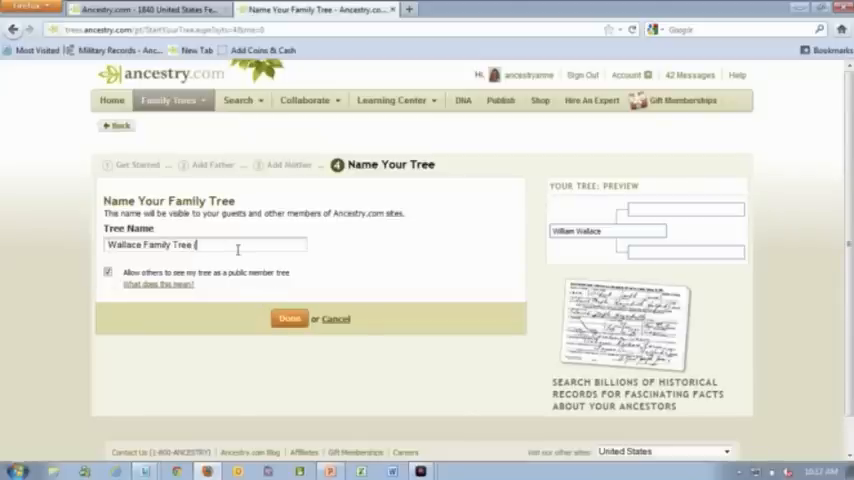
Name the tree Wallace Family Tree (Research Only), keep it private, and save it.
text((Research On)
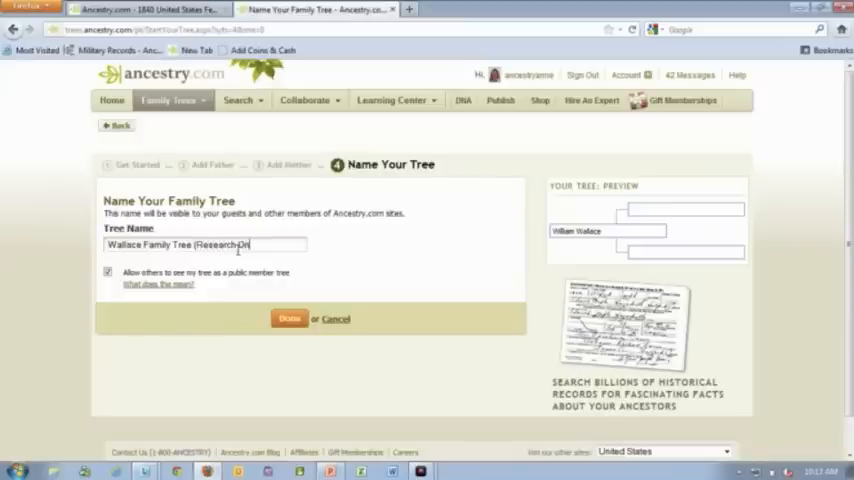
text(ly))
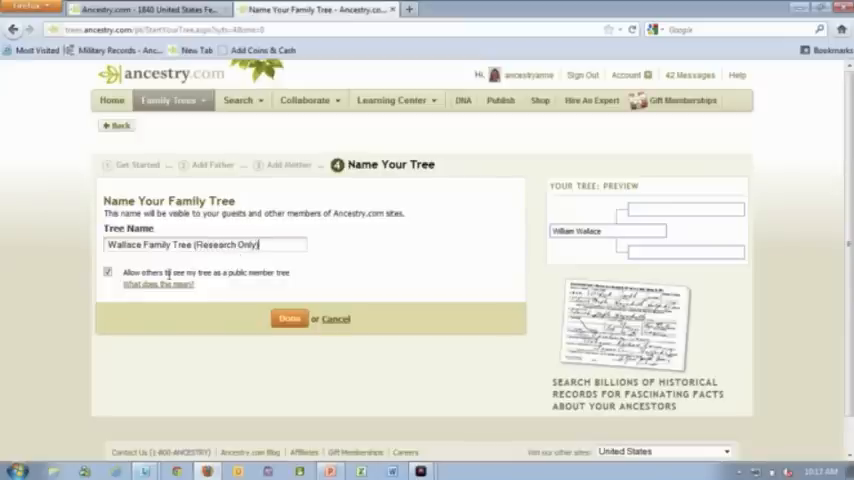
click(108, 272)
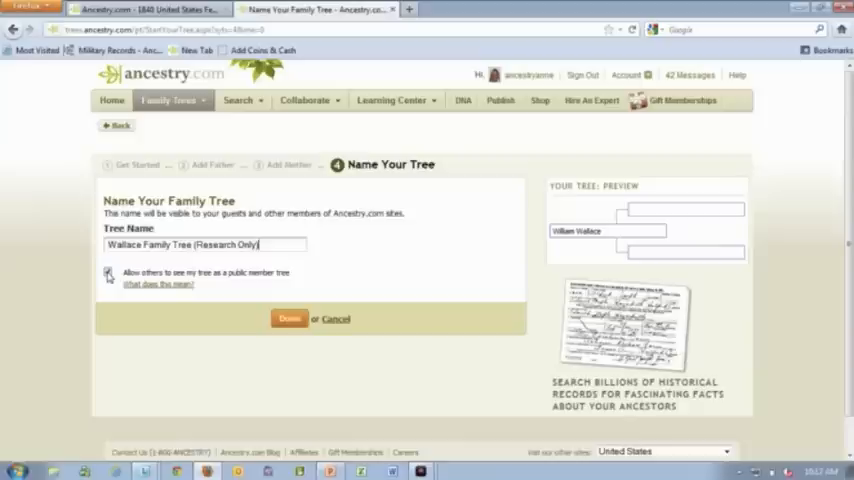
click(108, 272)
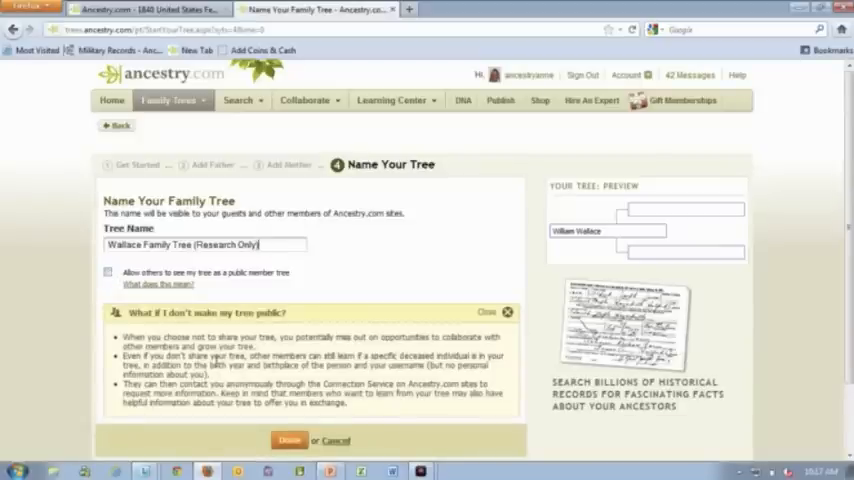
click(288, 440)
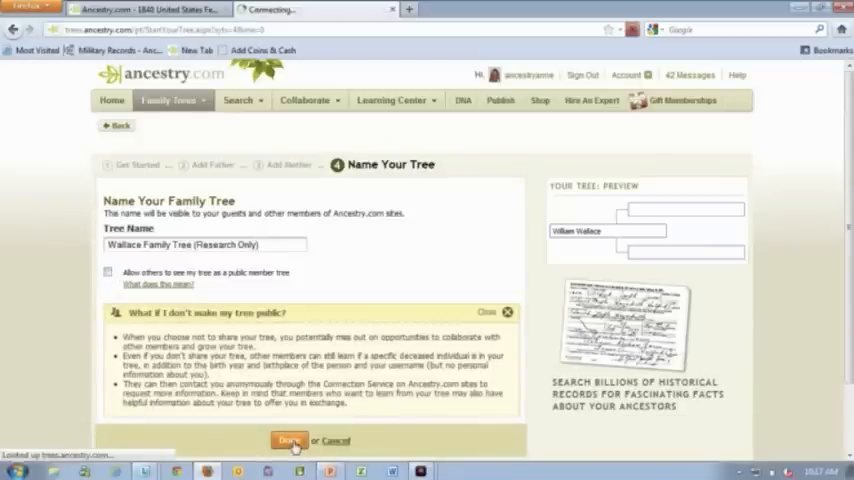
click(290, 440)
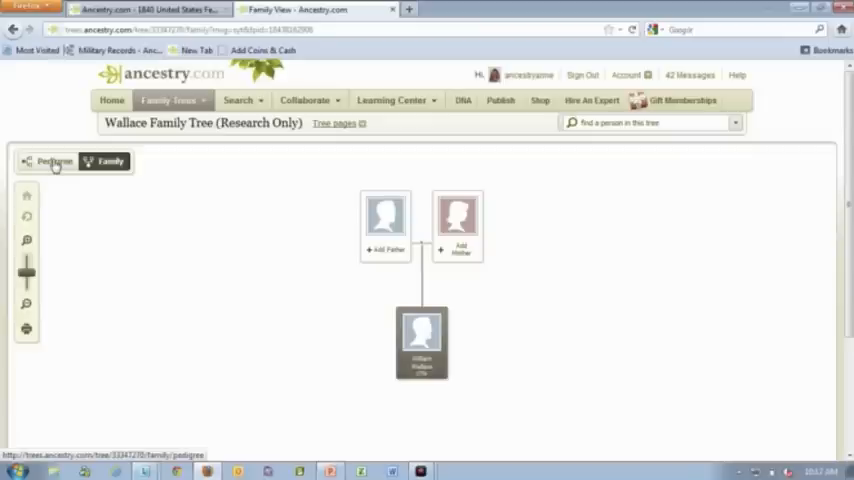
Go to William Wallace's overview and start editing his details.
click(54, 160)
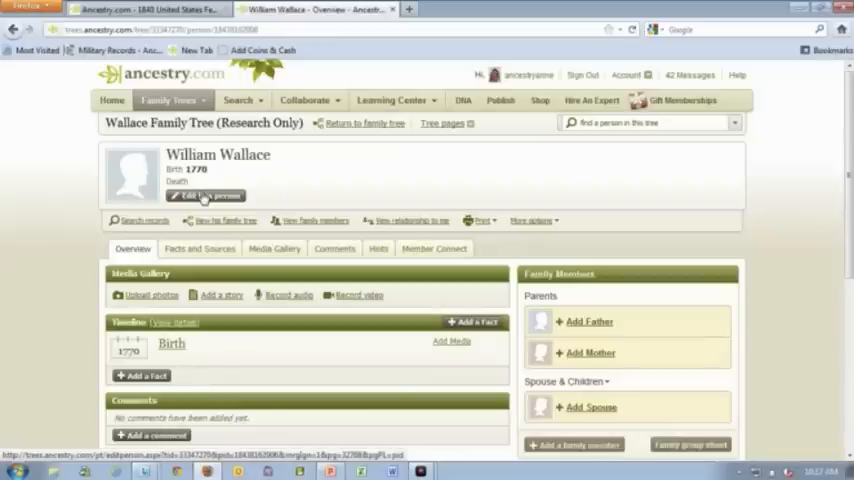
click(206, 196)
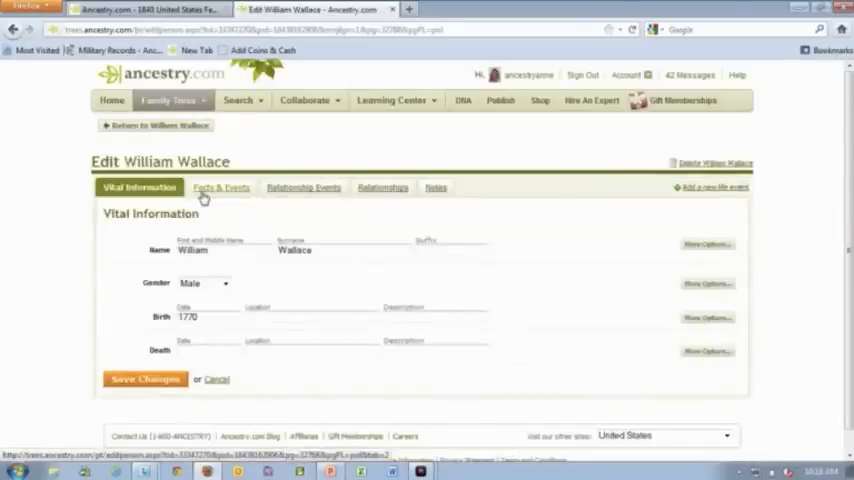
Add a birth description noting the 1770 date comes from the 1840 census.
click(220, 188)
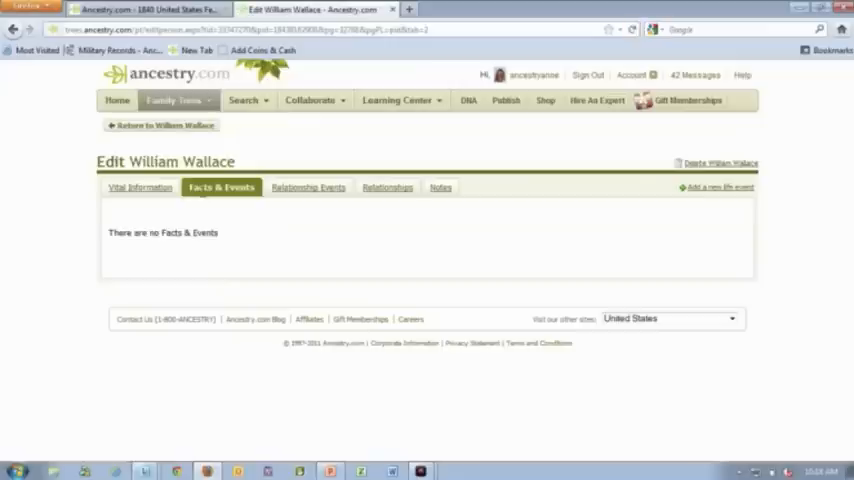
click(140, 188)
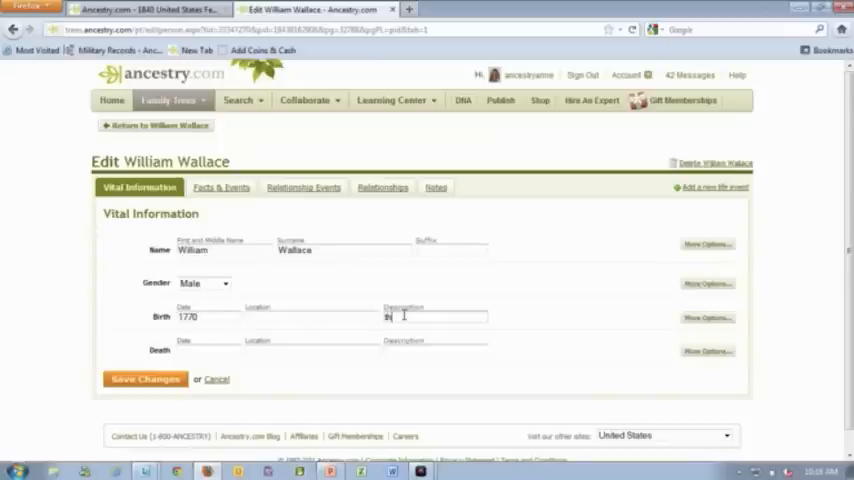
text(this is from 184)
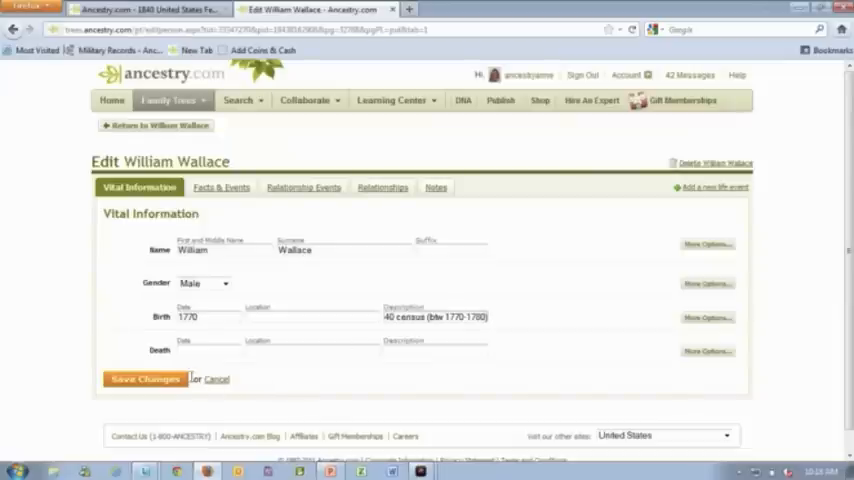
Save the changes and return to William Wallace's overview.
click(144, 380)
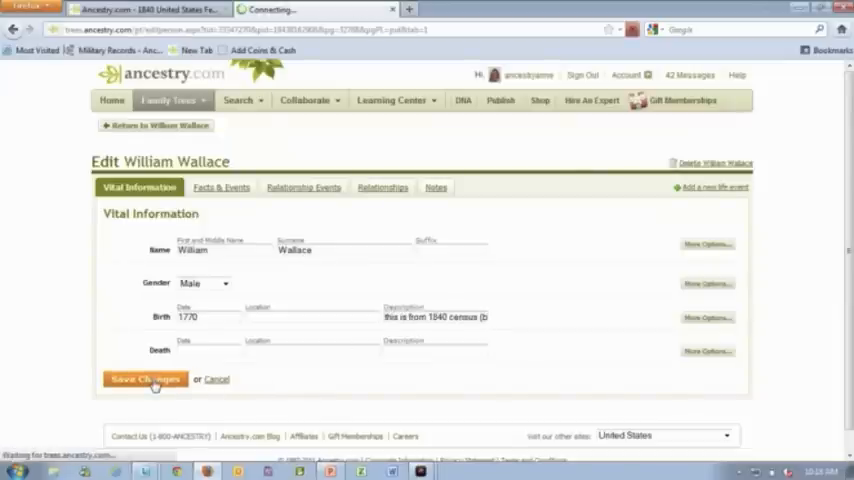
click(144, 380)
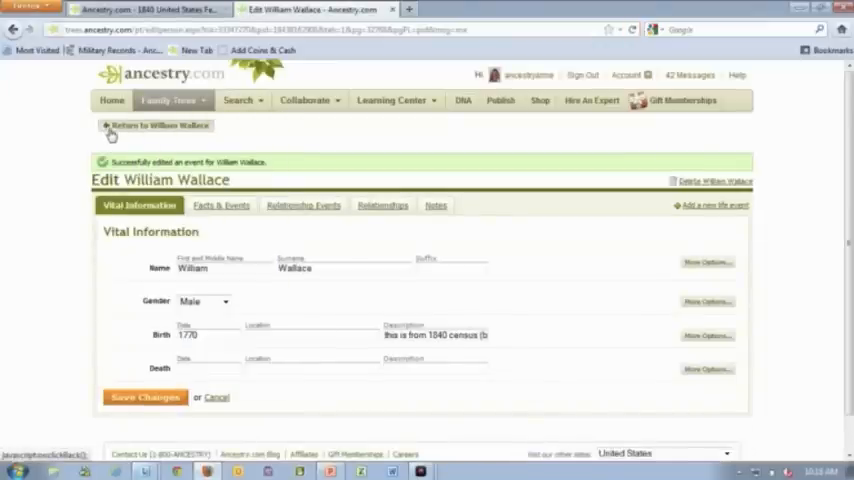
click(156, 126)
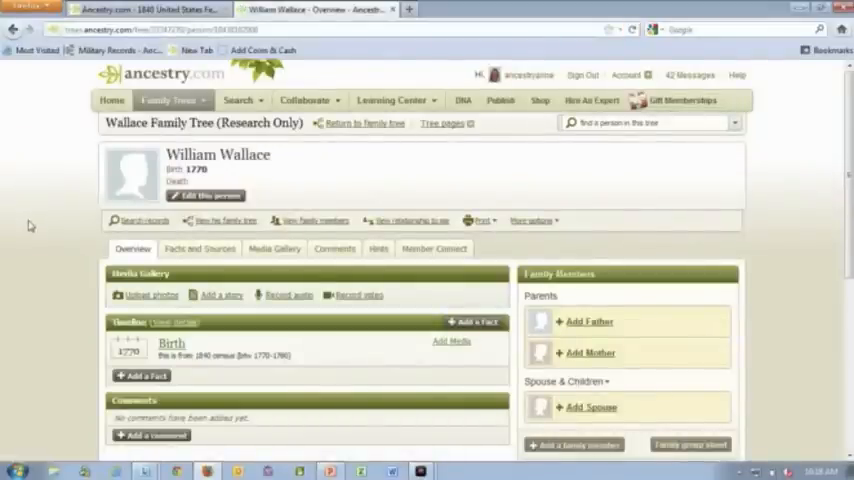
Run a record search for William Wallace, born 1770, from his profile.
scroll(down, 3)
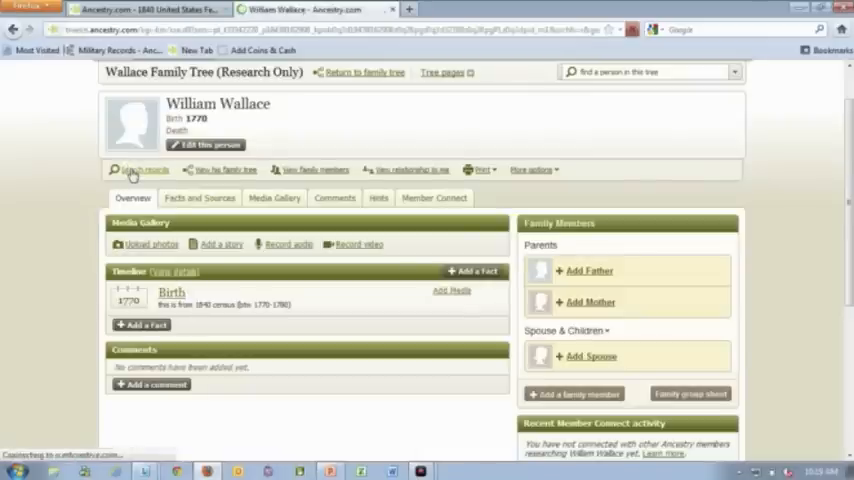
click(140, 168)
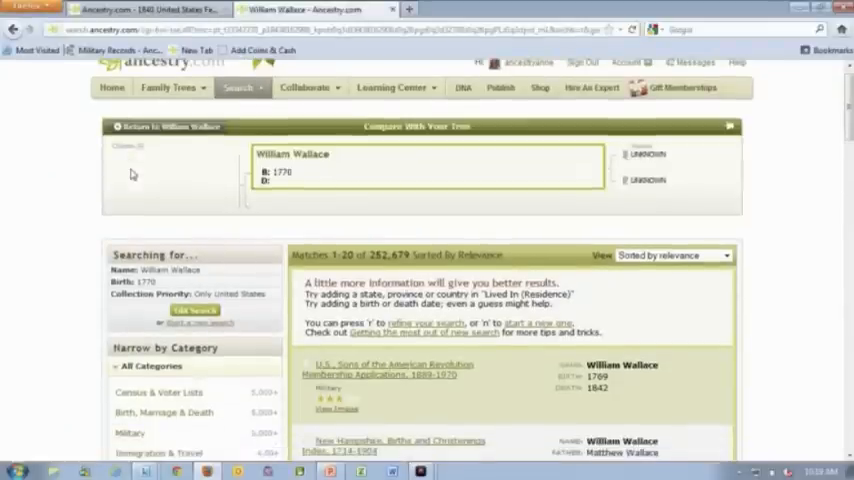
Narrow results to Census & Voter Lists and open the 1840 Federal Census record for Lexington, Rockbridge, Virginia.
scroll(down, 3)
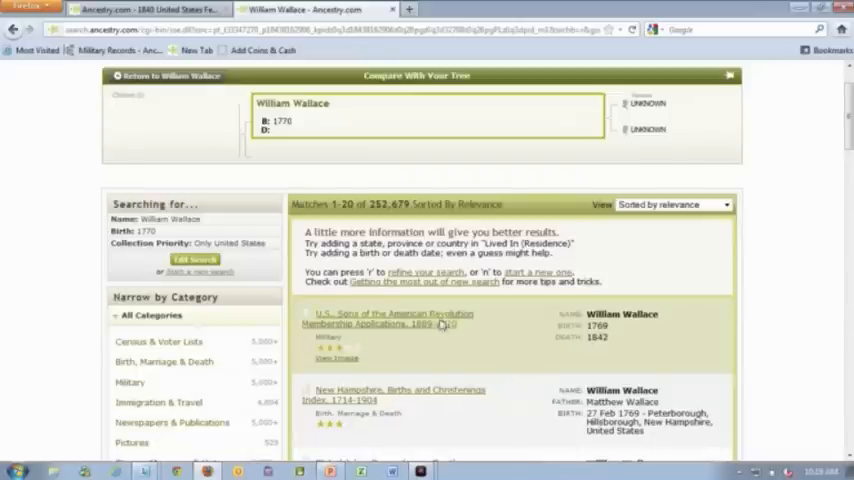
mouse_move(444, 346)
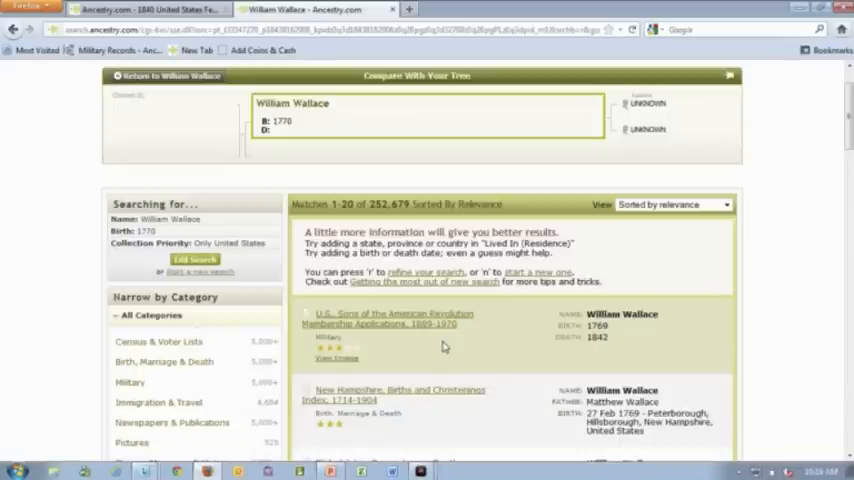
mouse_move(164, 362)
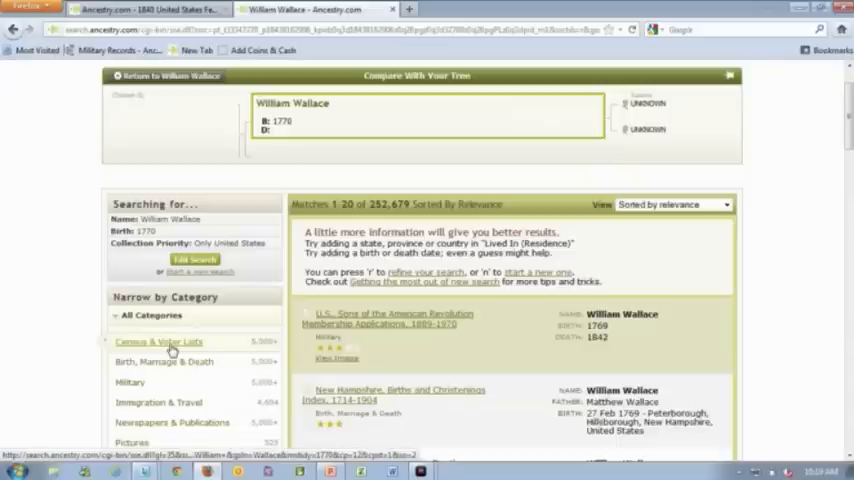
click(158, 342)
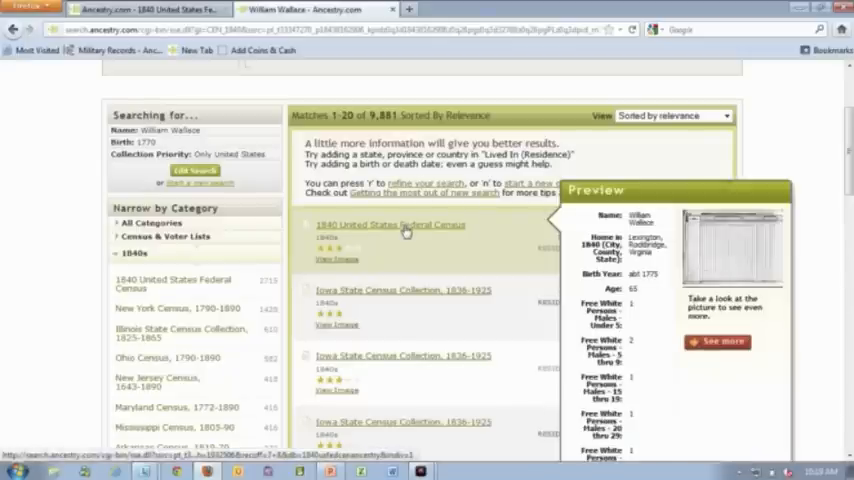
click(392, 224)
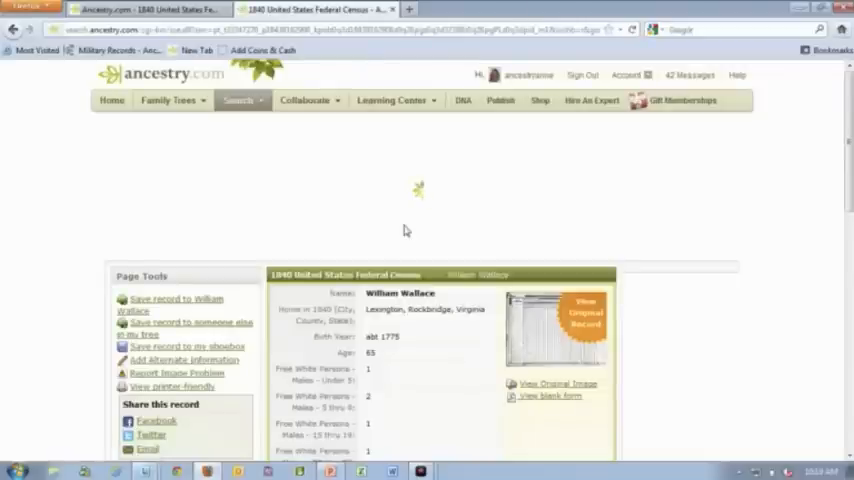
Attach the 1840 census record to William Wallace and save his Rockbridge, Virginia residence to the tree.
scroll(down, 3)
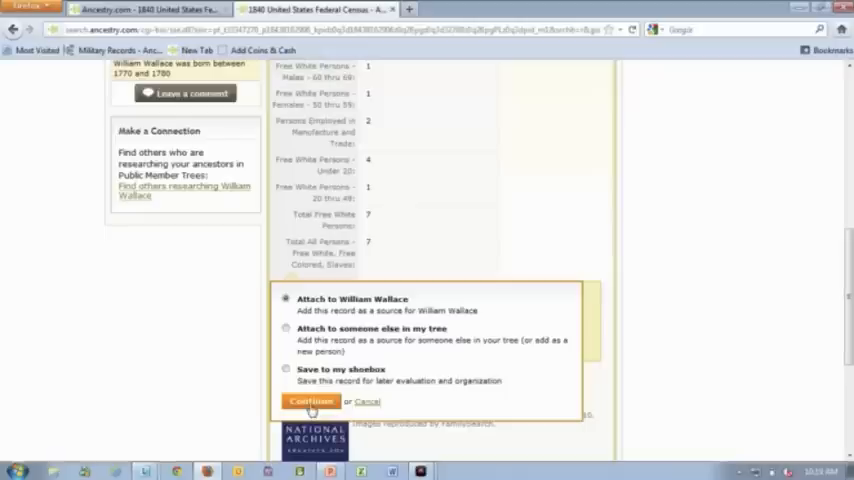
click(312, 400)
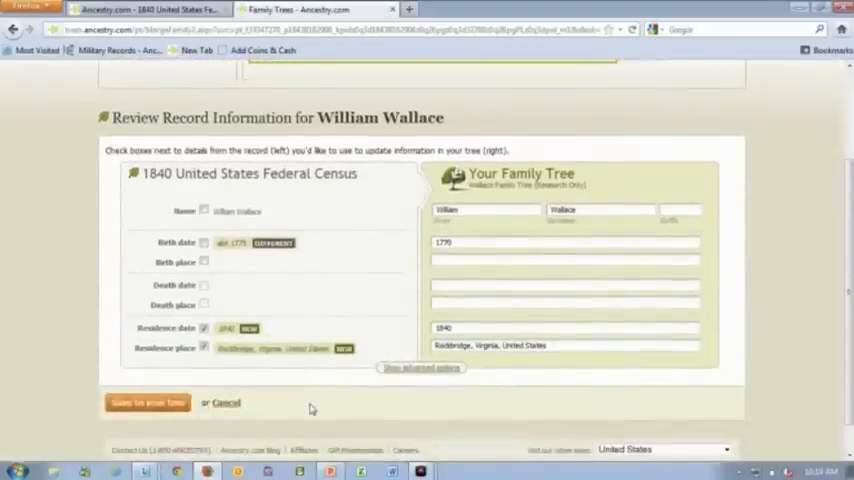
click(148, 402)
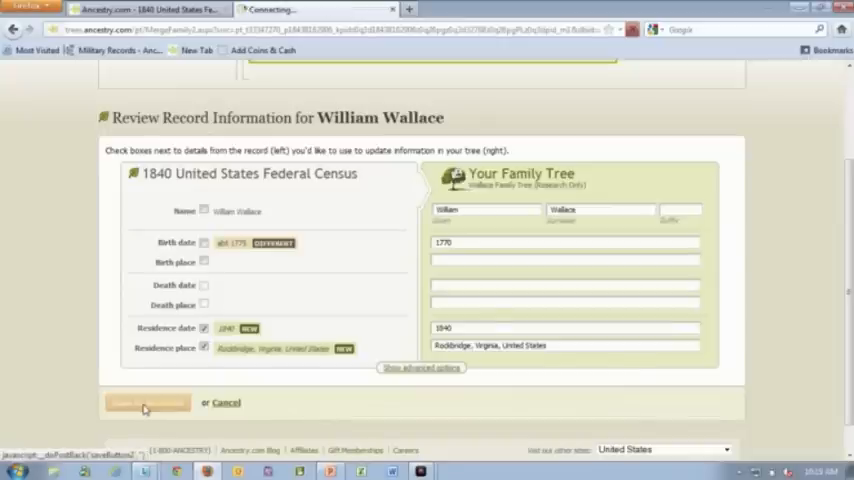
click(148, 404)
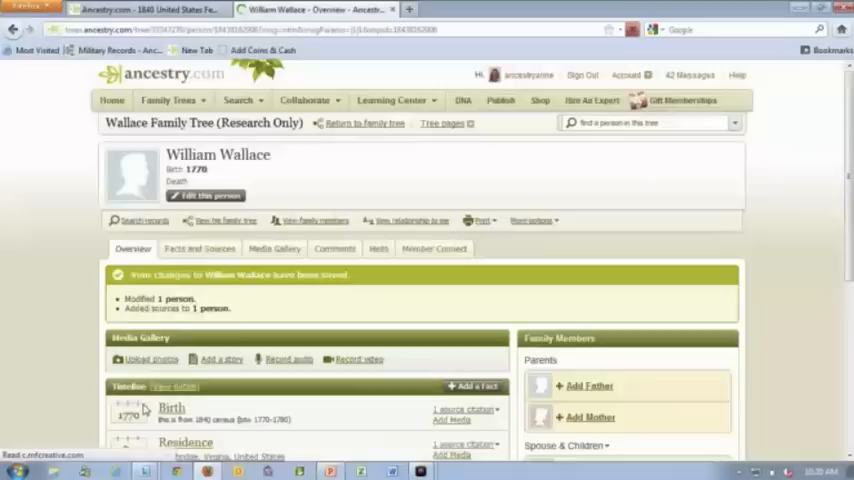
scroll(down, 3)
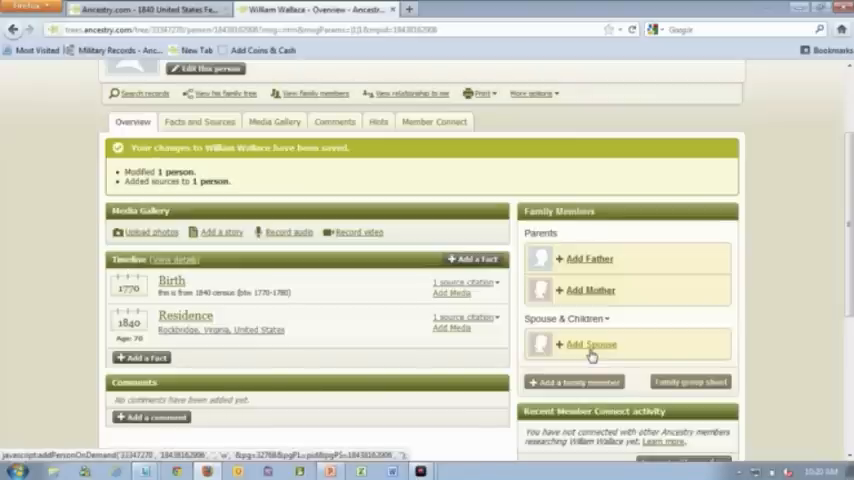
scroll(up, 3)
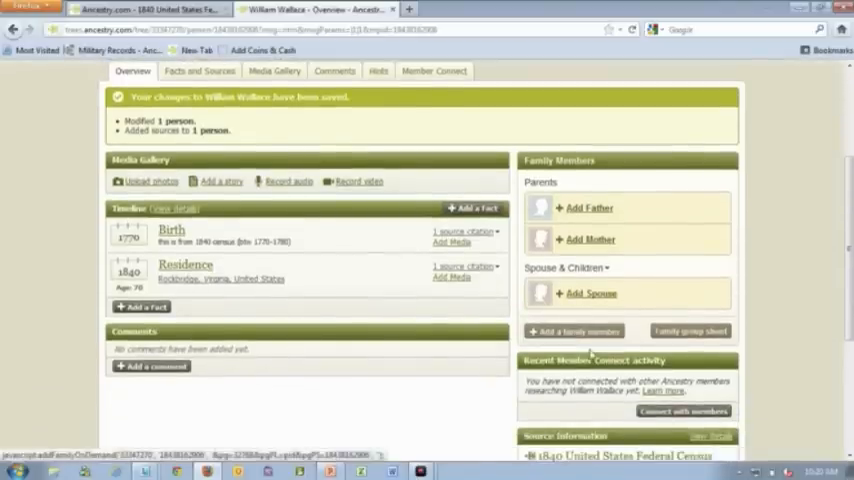
scroll(down, 3)
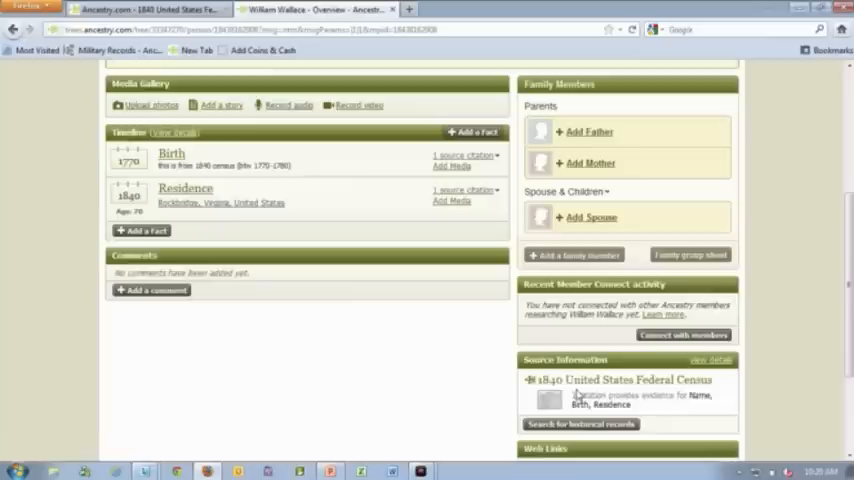
mouse_move(258, 322)
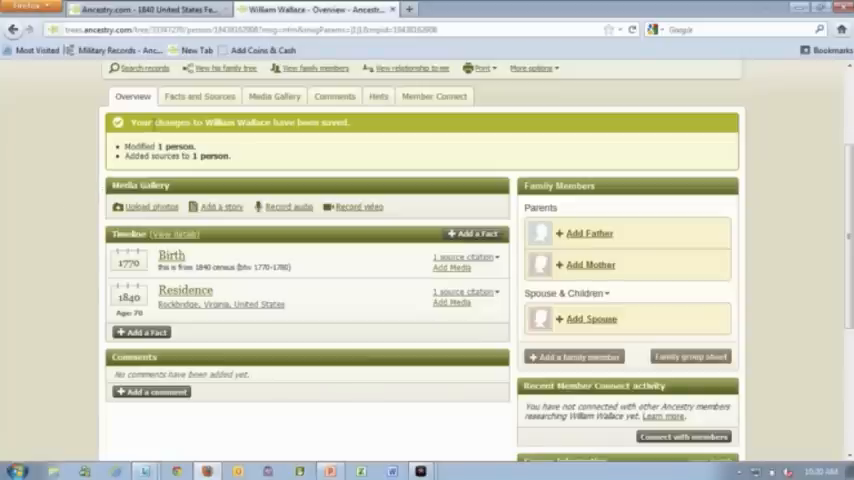
mouse_move(140, 68)
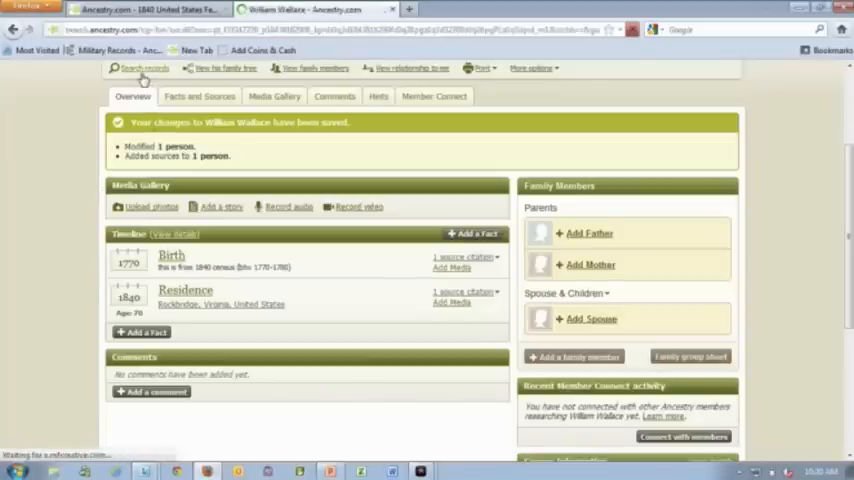
Search records for William Wallace again and narrow to 1850s Census & Voter Lists.
click(140, 68)
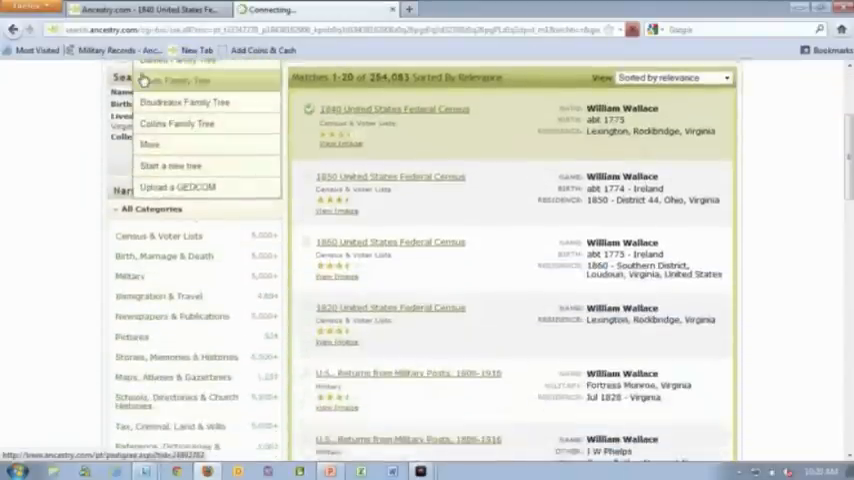
scroll(down, 3)
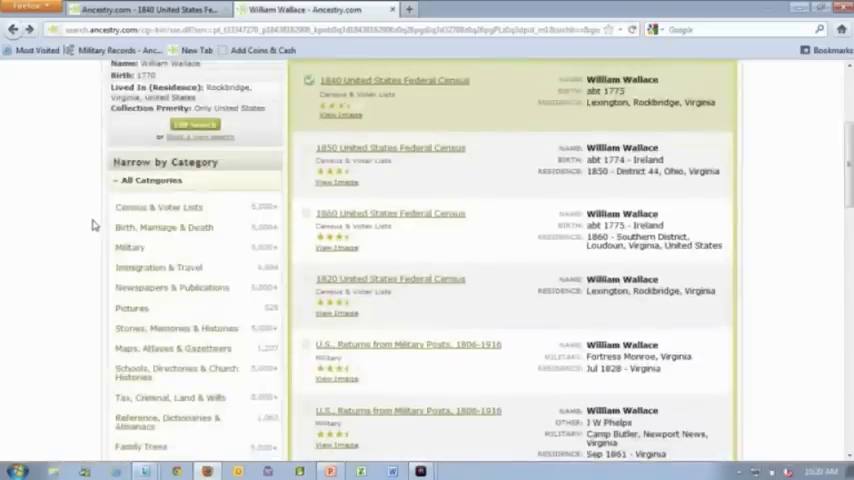
click(158, 196)
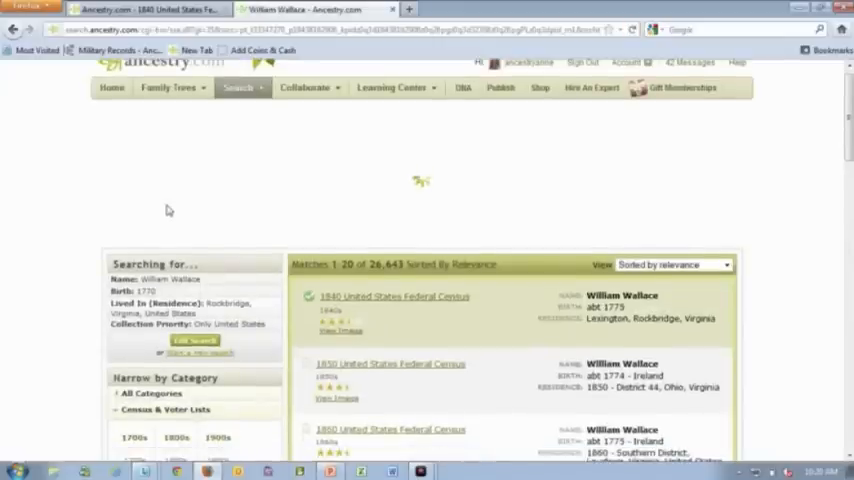
scroll(down, 3)
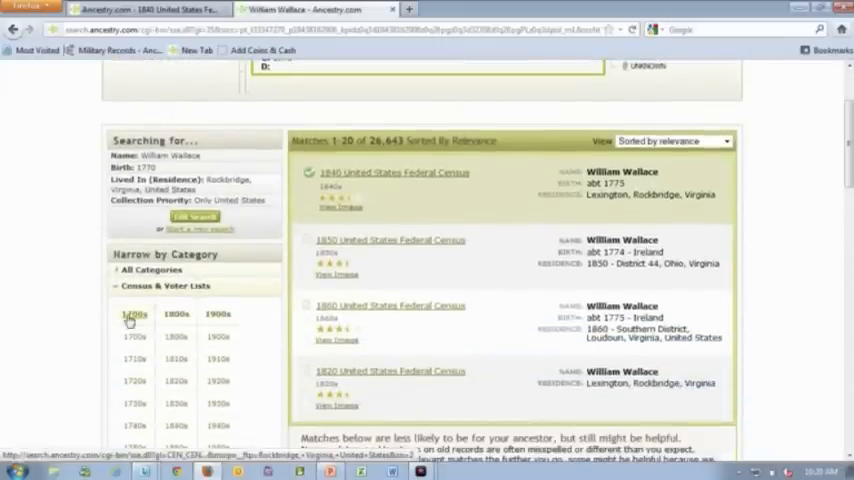
scroll(down, 3)
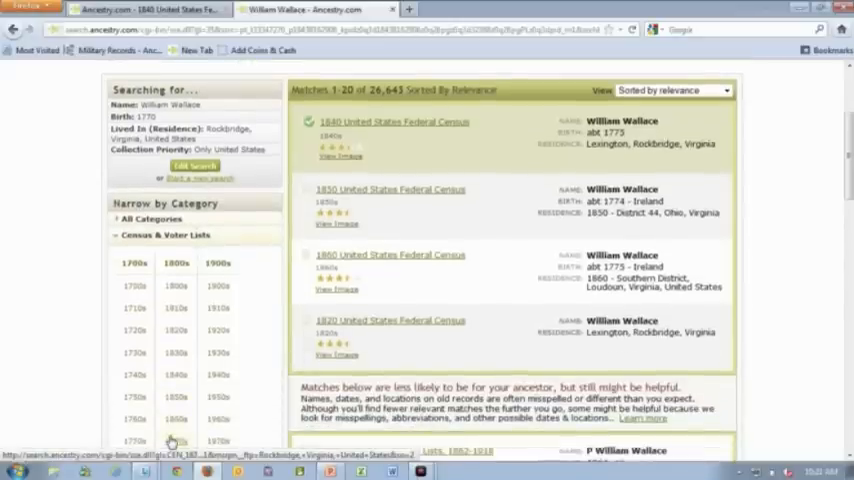
click(176, 396)
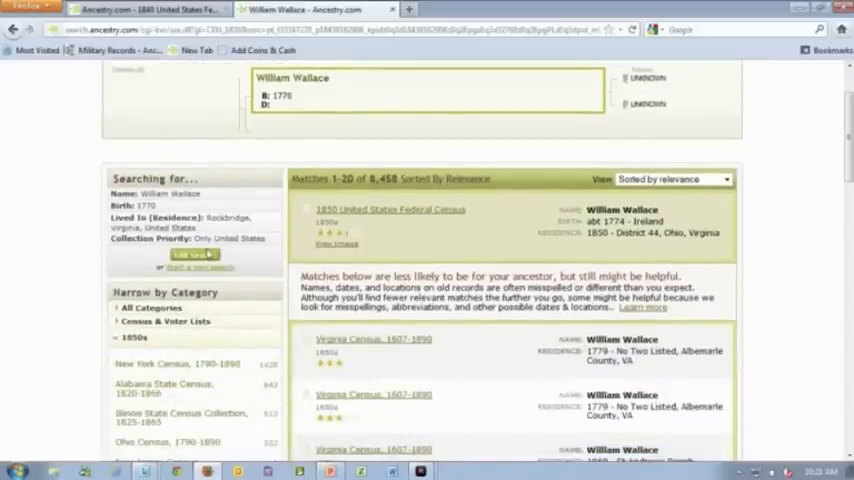
Refine the search with Lived In set to Rockbridge County, Virginia, USA and rerun it.
click(192, 254)
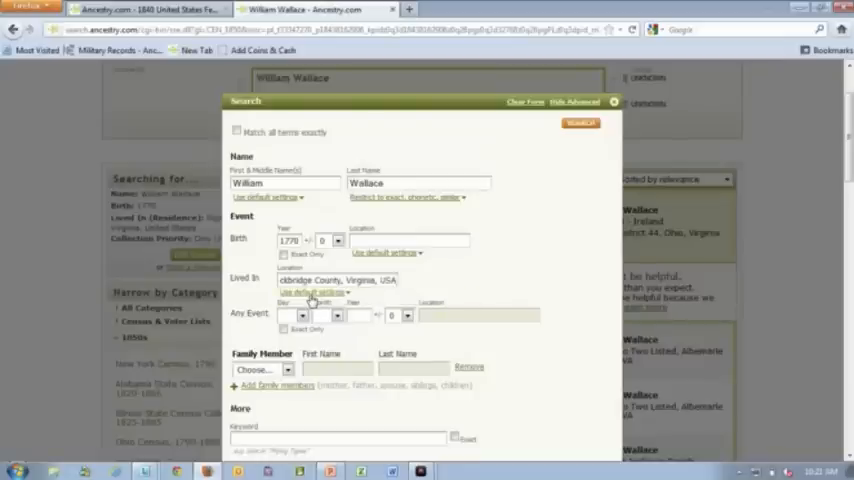
click(310, 292)
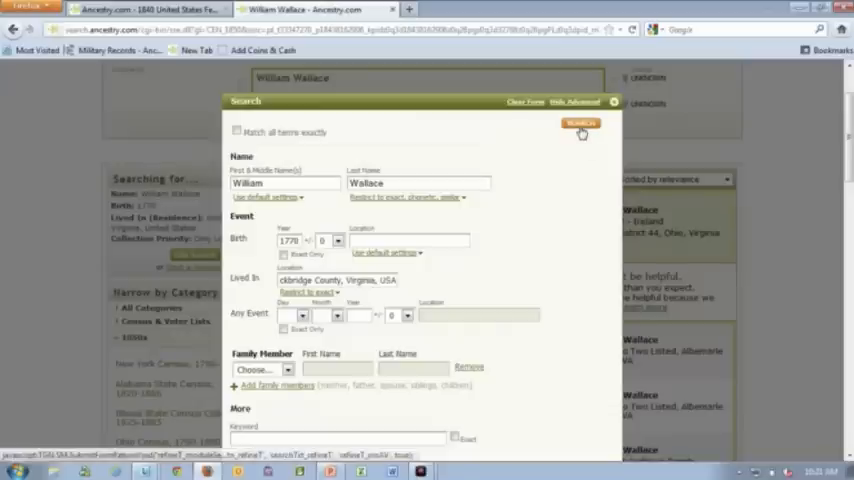
click(580, 124)
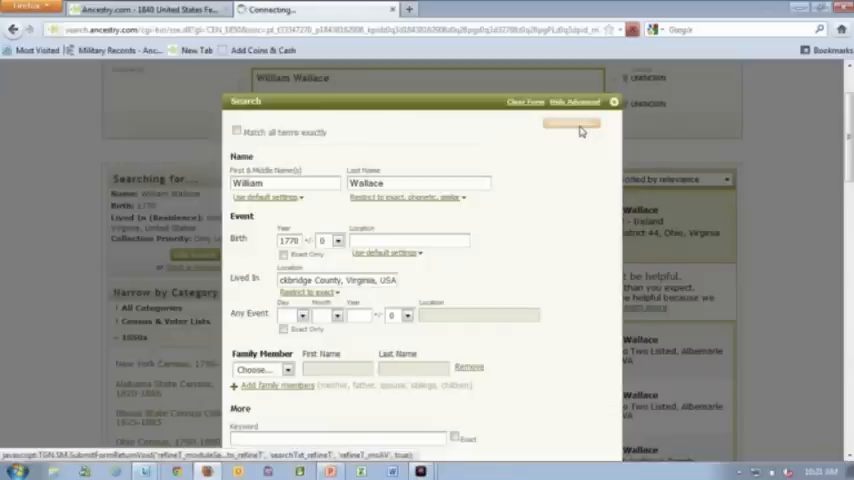
click(572, 124)
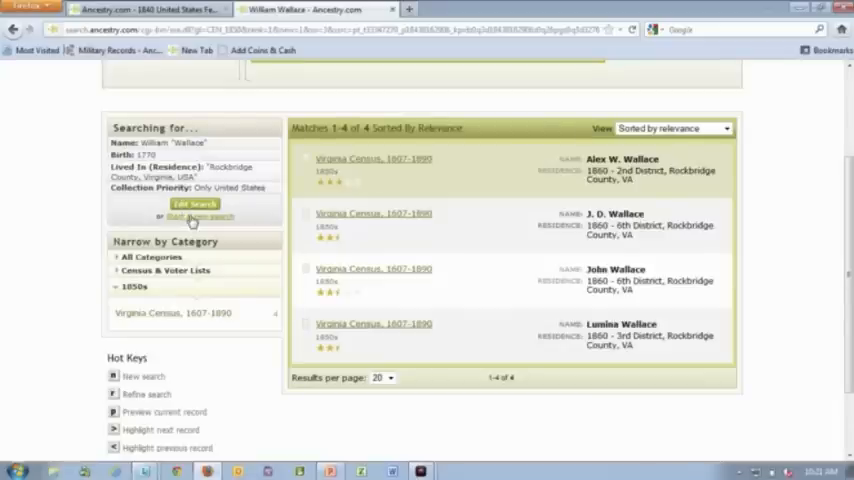
Rerun the search with residence restricted to the exact place and review the results.
click(192, 204)
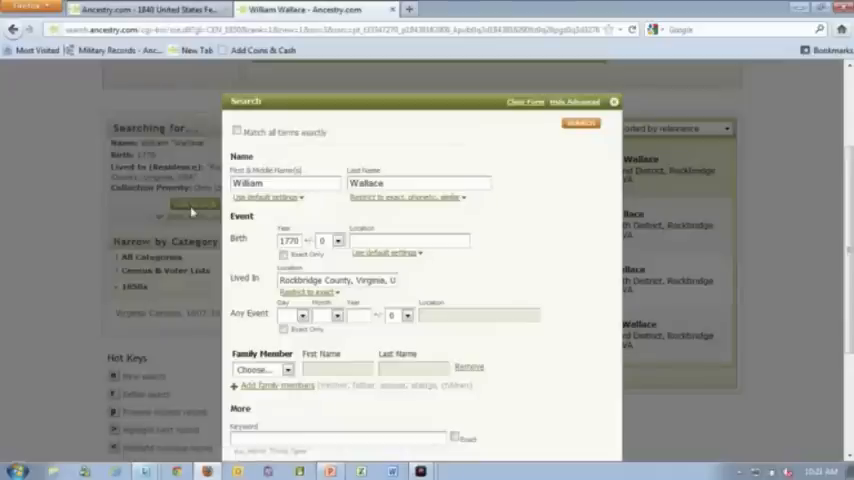
mouse_move(304, 292)
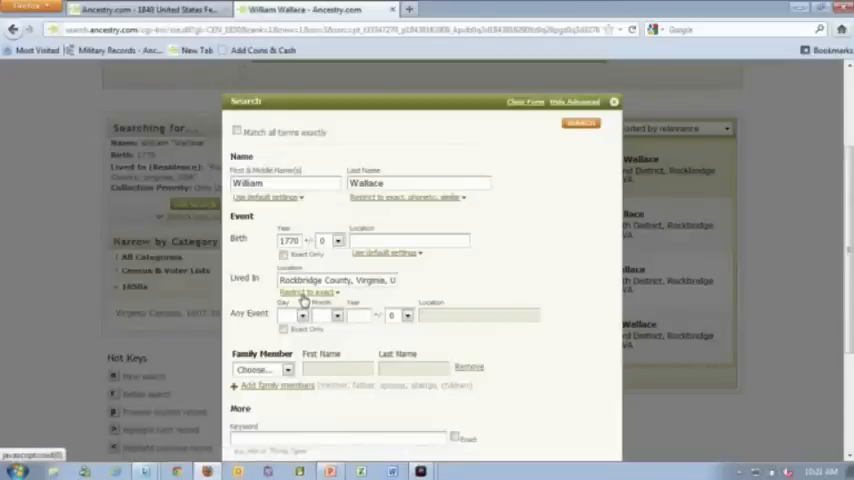
click(310, 292)
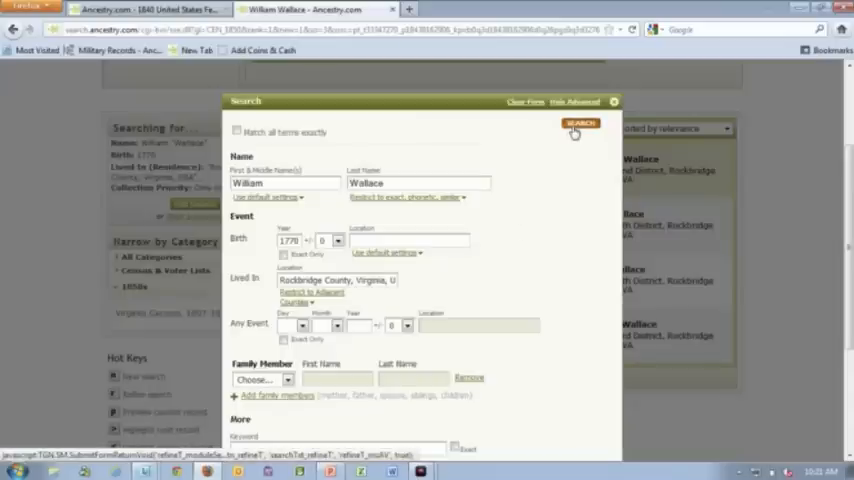
click(580, 122)
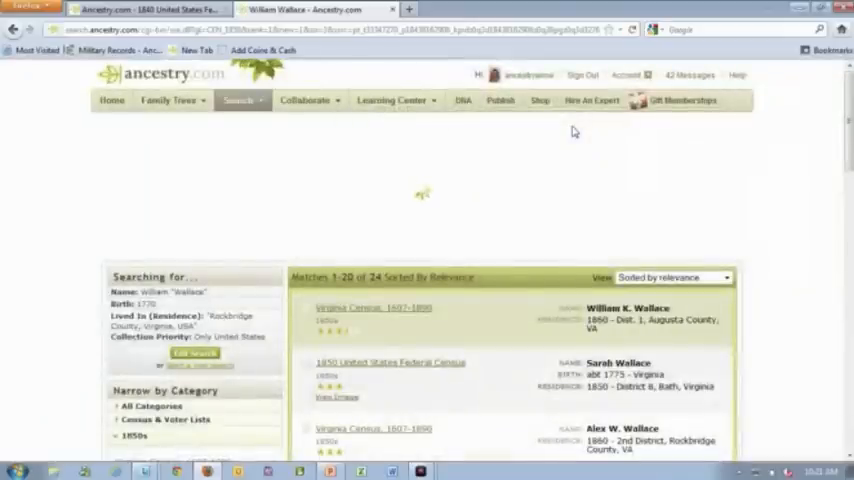
scroll(down, 3)
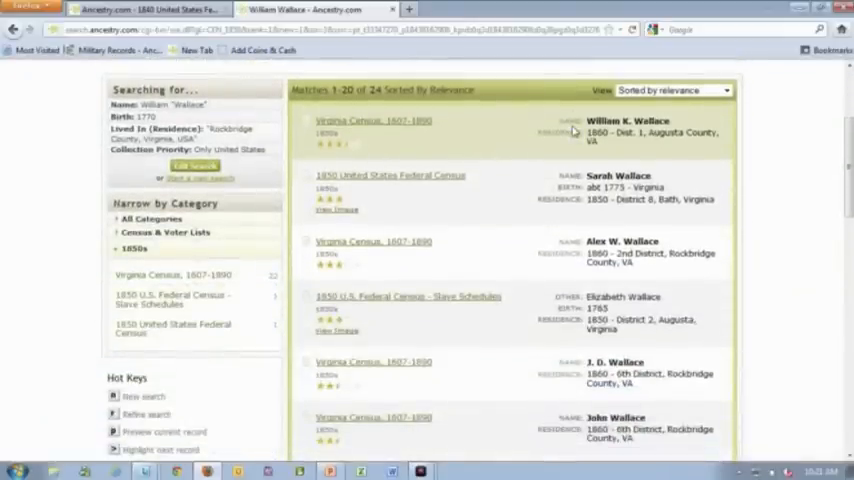
scroll(down, 3)
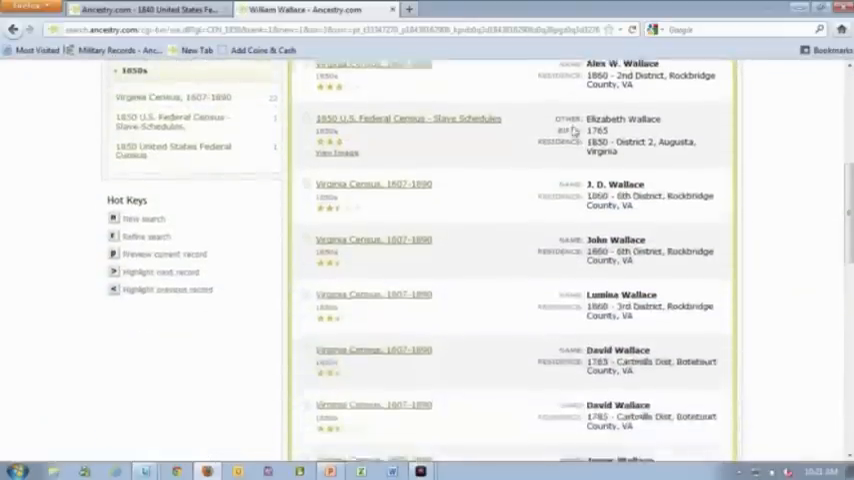
scroll(down, 3)
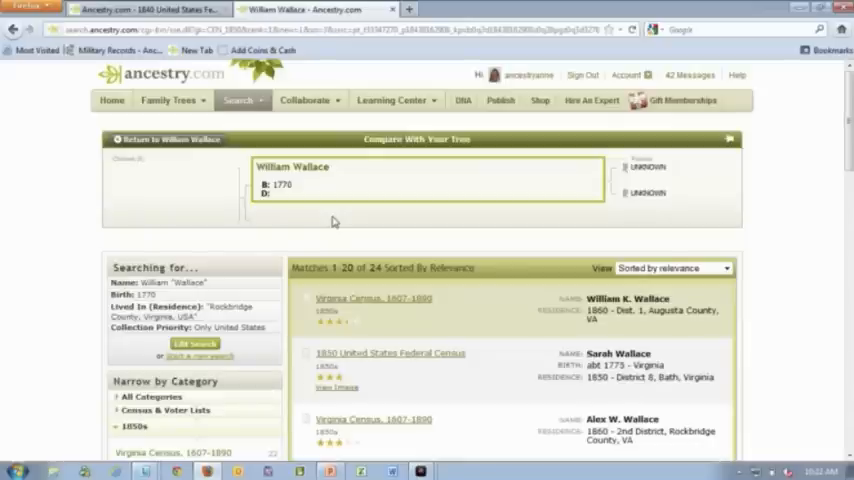
mouse_move(160, 316)
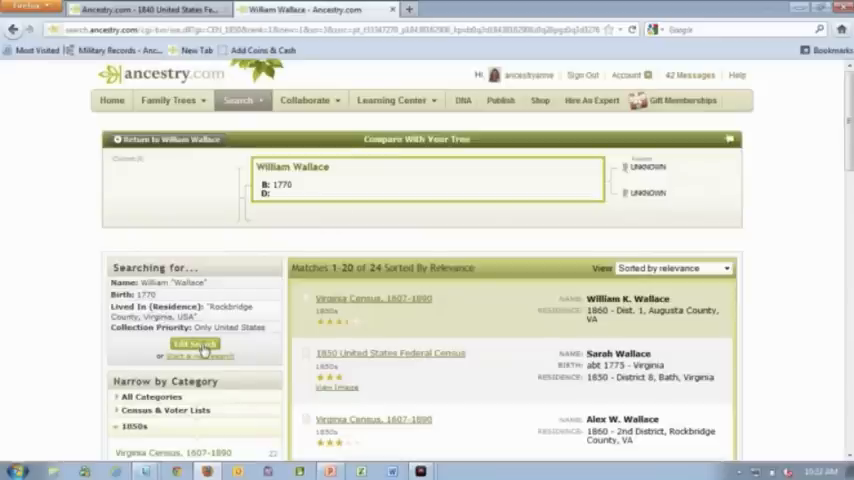
Clear the birth year, limit residence to county level, and rerun the search for 73 matches.
click(192, 344)
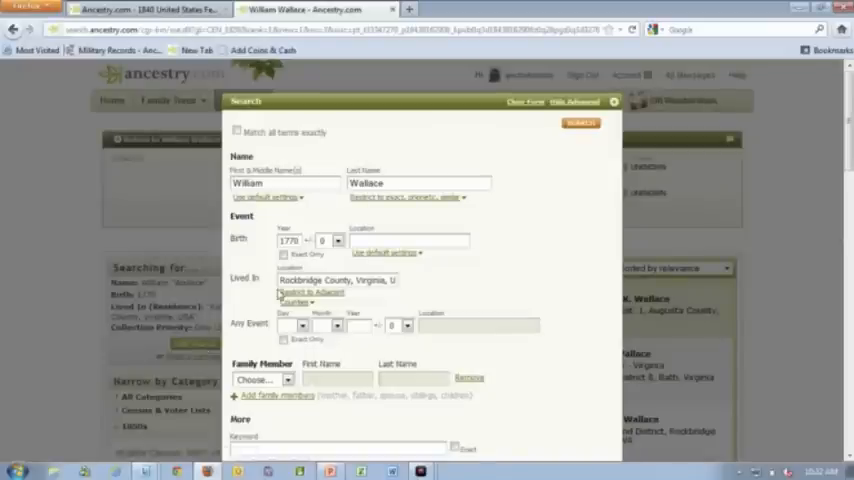
triple_click(290, 240)
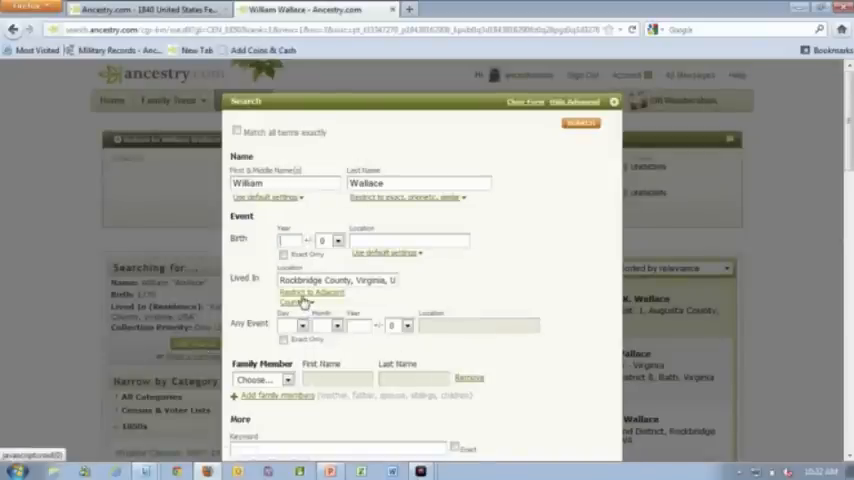
click(310, 292)
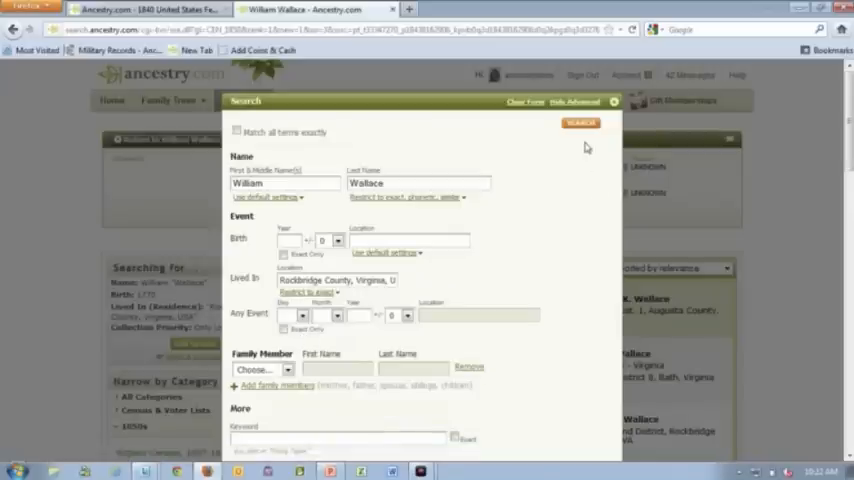
click(580, 122)
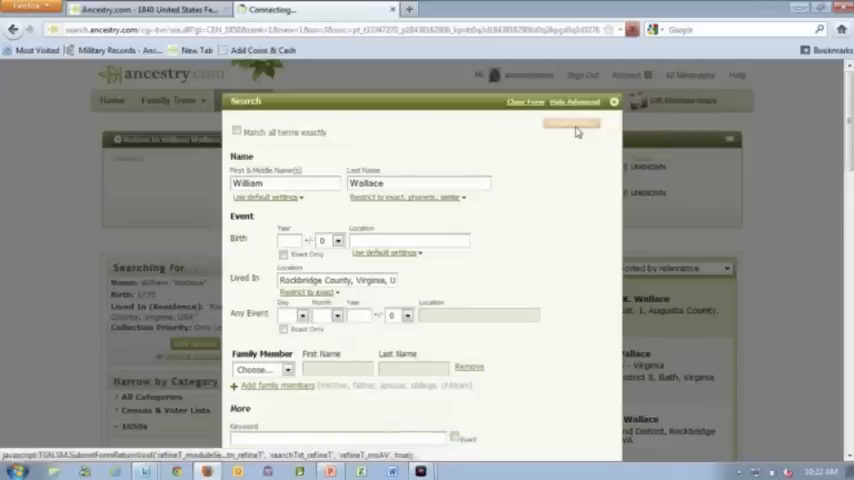
click(572, 124)
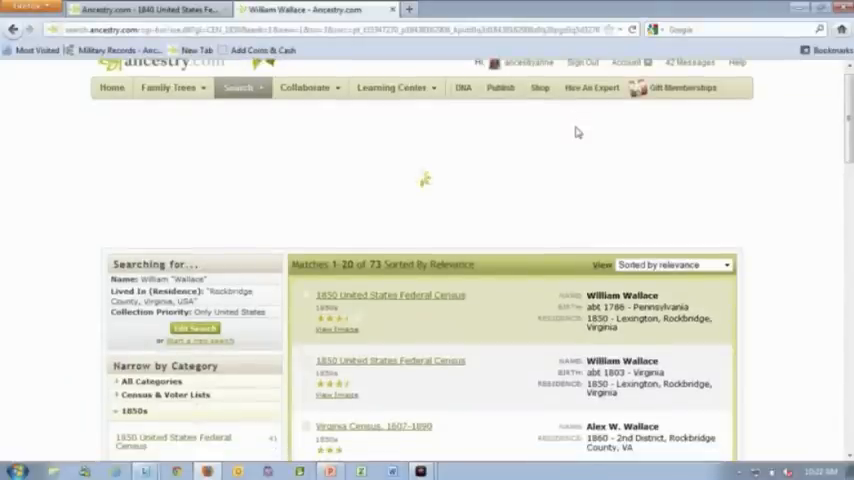
Scroll the results toward the 1850 census entry for William Wallace, 64, of Lexington.
scroll(down, 3)
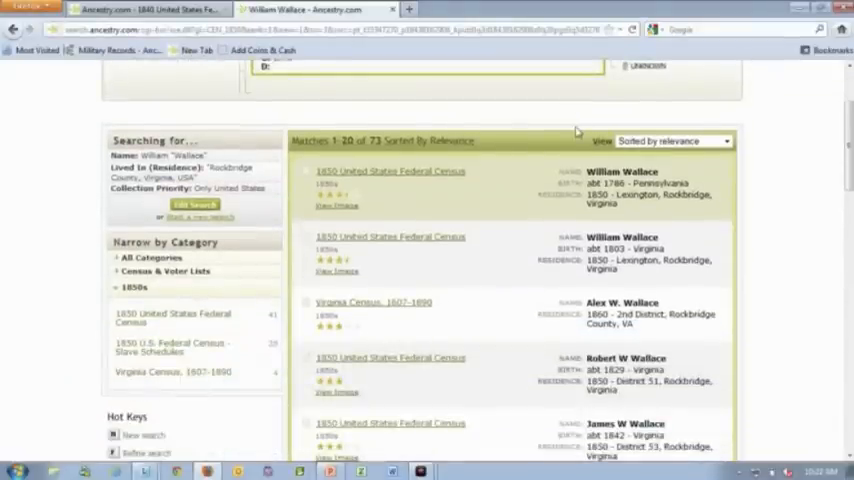
mouse_move(524, 220)
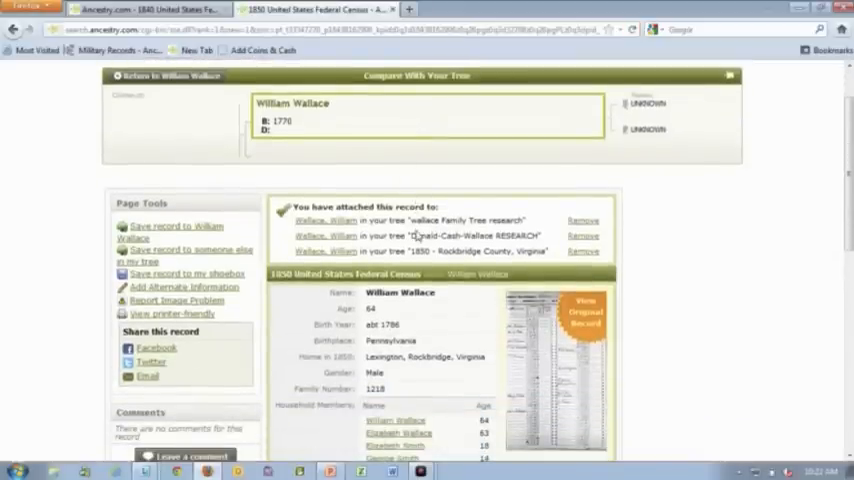
scroll(down, 3)
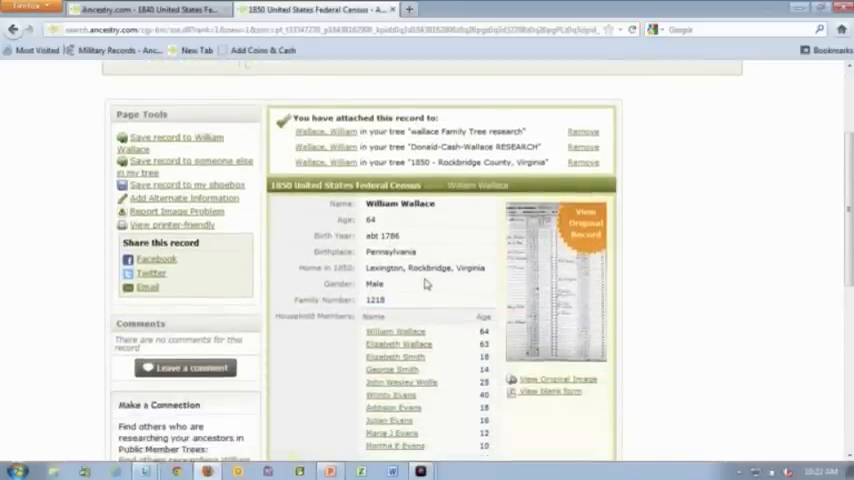
scroll(down, 3)
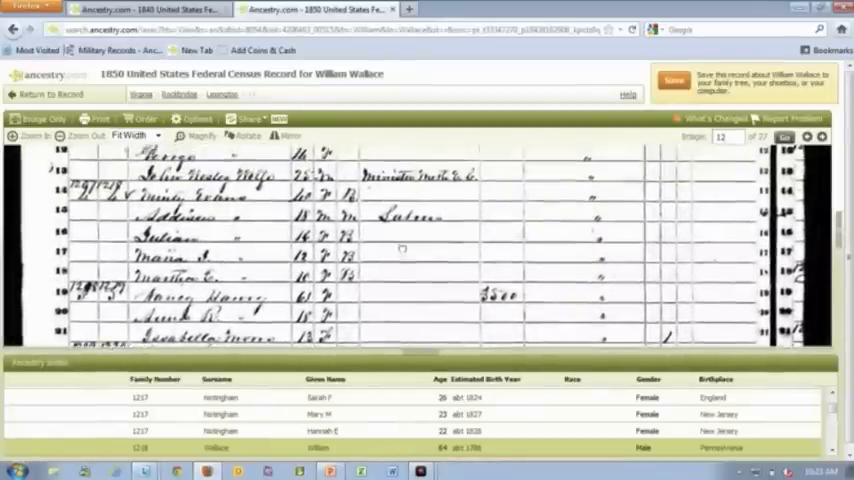
Locate William Wallace's line on the 1850 census image and return to the record details.
scroll(up, 3)
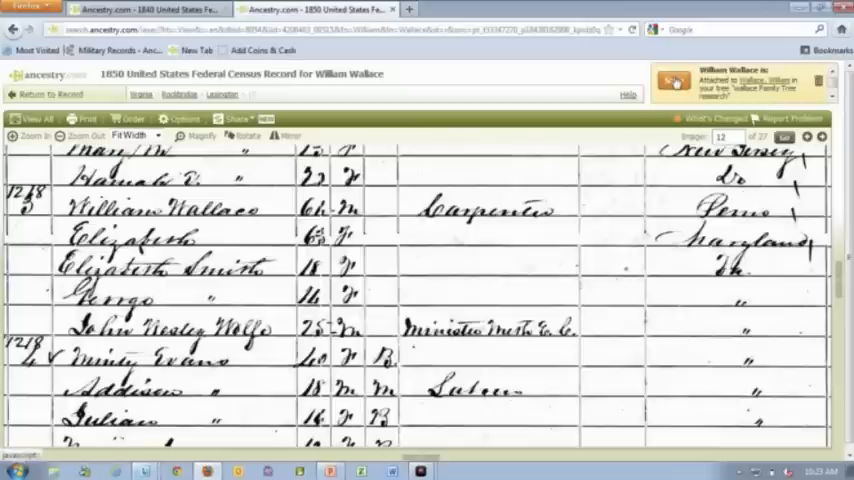
click(48, 94)
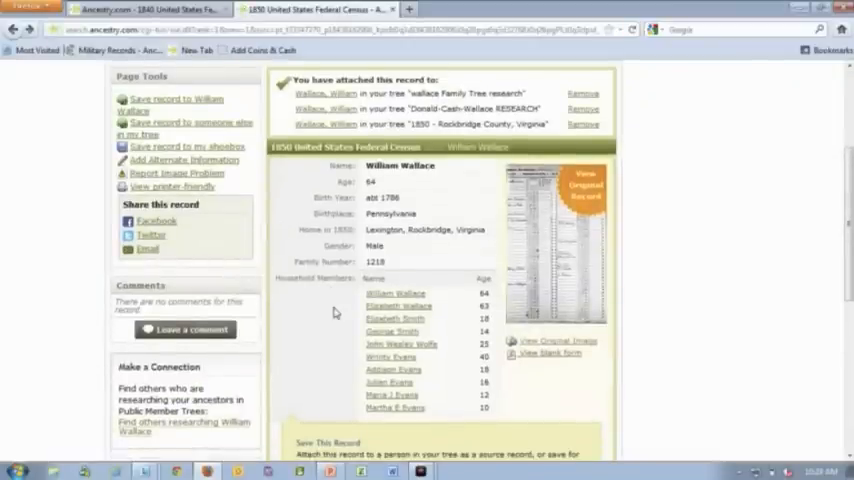
Save the 1850 census record to William Wallace, adding a second Lexington residence fact.
scroll(down, 3)
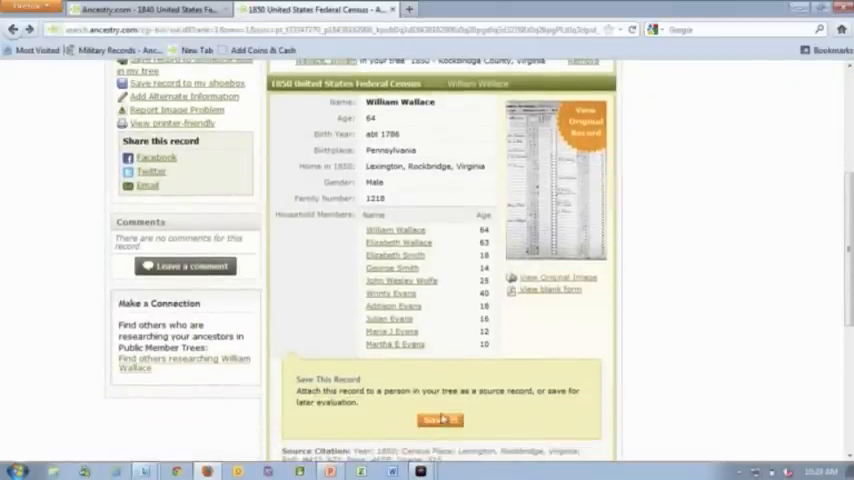
click(440, 420)
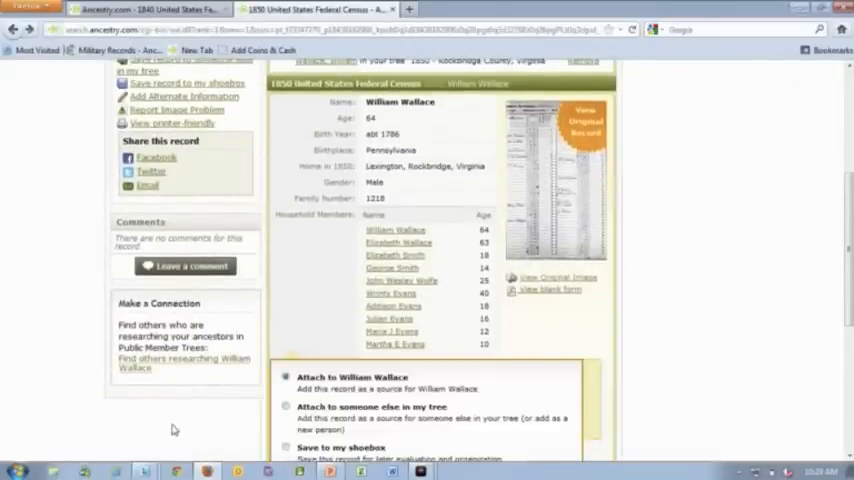
scroll(down, 3)
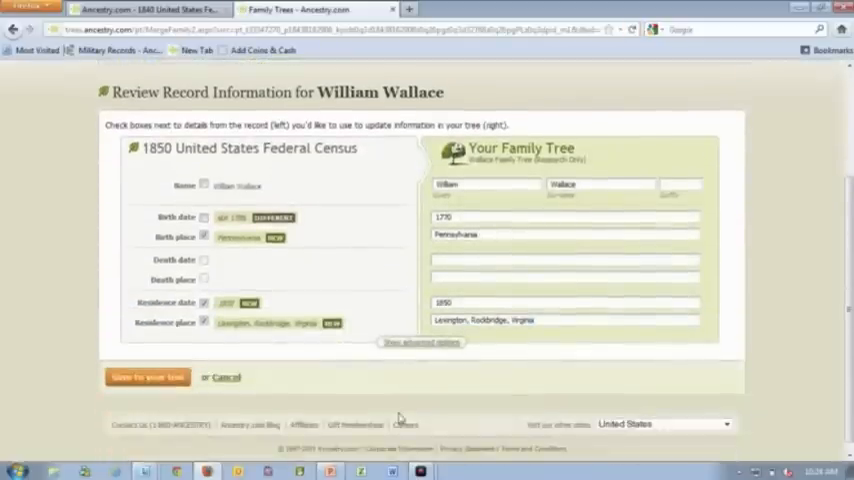
click(204, 216)
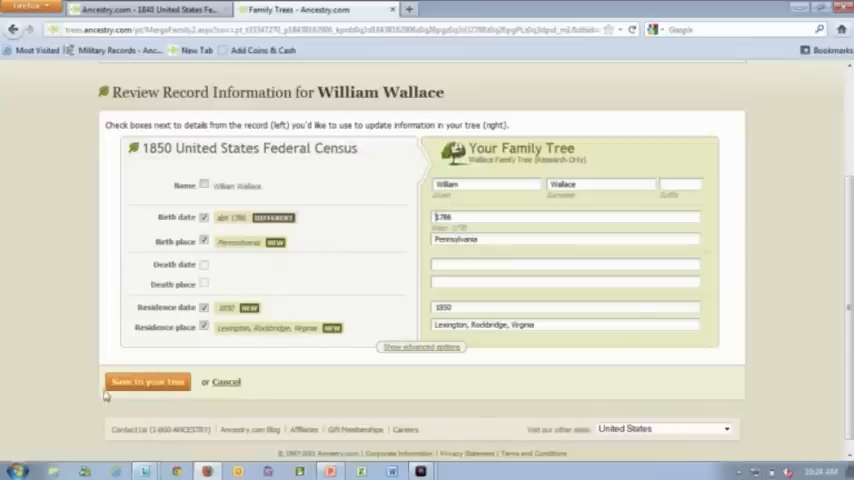
click(148, 380)
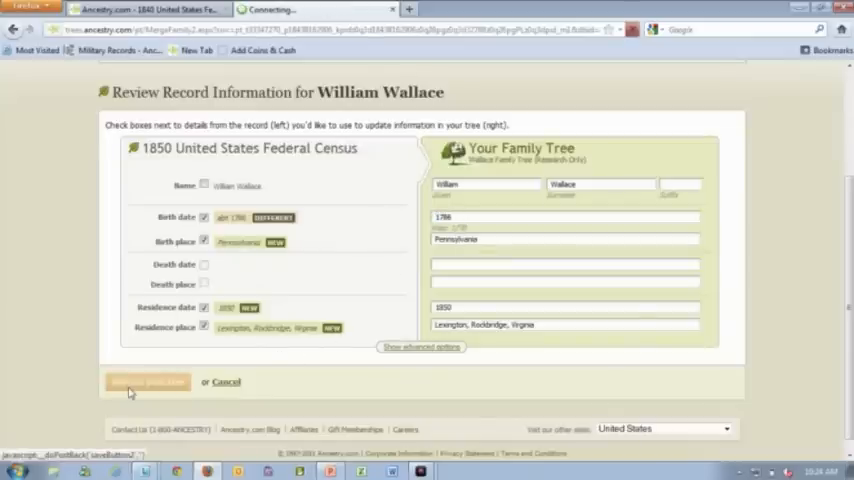
click(148, 382)
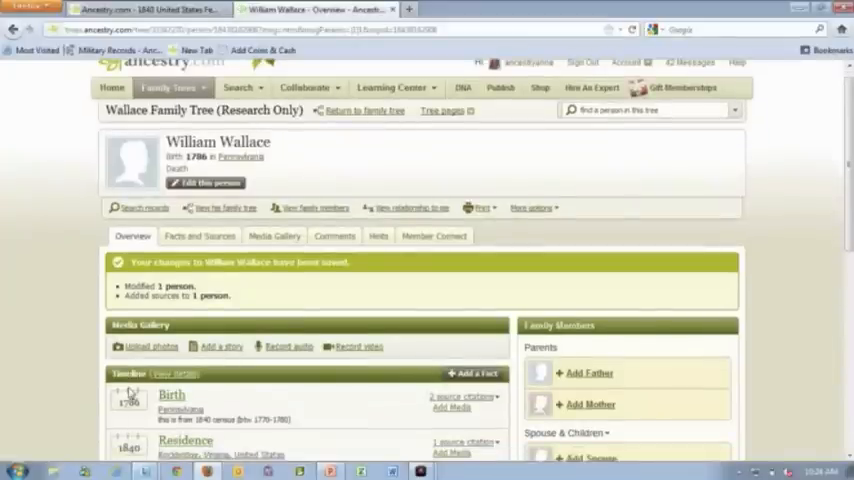
scroll(down, 3)
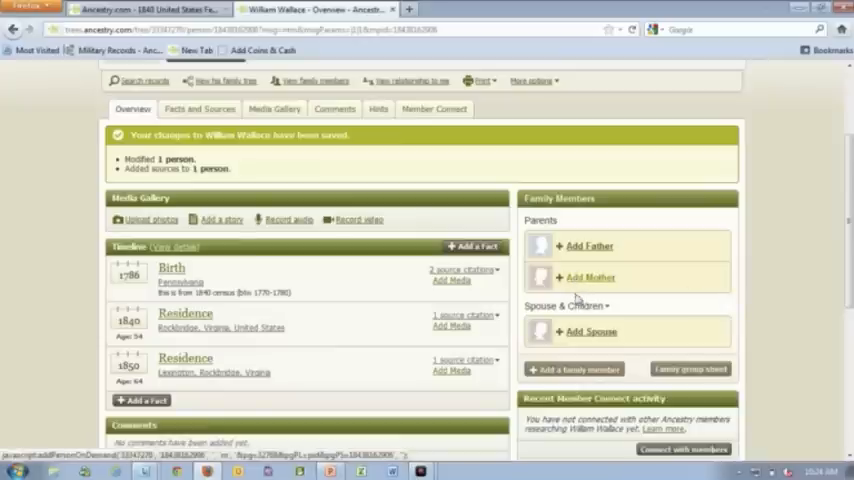
Add spouse Elizabeth Wallace, female, born 1787 in Maryland, and save her.
click(592, 332)
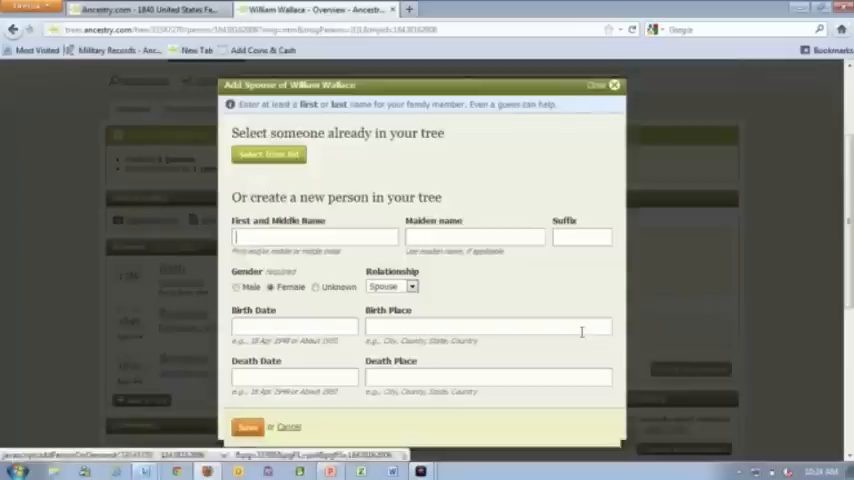
text(Elizabeth)
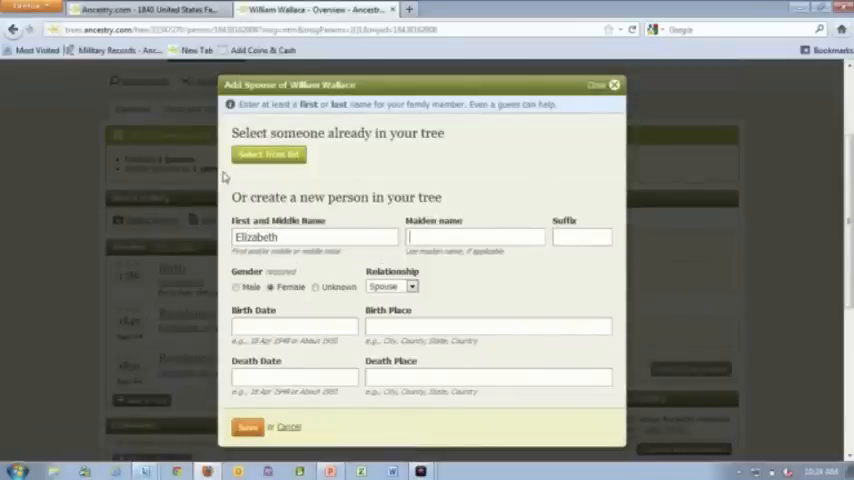
text(Wallace)
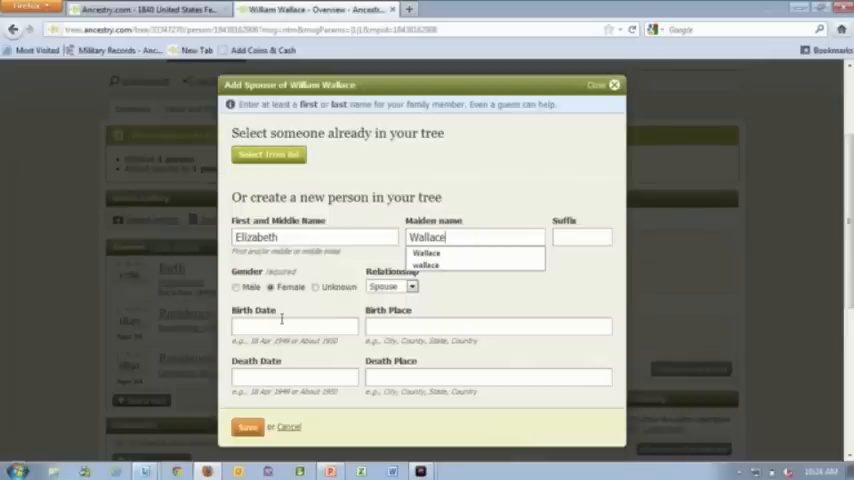
click(294, 326)
text(1787)
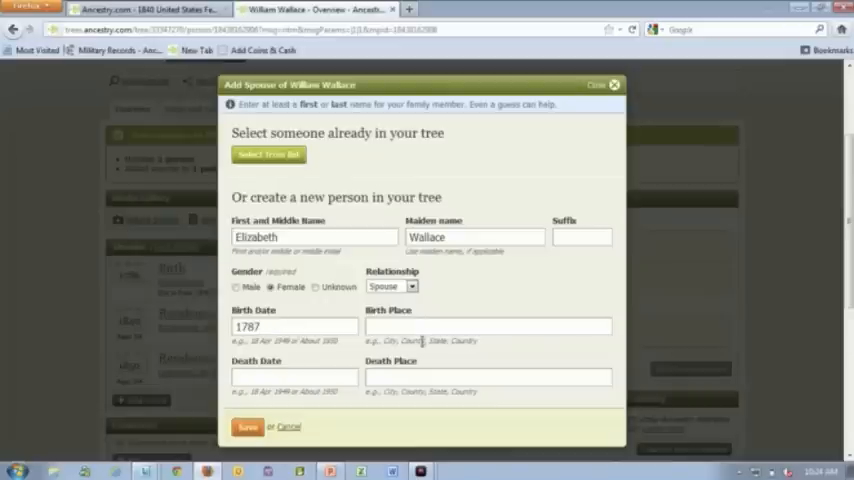
text(Mary)
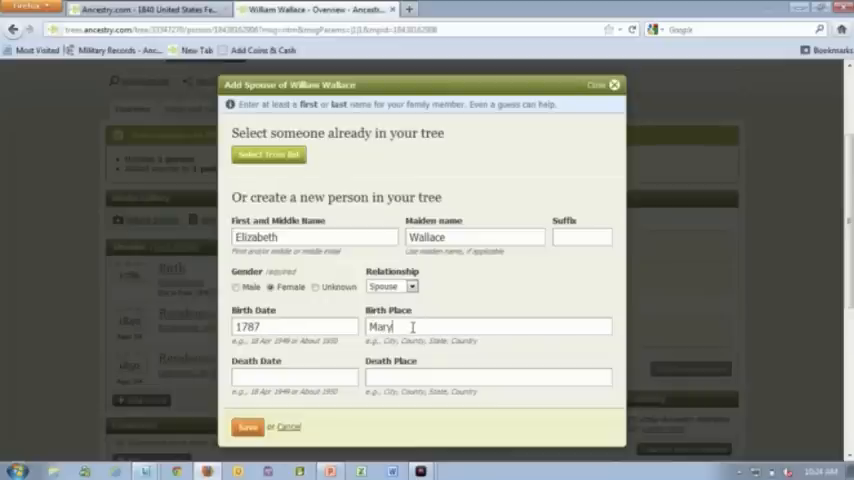
text(Mary)
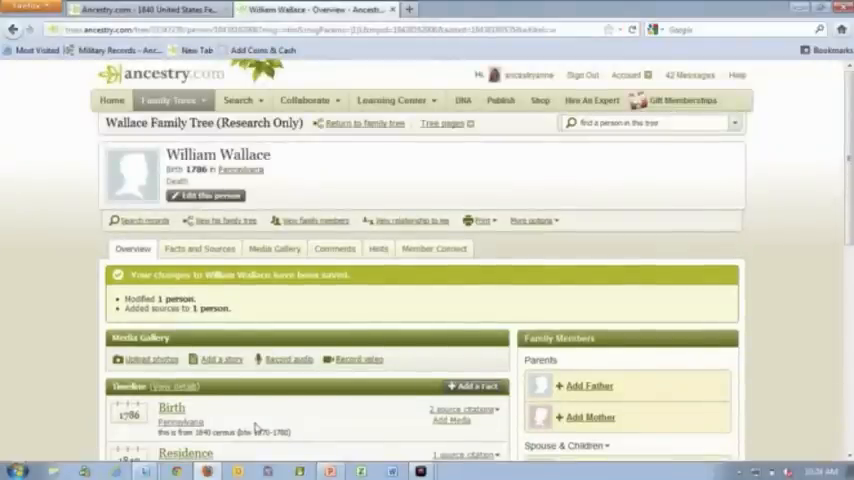
scroll(down, 3)
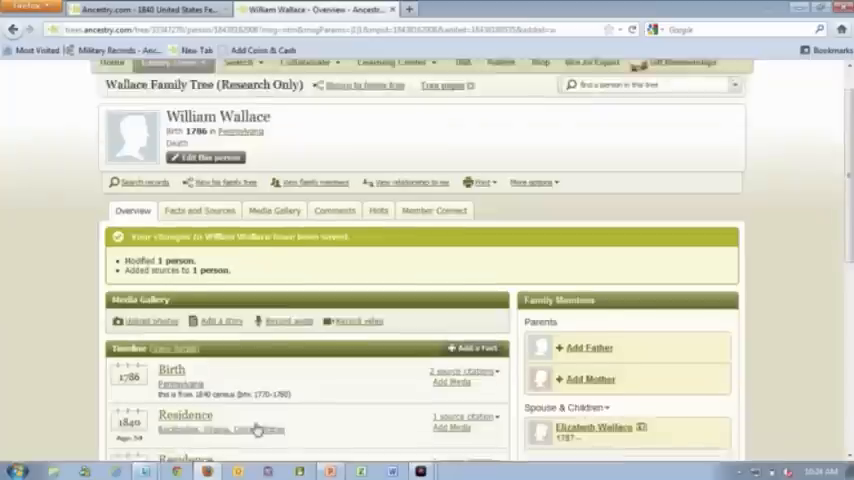
scroll(down, 3)
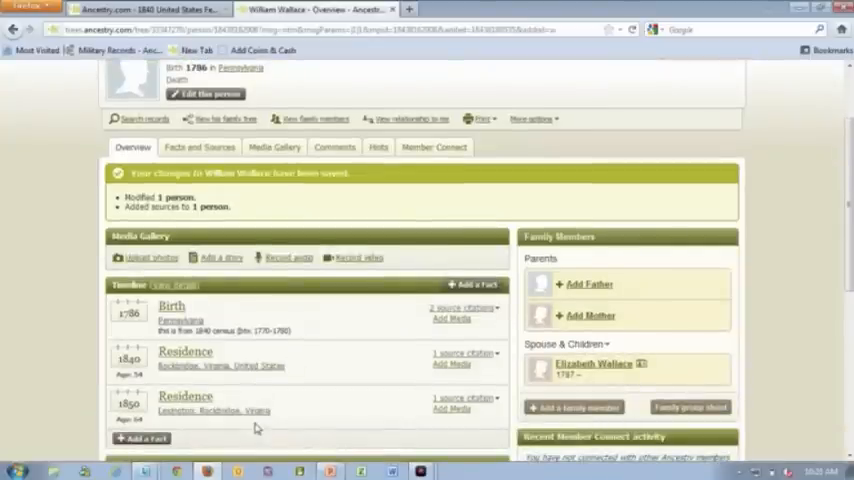
scroll(down, 3)
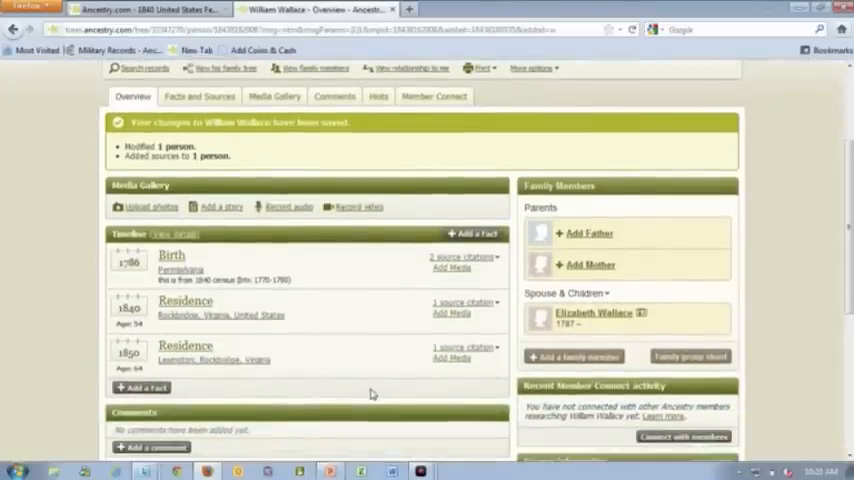
scroll(down, 3)
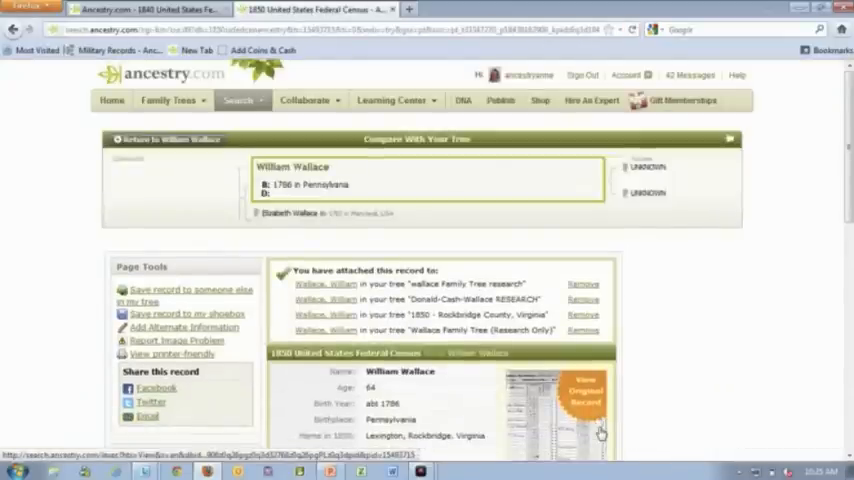
Open Elizabeth Wallace's 1850 census record from the Household Members list.
scroll(down, 3)
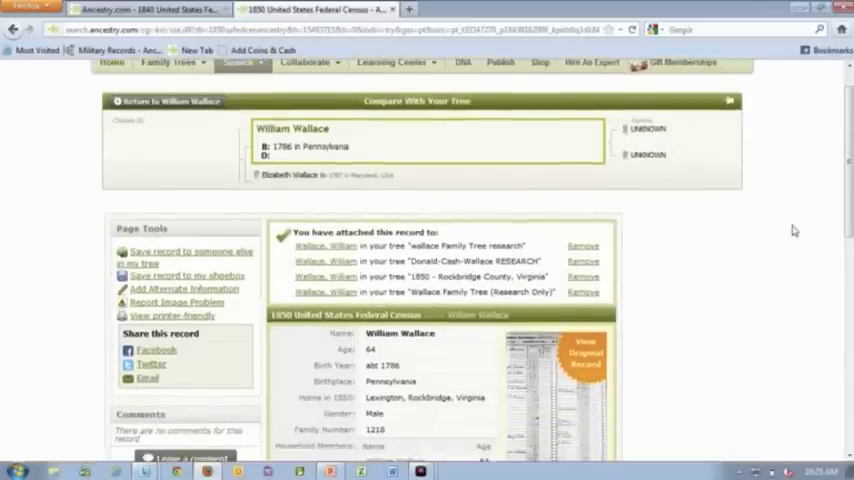
scroll(down, 3)
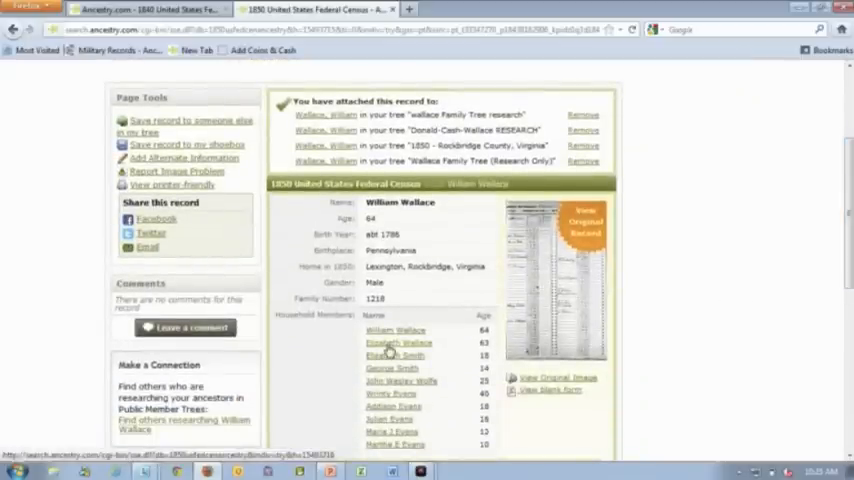
click(398, 342)
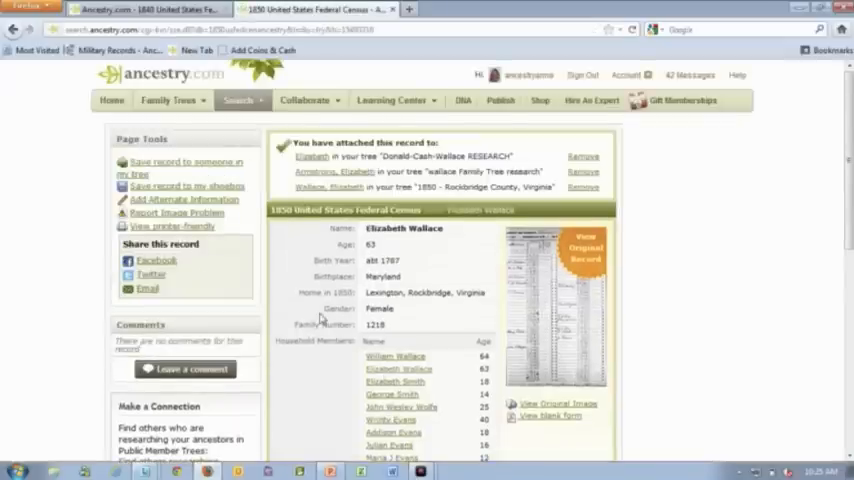
scroll(down, 3)
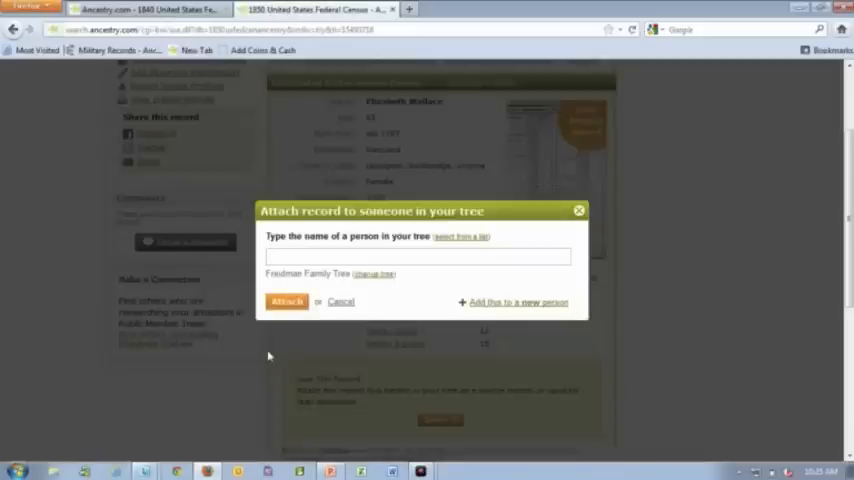
Change the target tree in the Attach record dialog, leaving the record unattached.
click(372, 272)
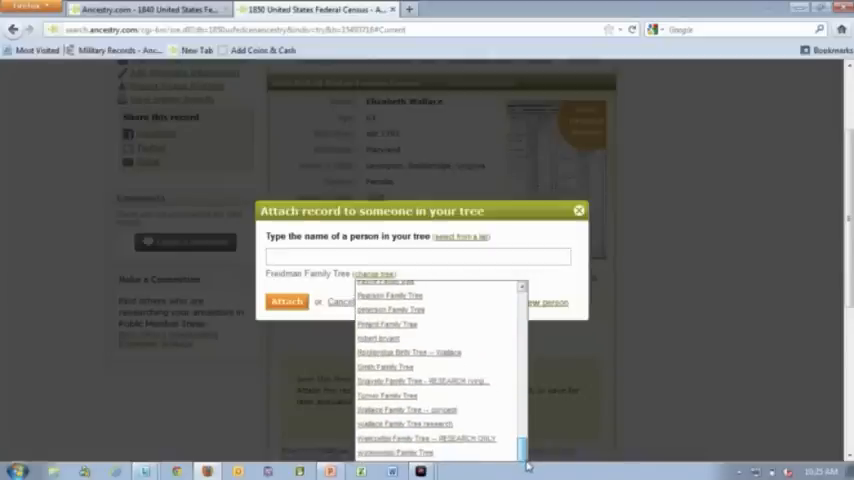
scroll(down, 3)
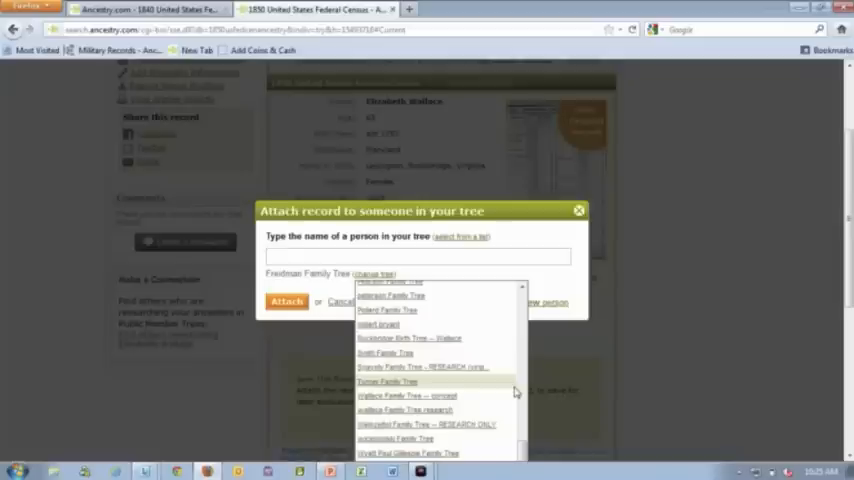
click(578, 210)
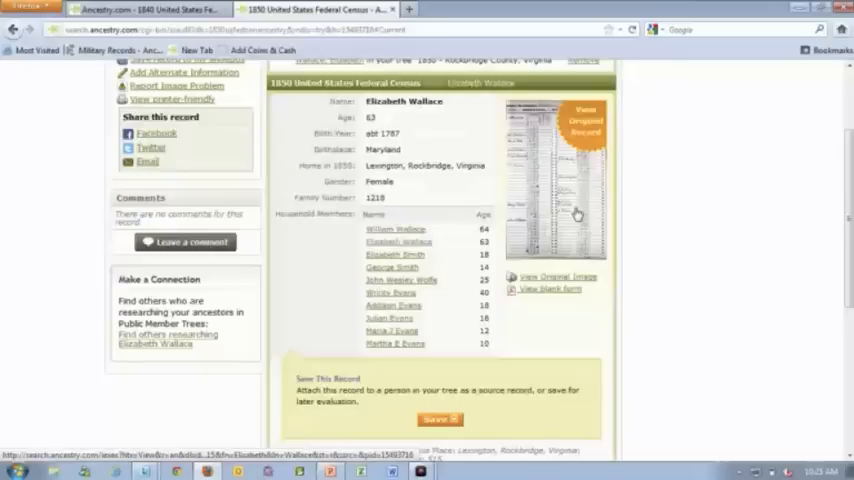
Return to William Wallace's overview, now listing Elizabeth as spouse.
click(440, 420)
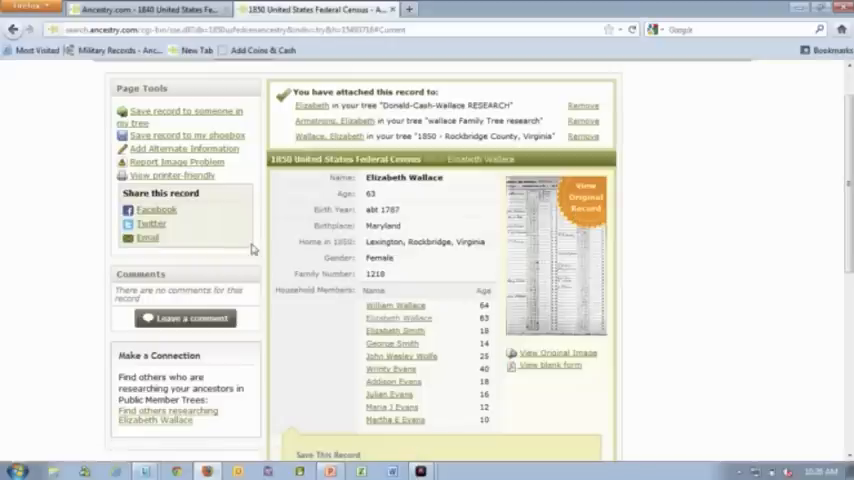
click(396, 304)
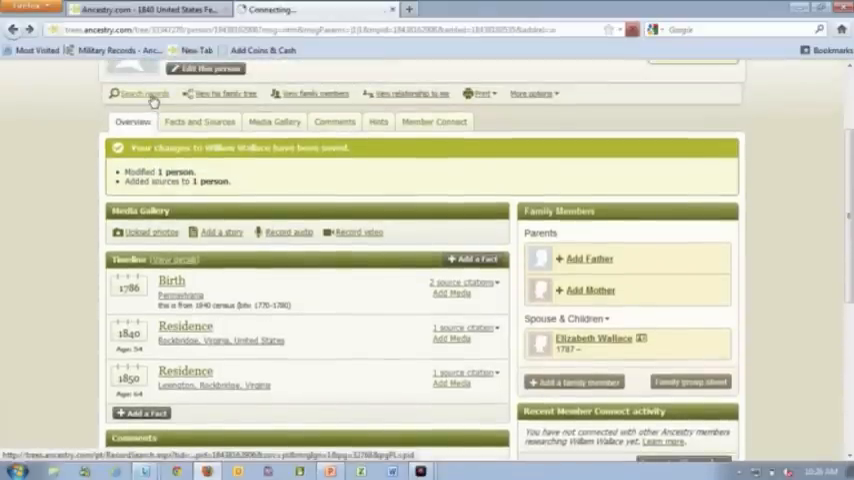
Search census records for Wallace family in Lexington, Rockbridge, Virginia, refining residence details.
click(140, 92)
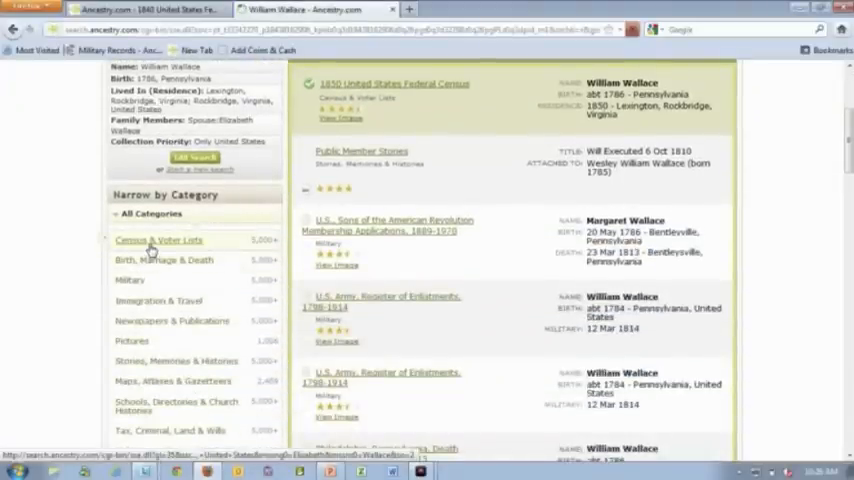
scroll(up, 3)
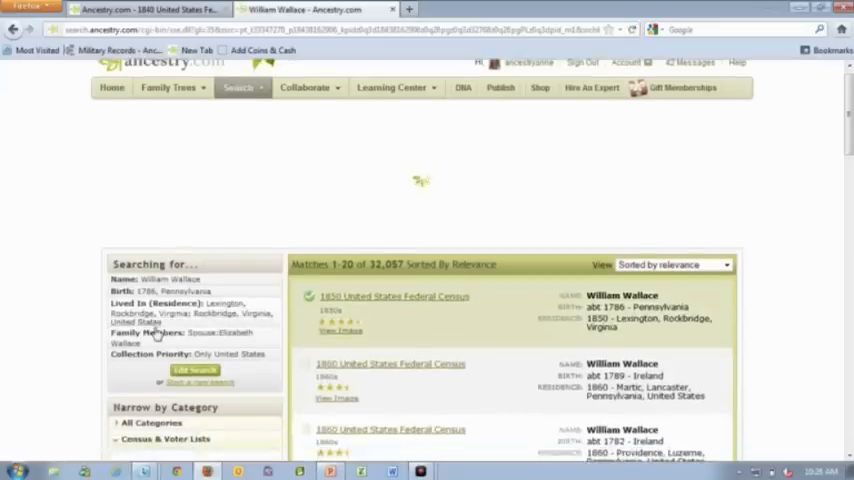
scroll(down, 3)
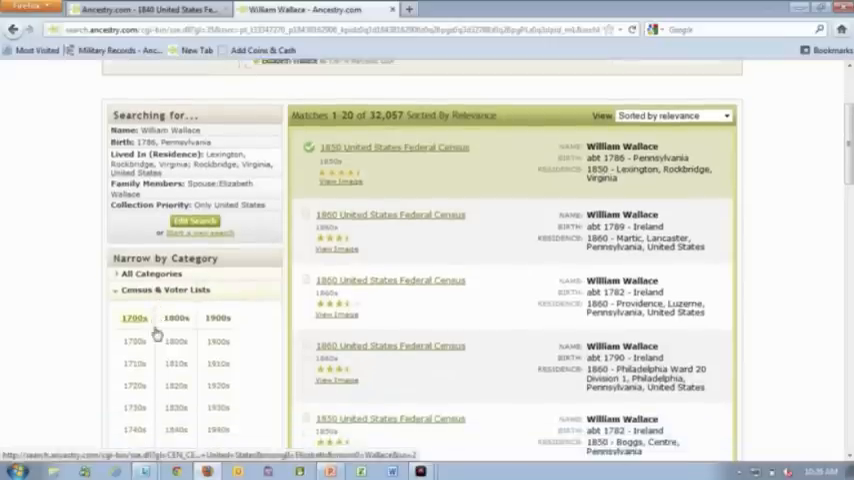
scroll(down, 3)
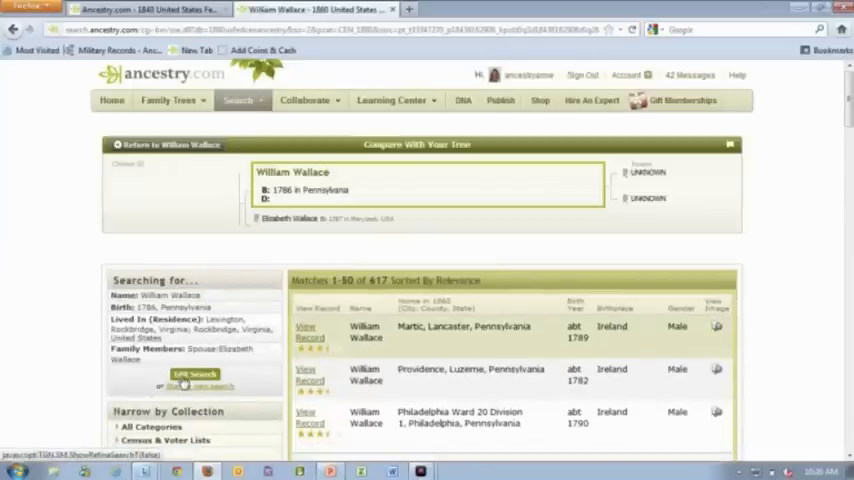
click(196, 378)
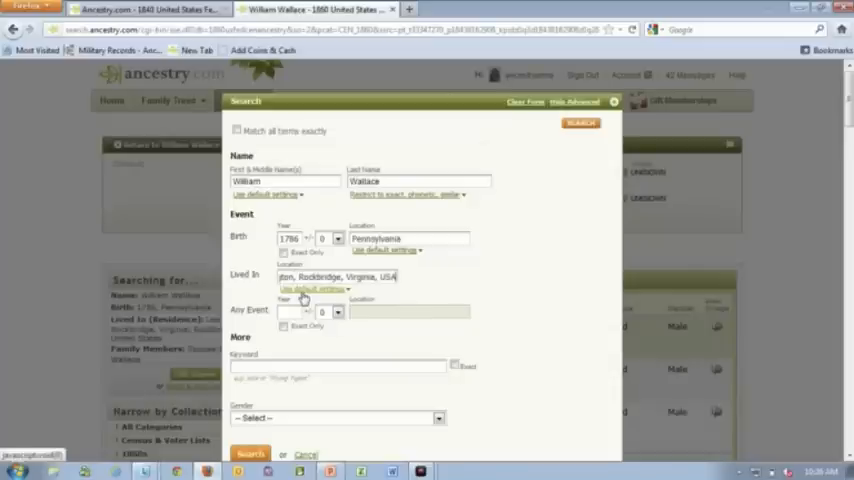
click(312, 288)
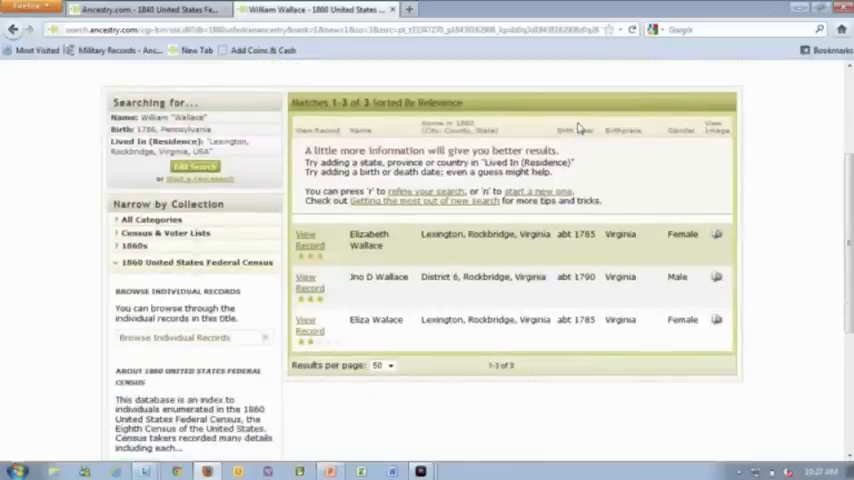
mouse_move(384, 236)
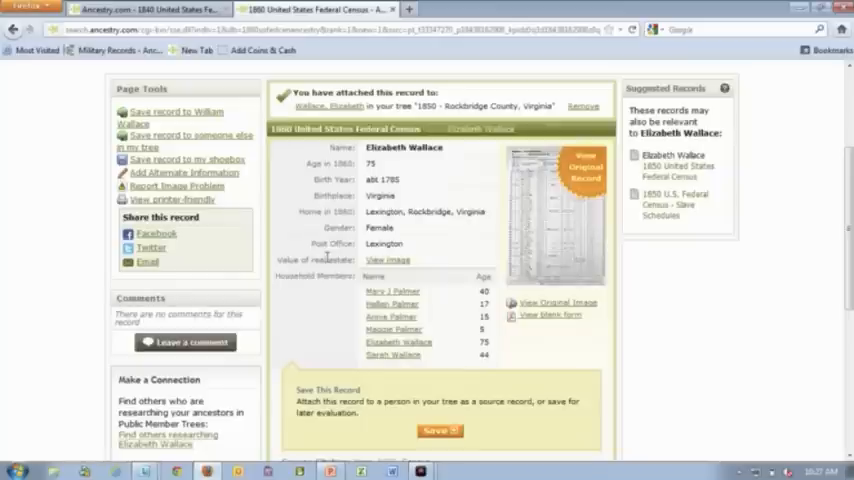
mouse_move(400, 342)
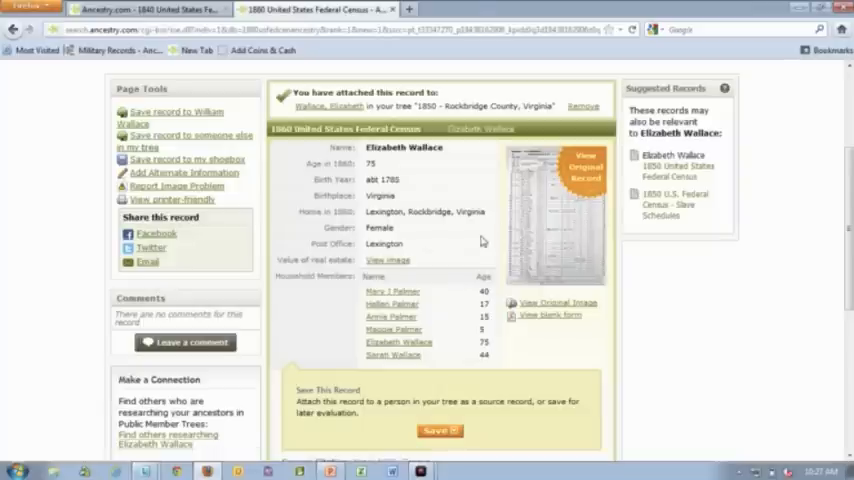
mouse_move(428, 356)
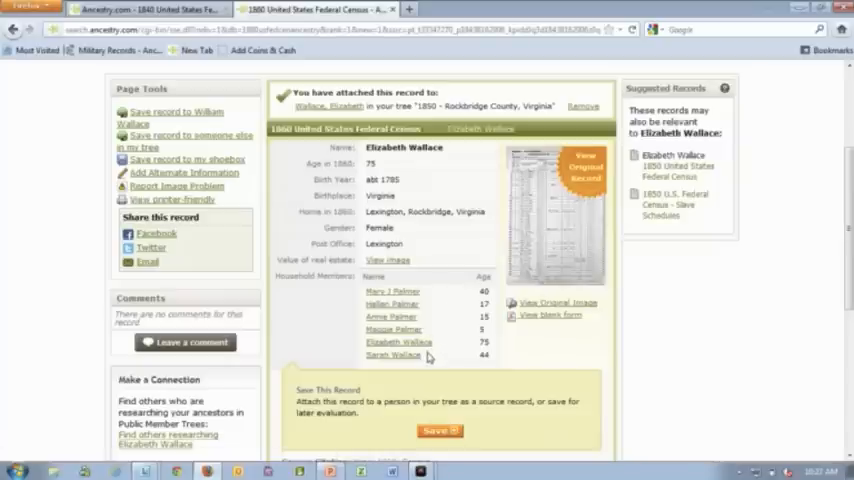
mouse_move(430, 318)
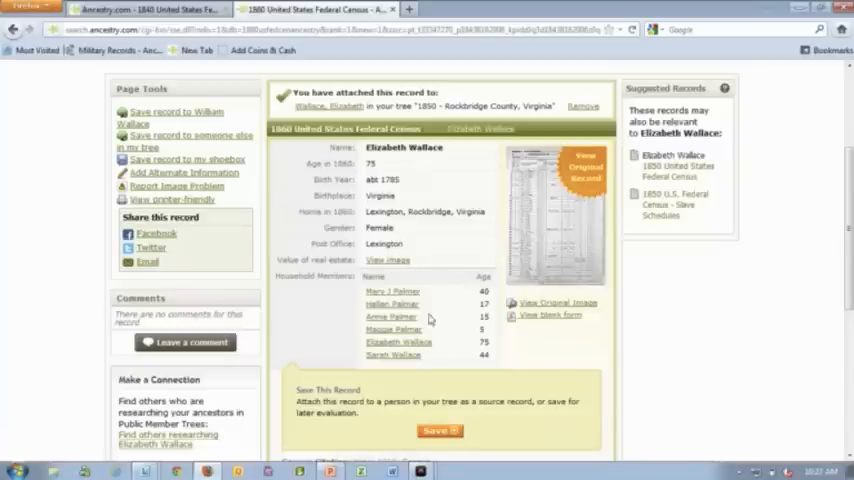
mouse_move(430, 316)
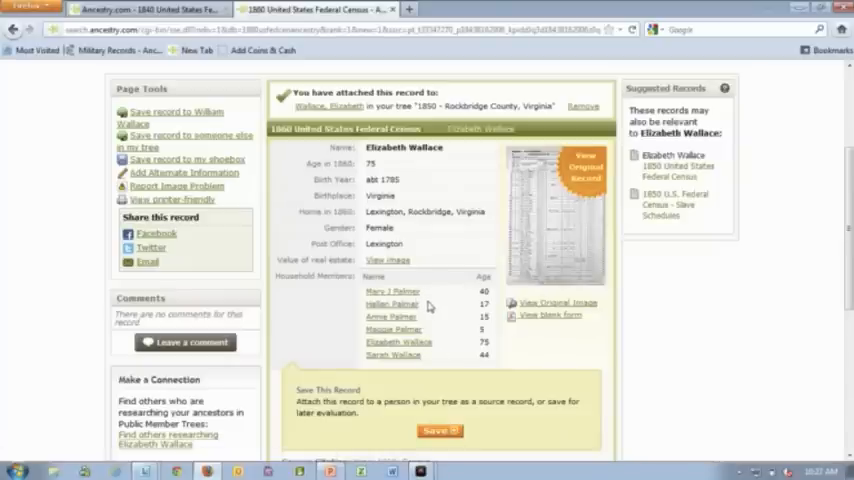
View the original census page image for Elizabeth Wallace's household.
click(584, 168)
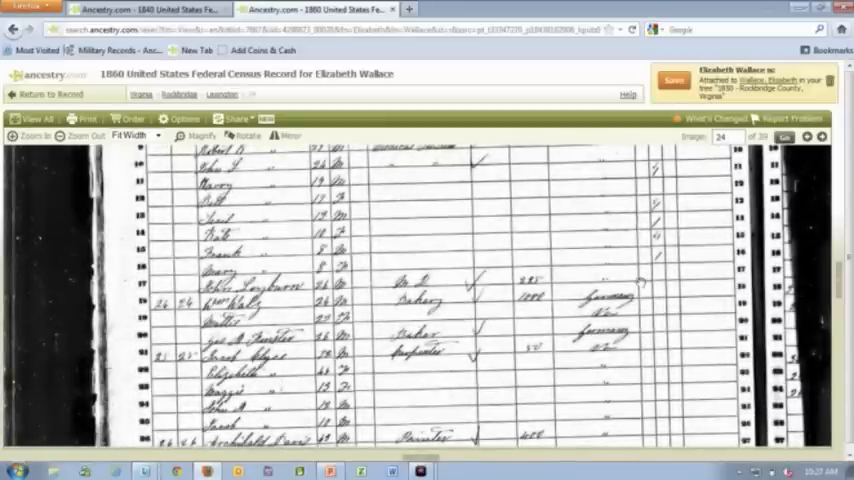
Scroll through the census image to review Elizabeth Wallace's household entry.
scroll(down, 3)
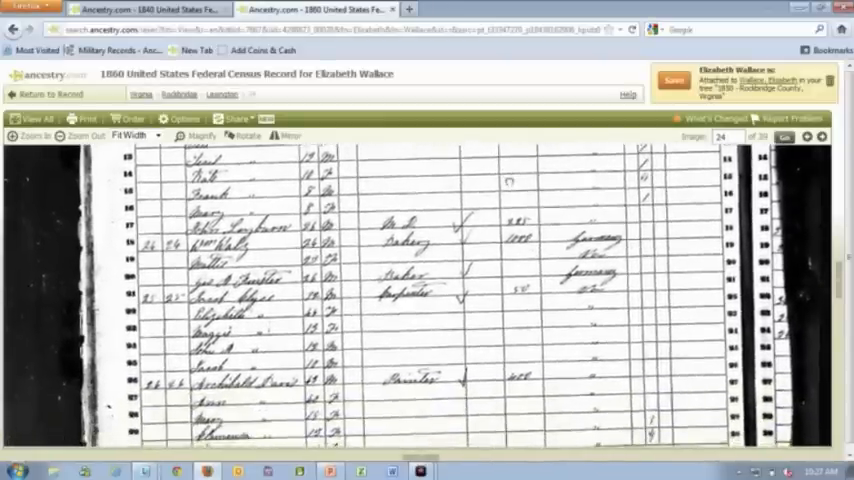
scroll(up, 3)
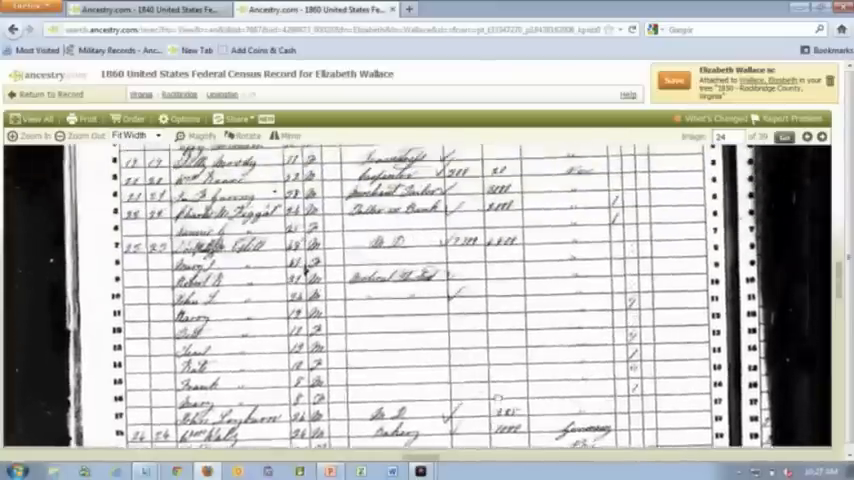
scroll(down, 3)
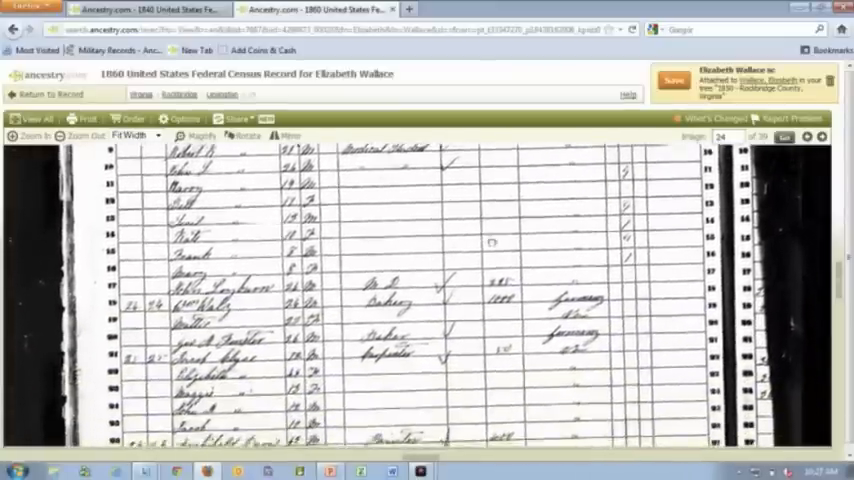
scroll(down, 3)
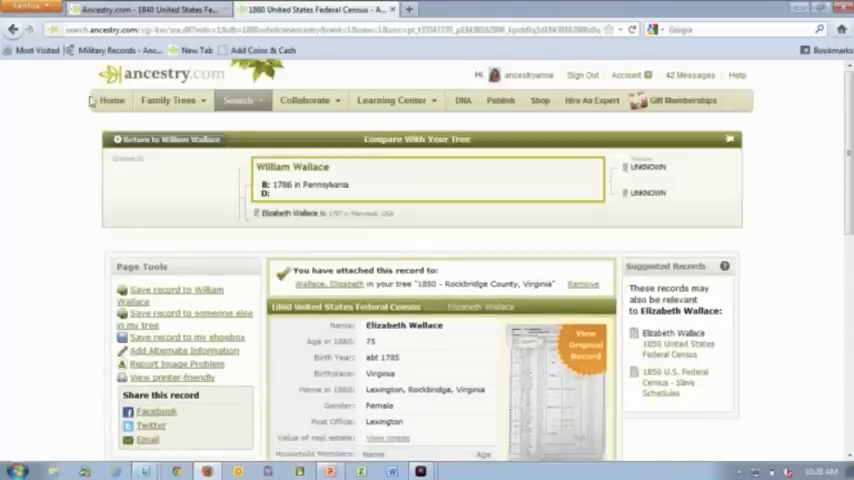
click(168, 140)
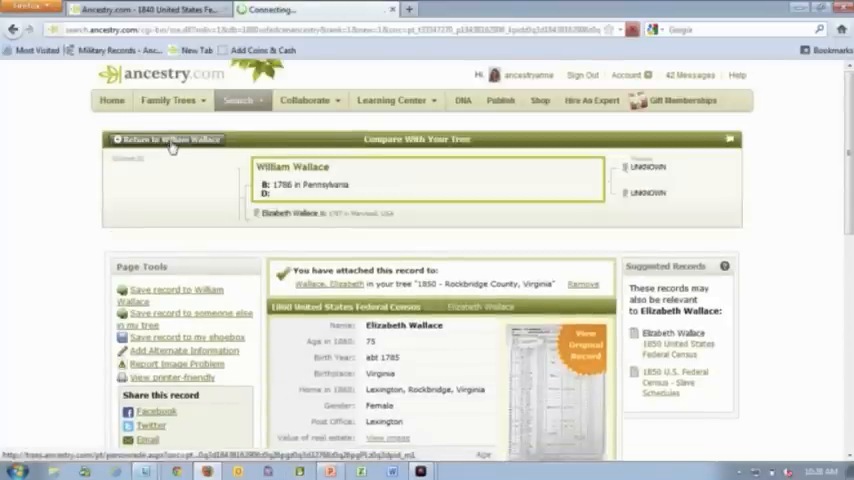
click(168, 140)
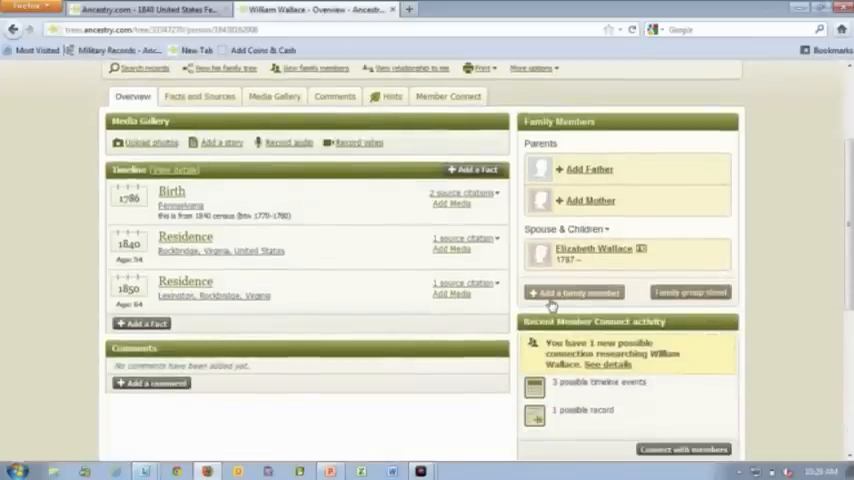
click(576, 292)
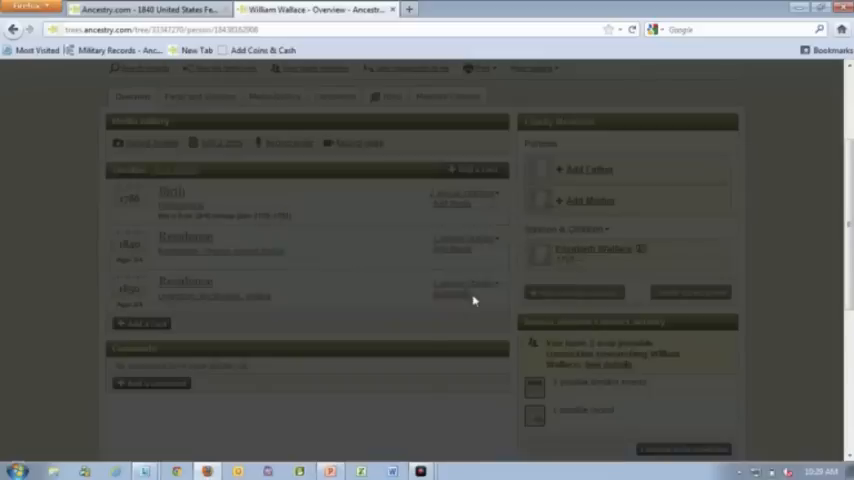
Add daughter Mary Wallace, female, born 1820 in Virginia, USA.
click(142, 324)
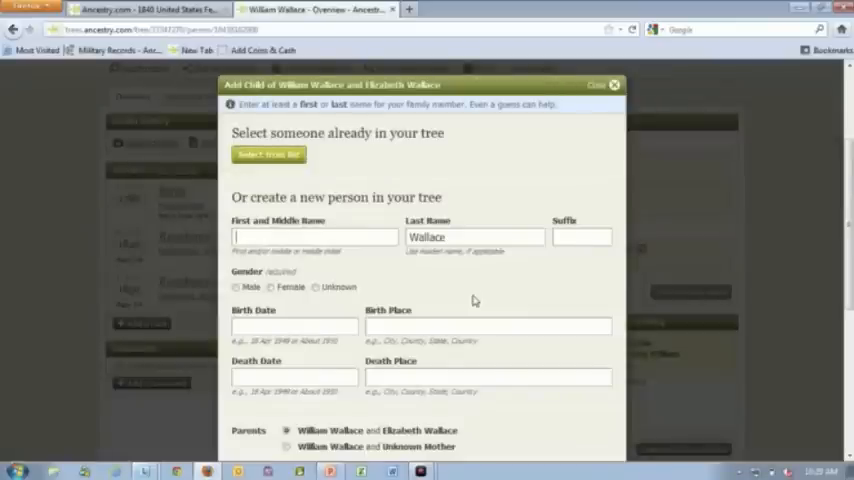
text(Mary)
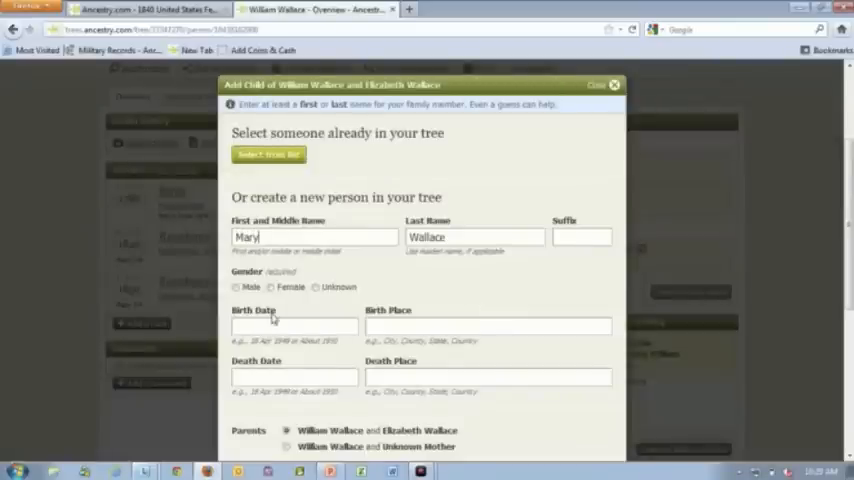
click(268, 288)
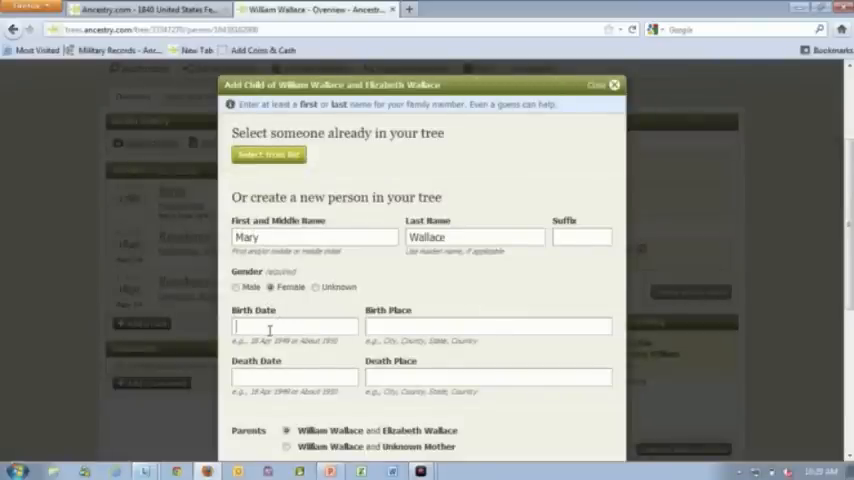
text(1820)
click(488, 326)
text(Virginia, USA)
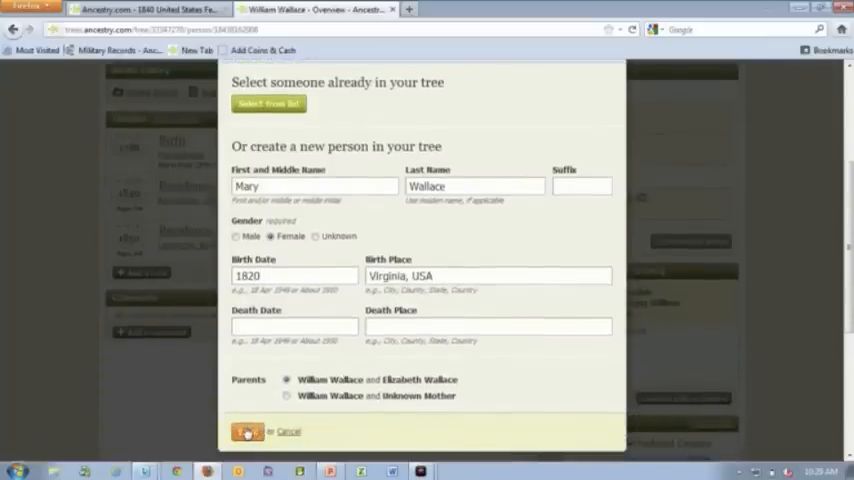
click(248, 432)
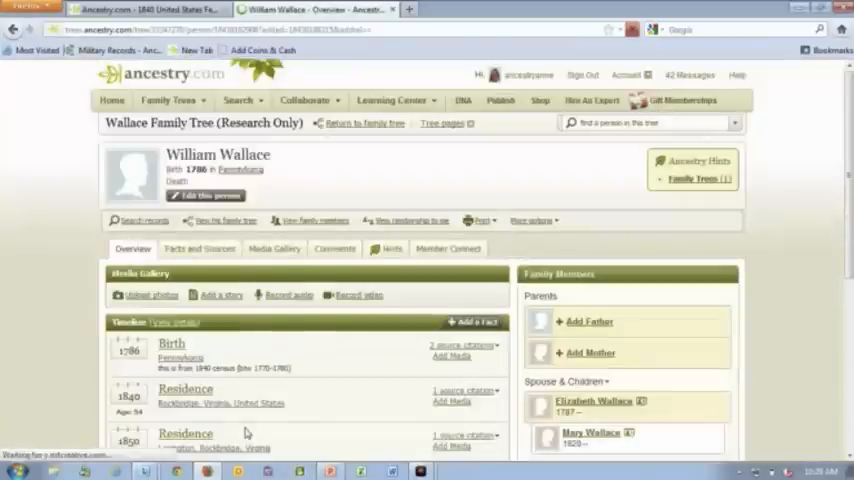
scroll(down, 3)
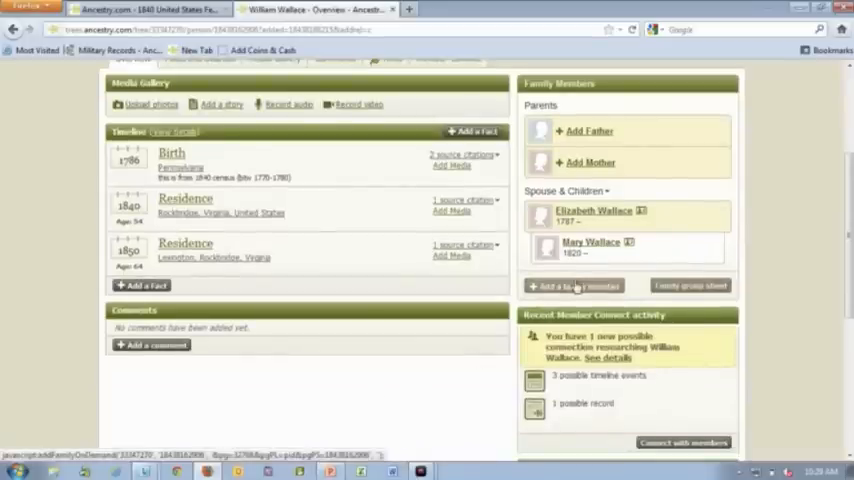
Add daughter Sarah Wallace, female, born 1816 in Virginia, USA.
click(572, 286)
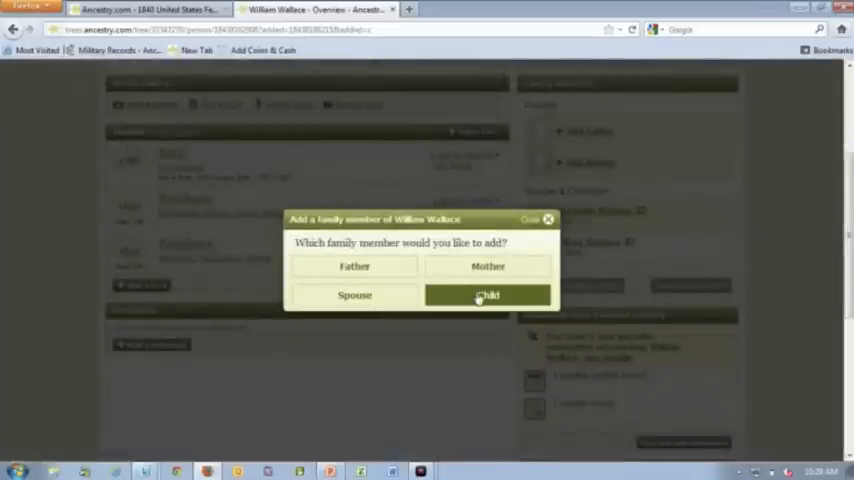
click(488, 296)
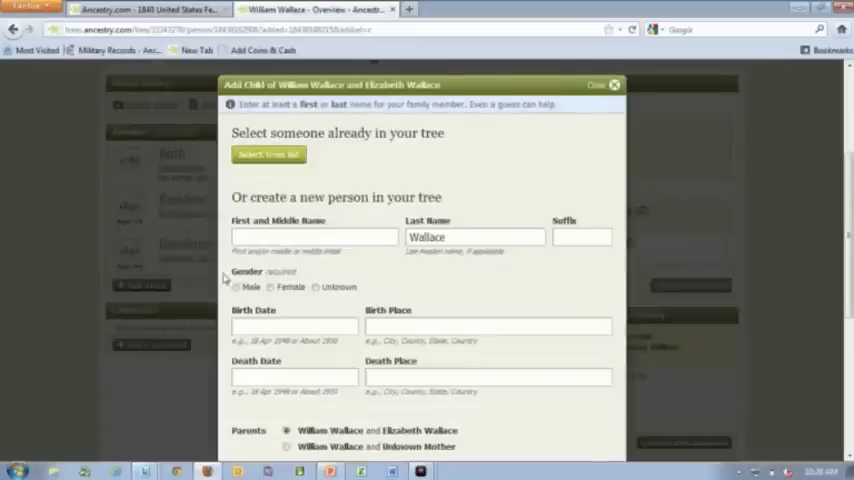
text(Sarah)
text(1816)
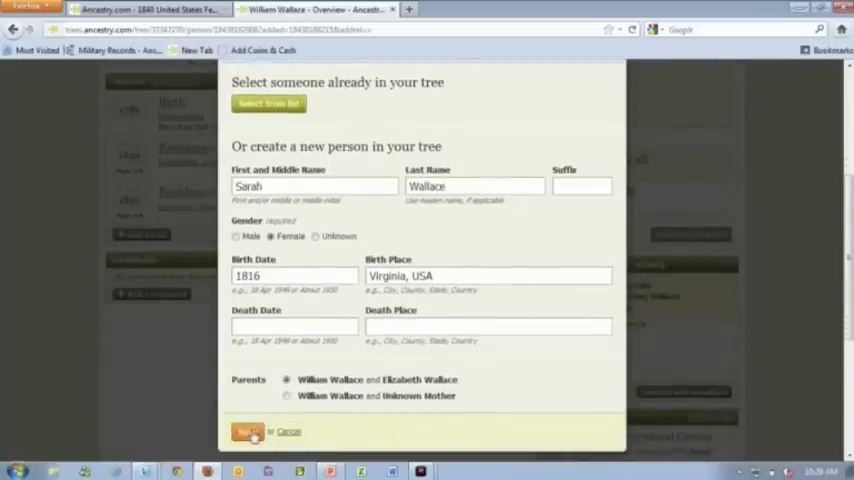
click(248, 432)
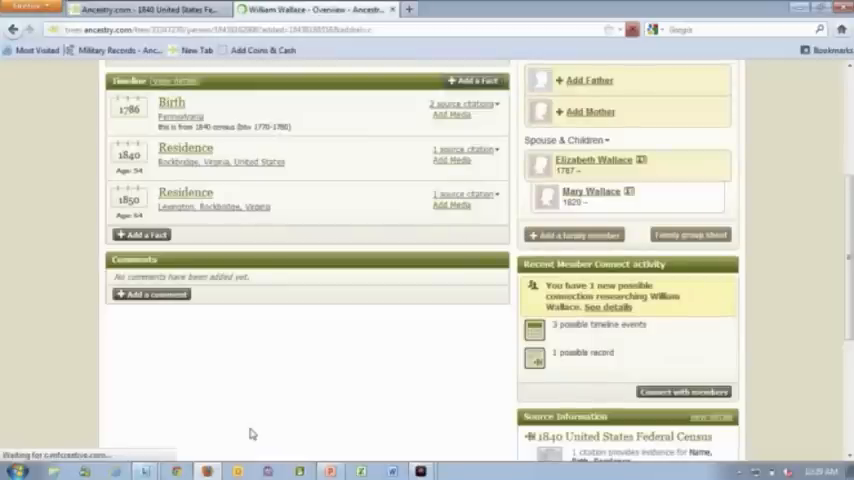
scroll(up, 3)
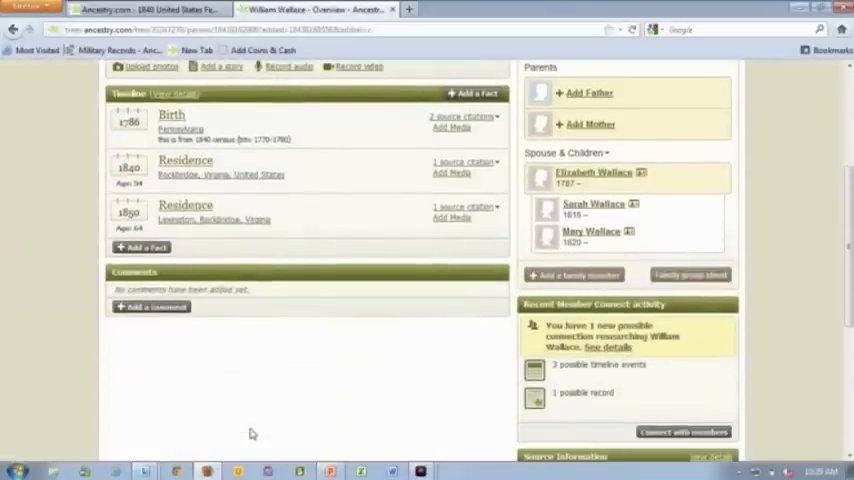
mouse_move(322, 408)
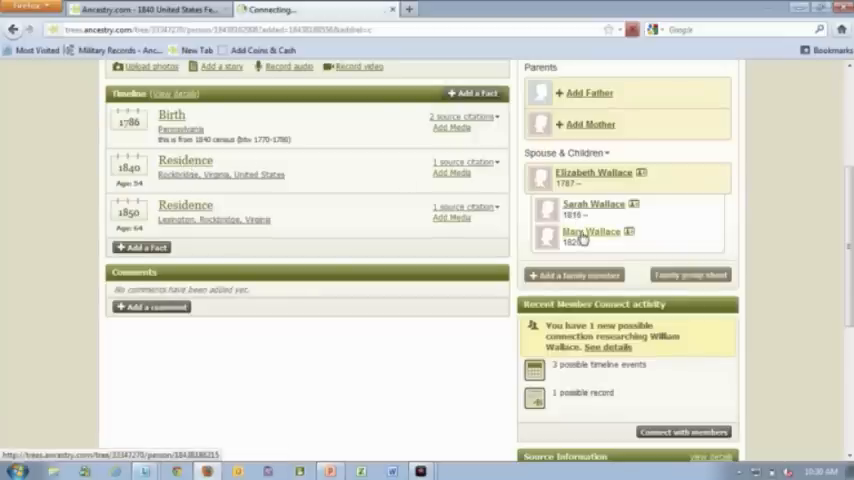
click(592, 232)
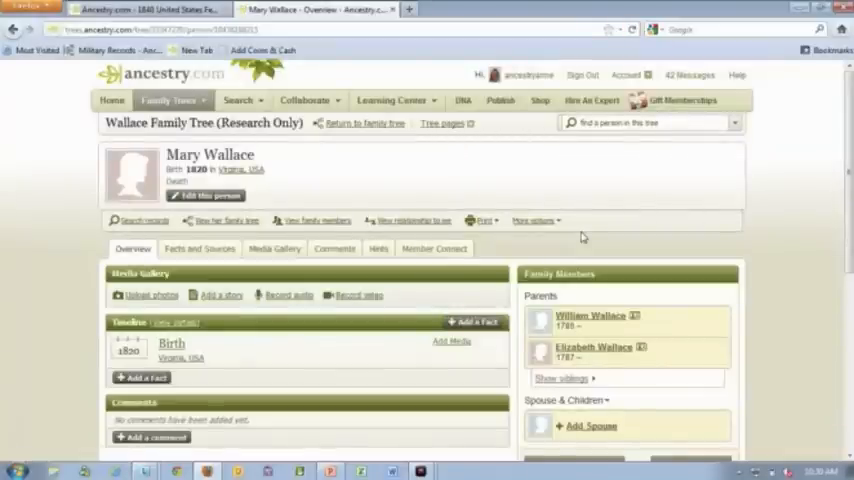
mouse_move(424, 264)
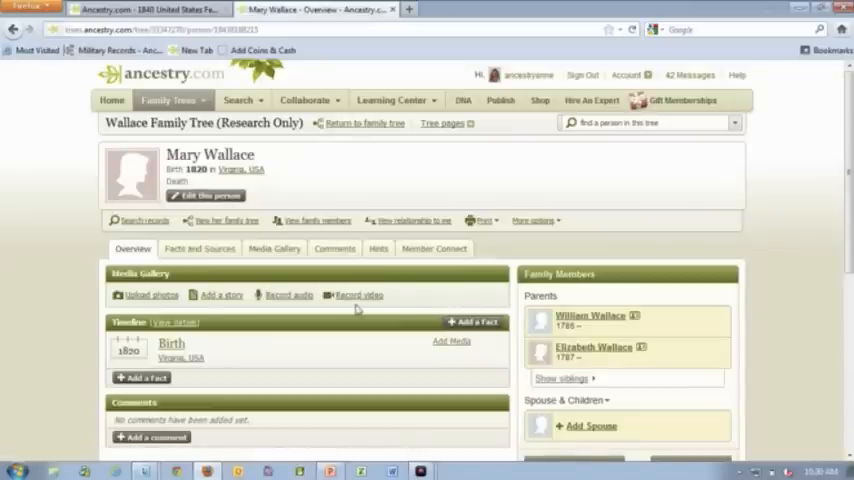
scroll(down, 3)
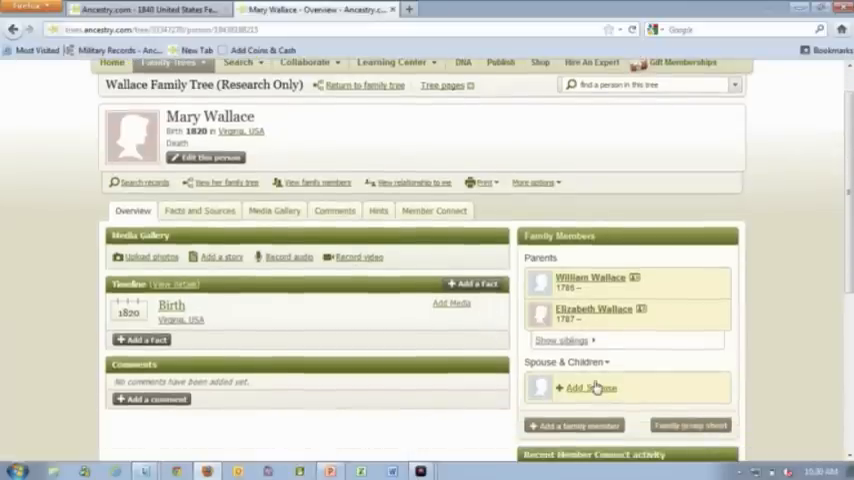
click(590, 388)
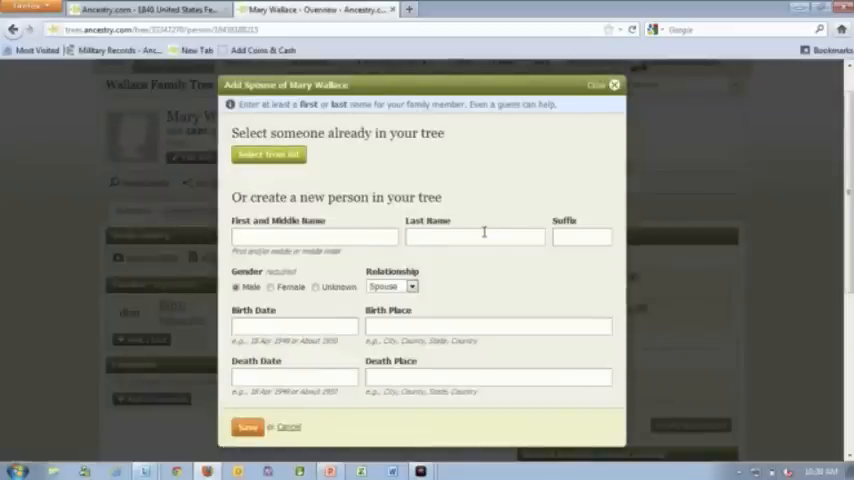
text(Palmer)
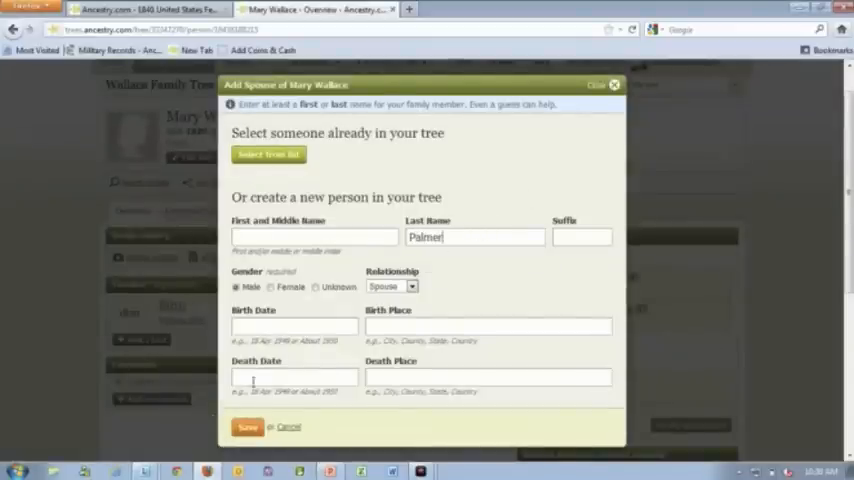
click(248, 428)
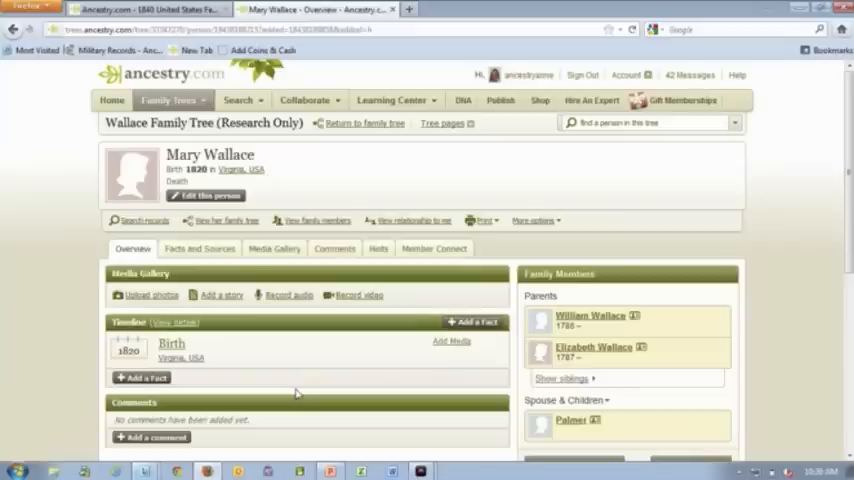
mouse_move(200, 250)
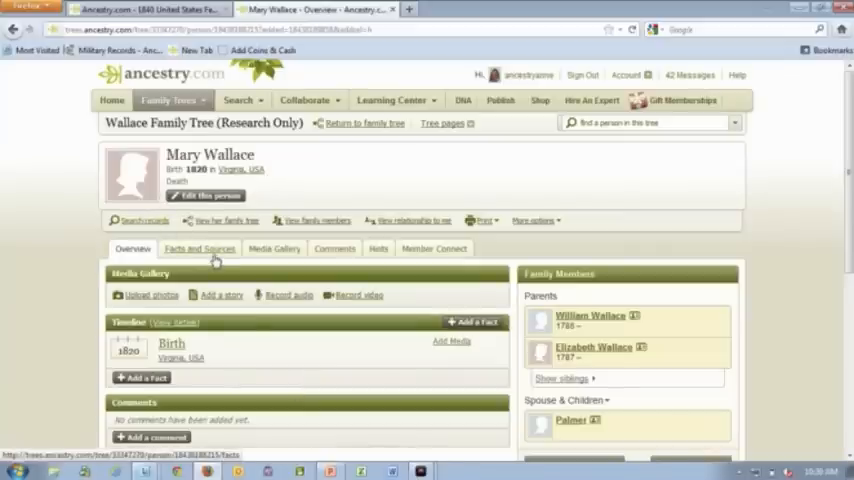
Search Mary's records narrowed to Census & Voter Lists for the 1850s.
click(140, 220)
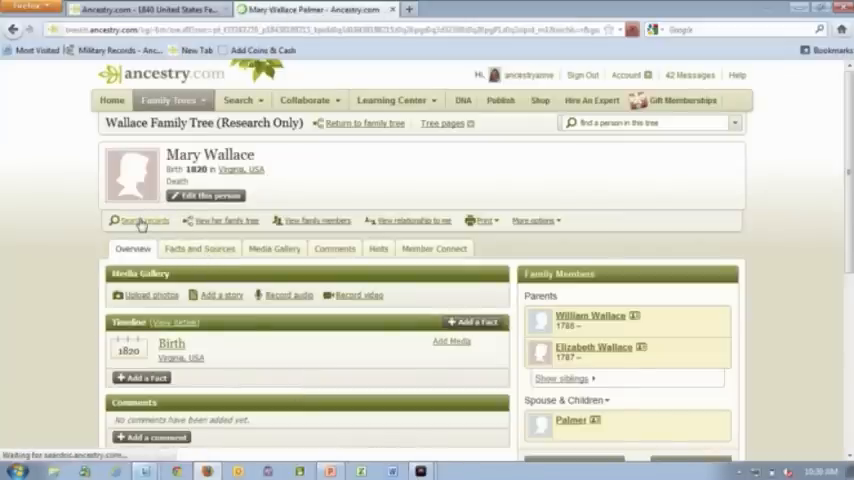
click(136, 220)
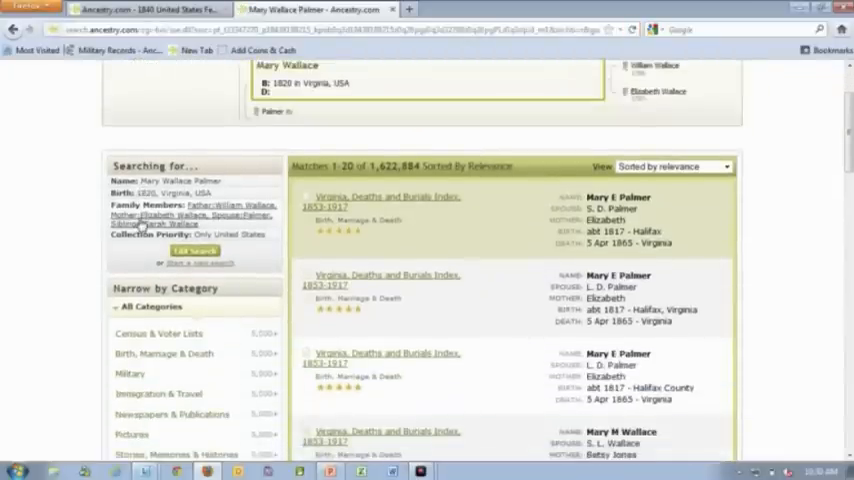
scroll(down, 3)
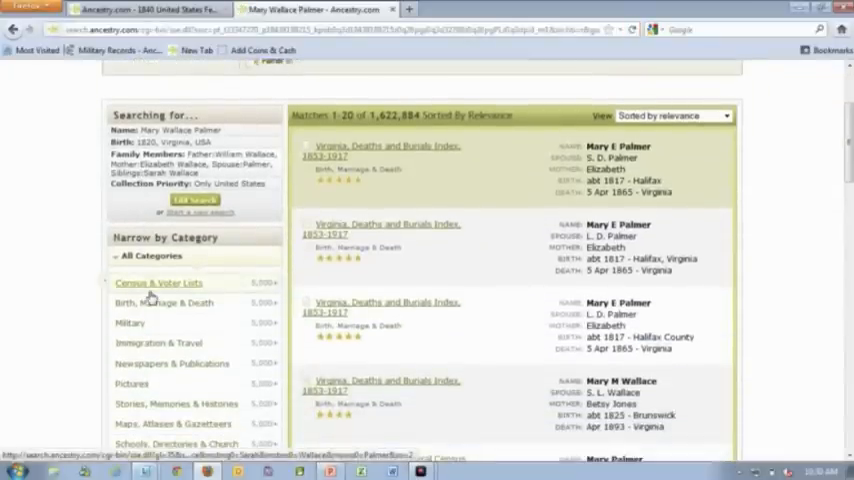
click(158, 284)
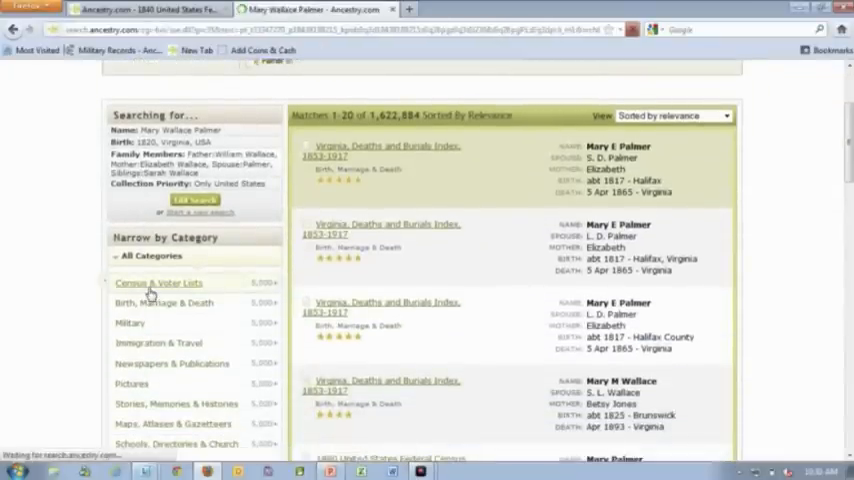
click(158, 284)
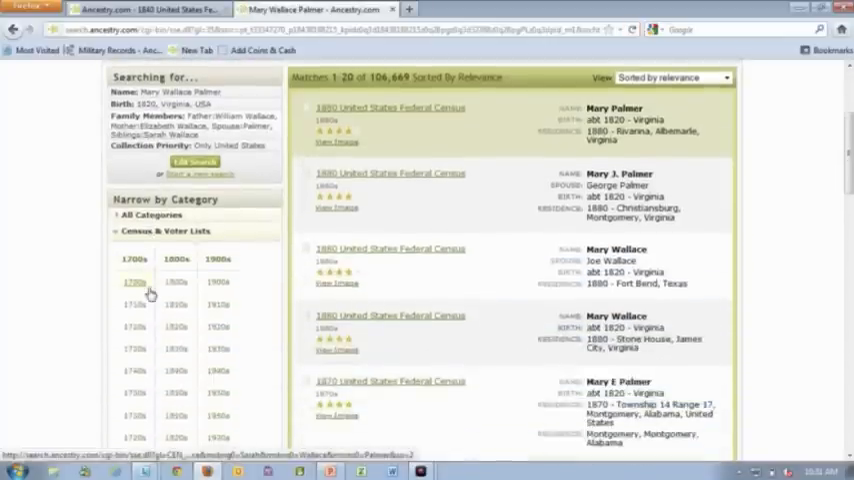
Refine the search and attach Mary J Palmer's 1850 census record to Mary Wallace.
scroll(down, 3)
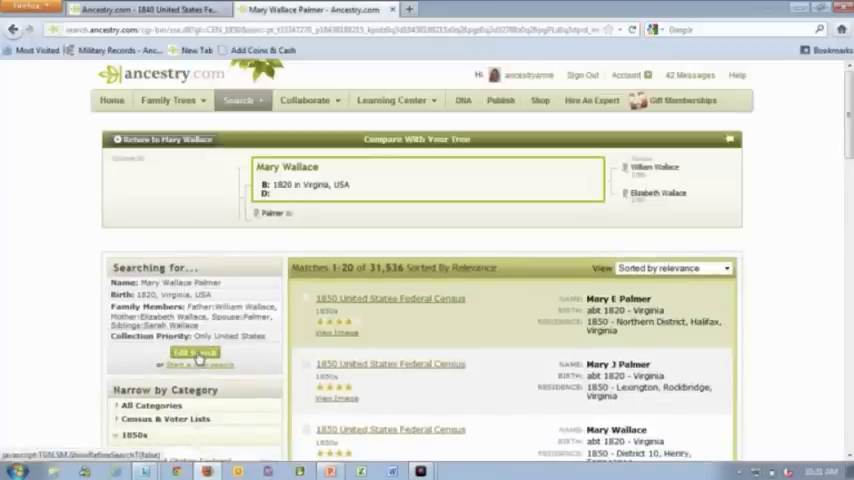
click(200, 364)
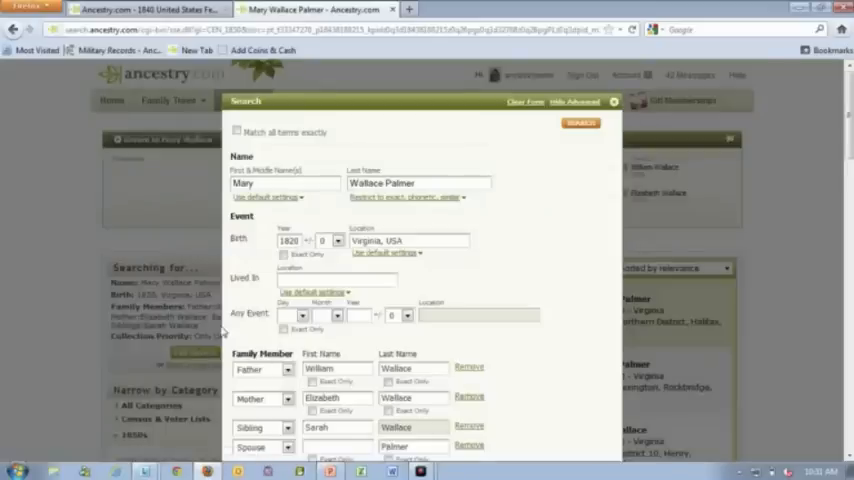
click(580, 122)
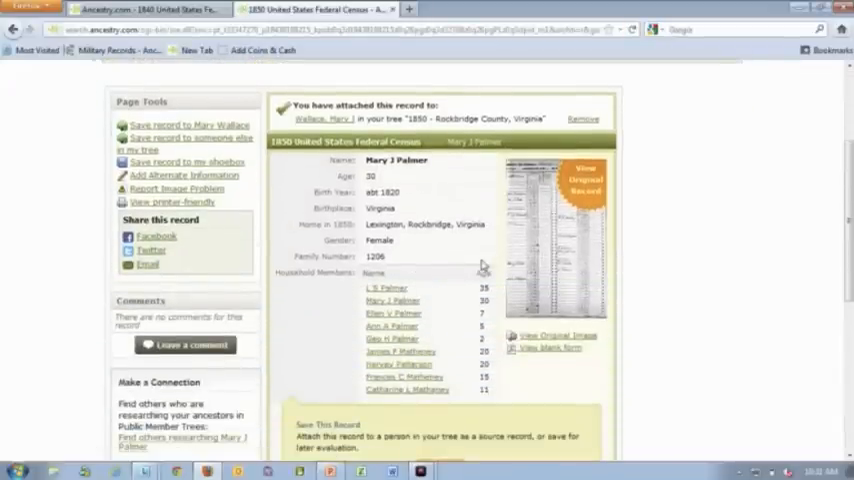
mouse_move(416, 336)
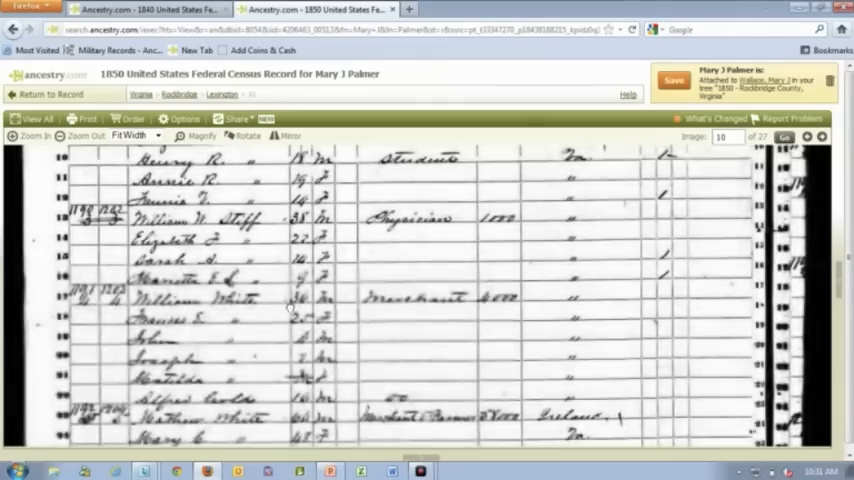
Scroll through the original 1850 census image showing the Palmer household.
scroll(down, 3)
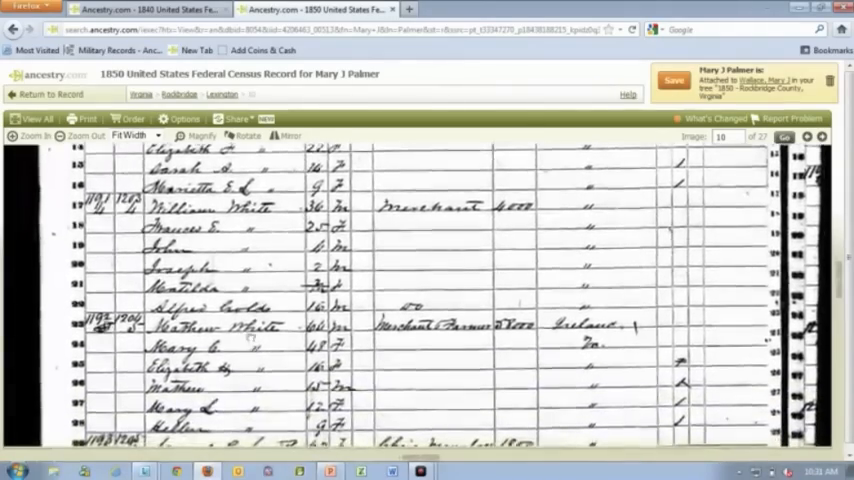
scroll(down, 3)
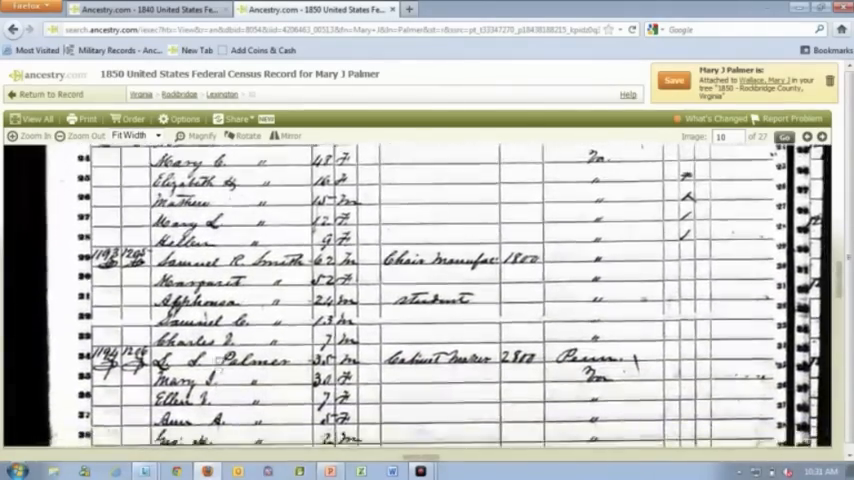
scroll(down, 3)
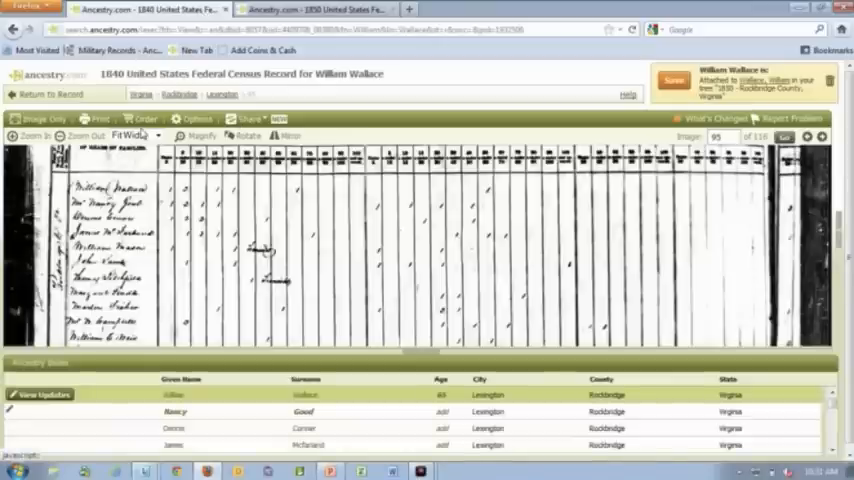
click(312, 8)
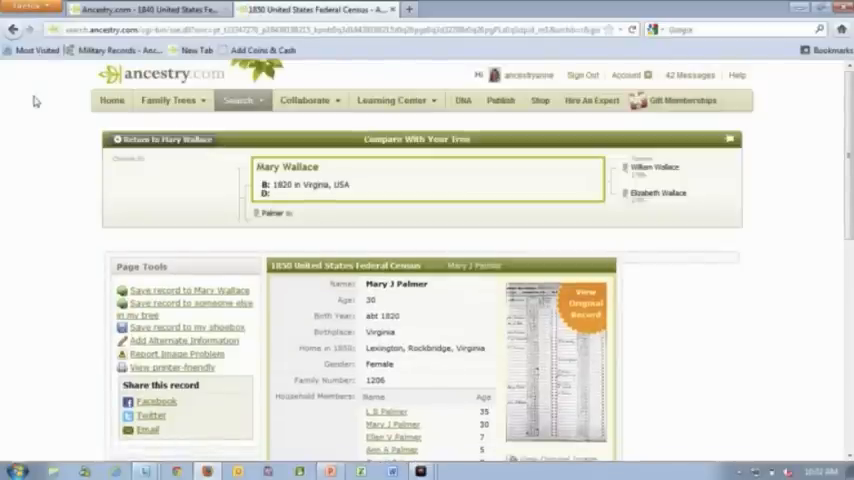
click(168, 100)
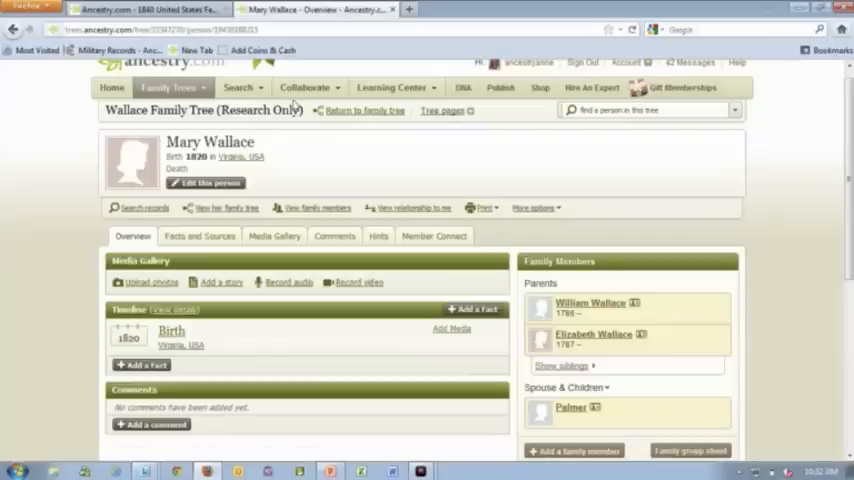
In the Card Catalog, search Stories, Memories & Histories titles for 'rockbridge'.
click(238, 88)
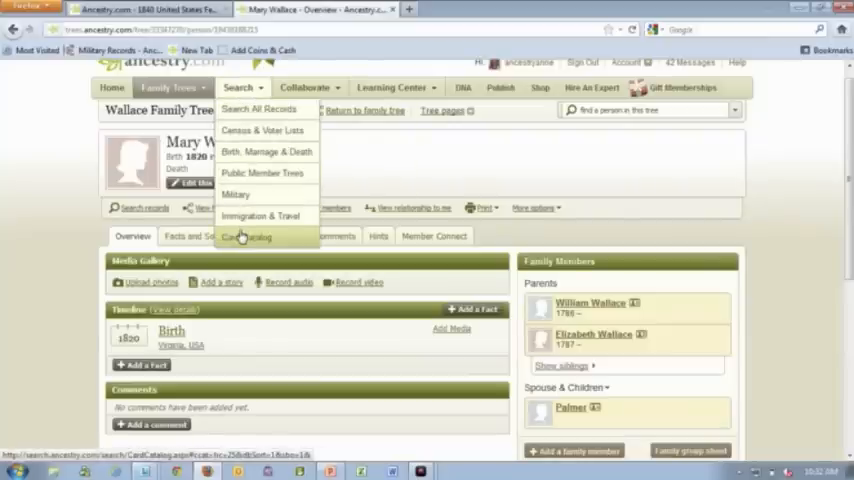
click(248, 236)
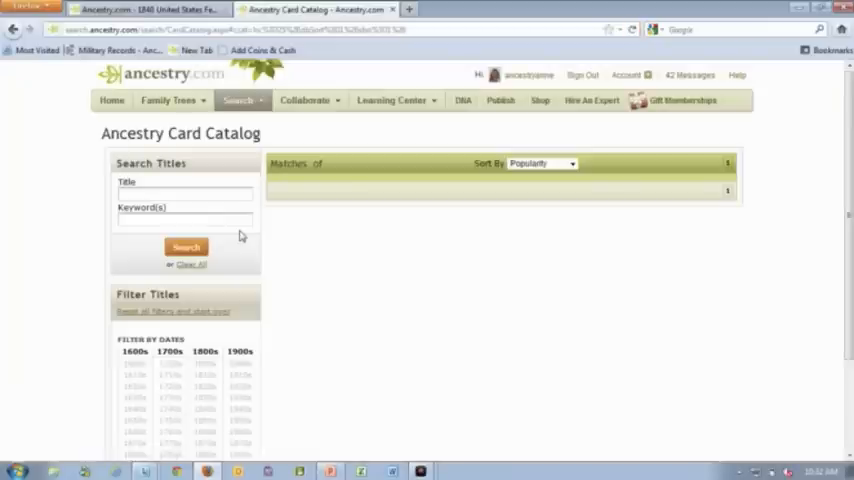
click(186, 246)
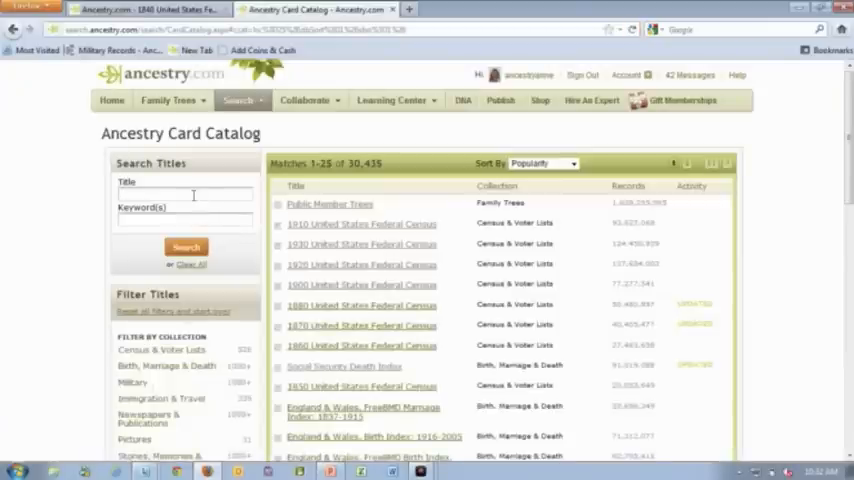
mouse_move(112, 260)
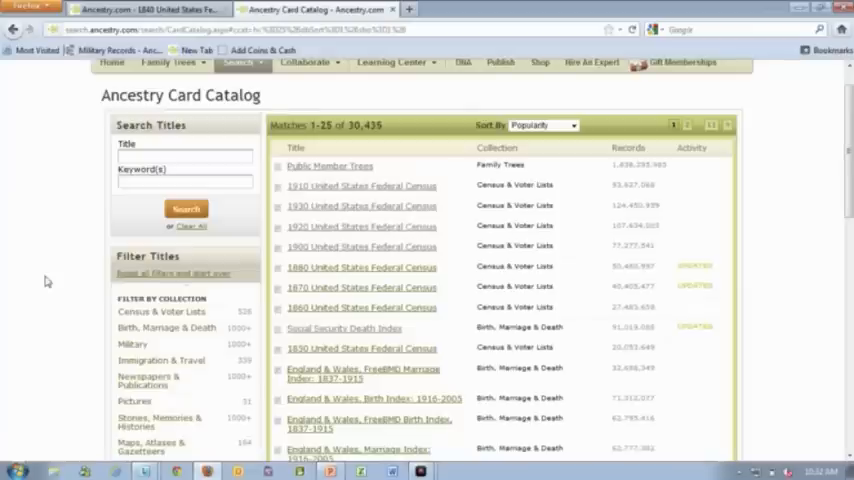
mouse_move(160, 420)
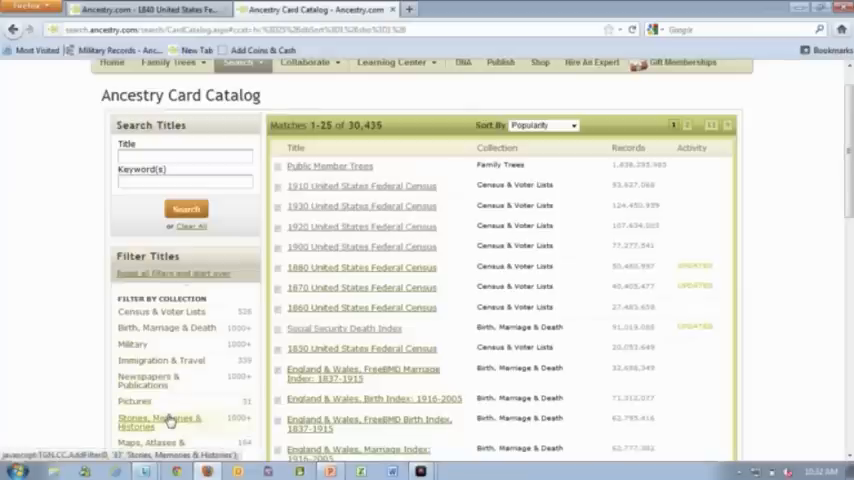
click(160, 420)
text(rockbridge)
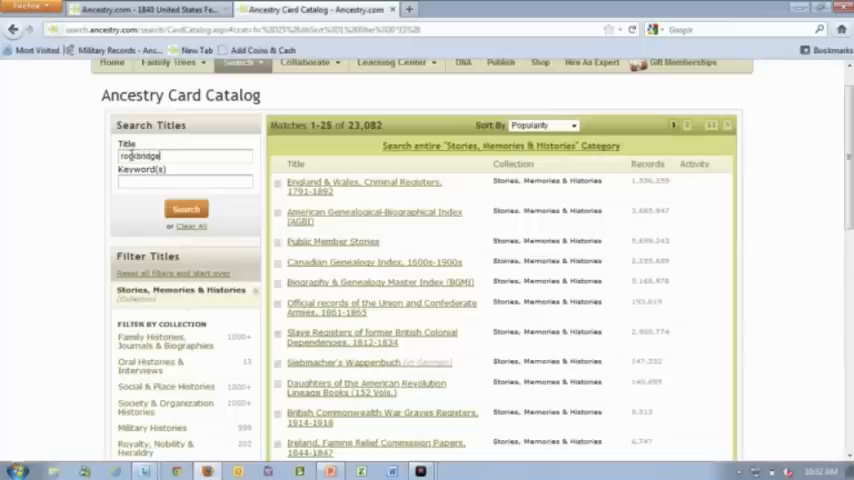
click(184, 208)
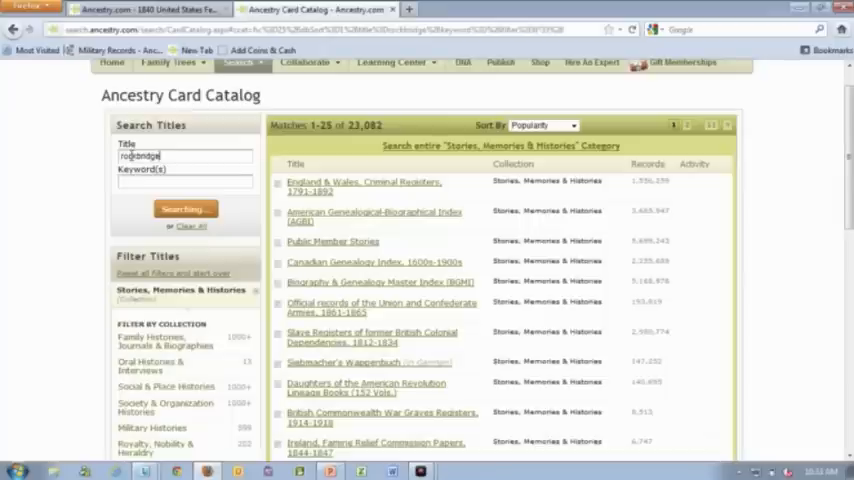
After reviewing the four Rockbridge titles, go to the Learning Center's Build a Tree guide.
click(184, 208)
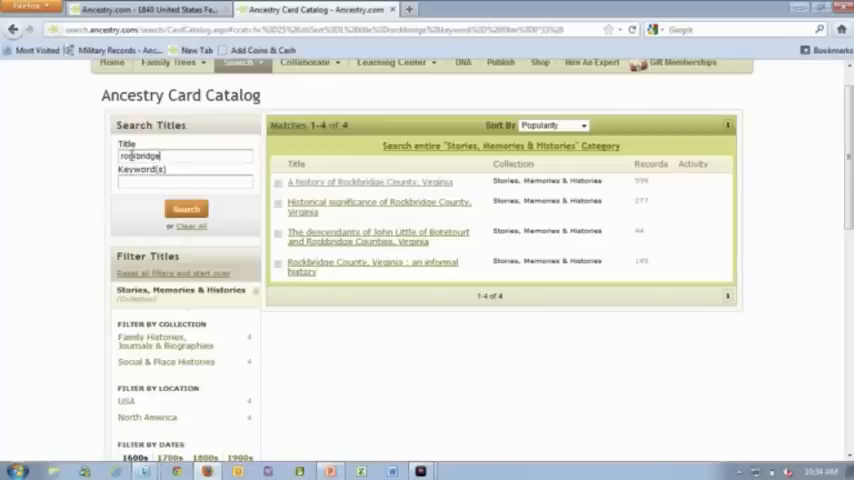
click(392, 62)
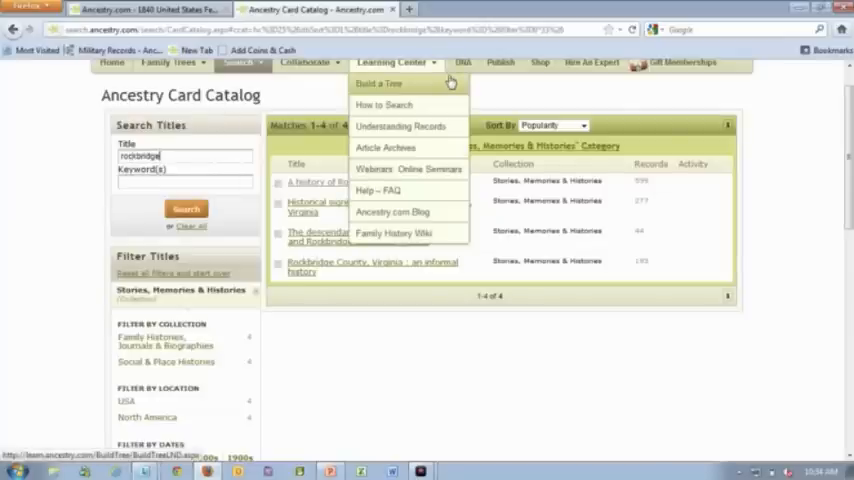
click(378, 84)
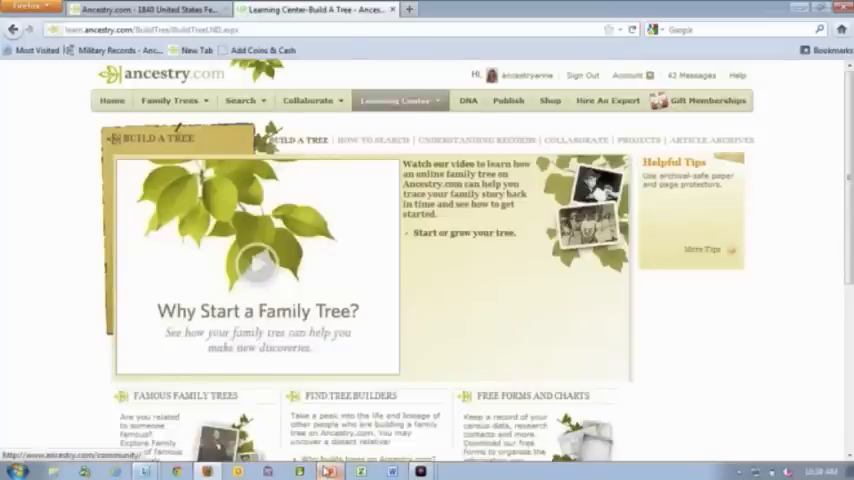